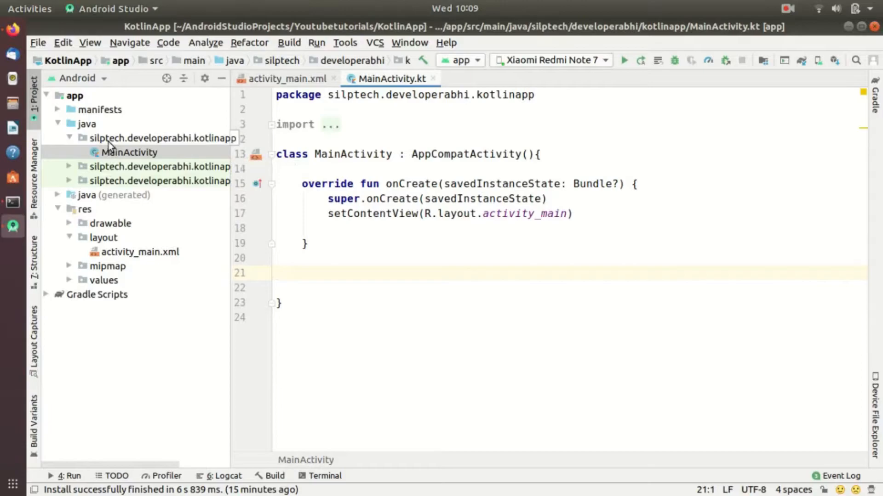
- Create a Kotlin class named Student in the silptech.developerabhi.kotlinapp package
left_click(159, 138)
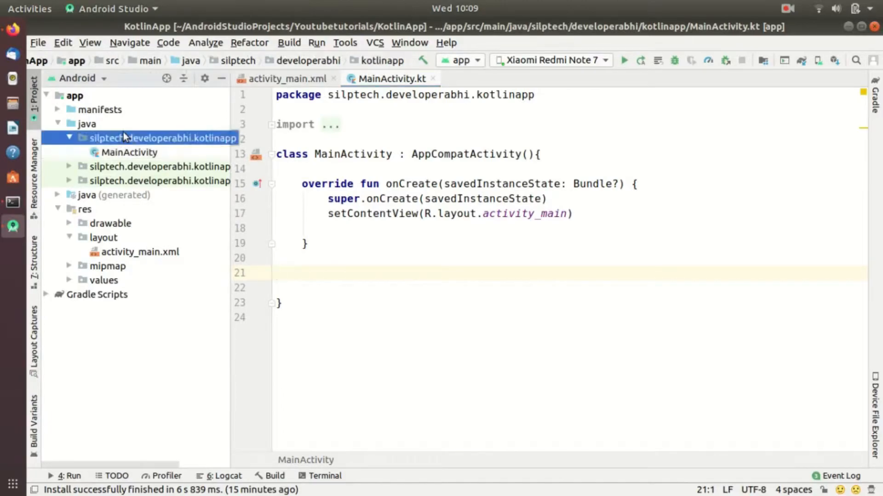
right_click(163, 138)
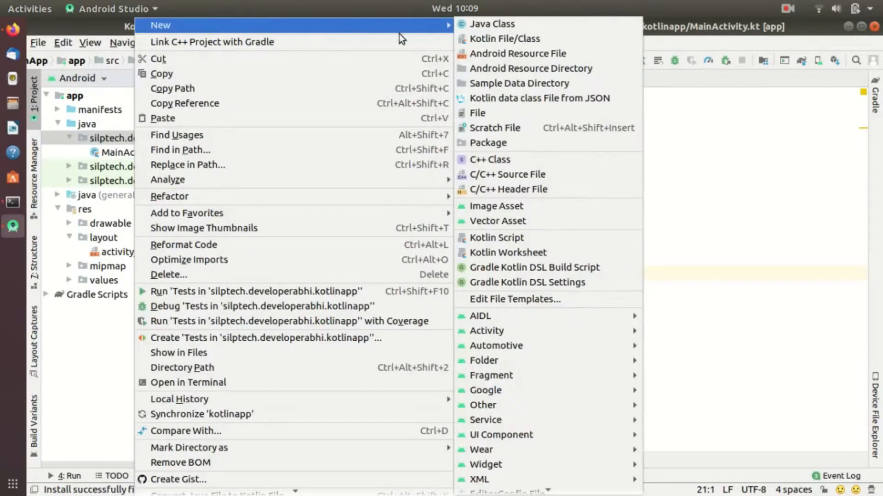
left_click(504, 38)
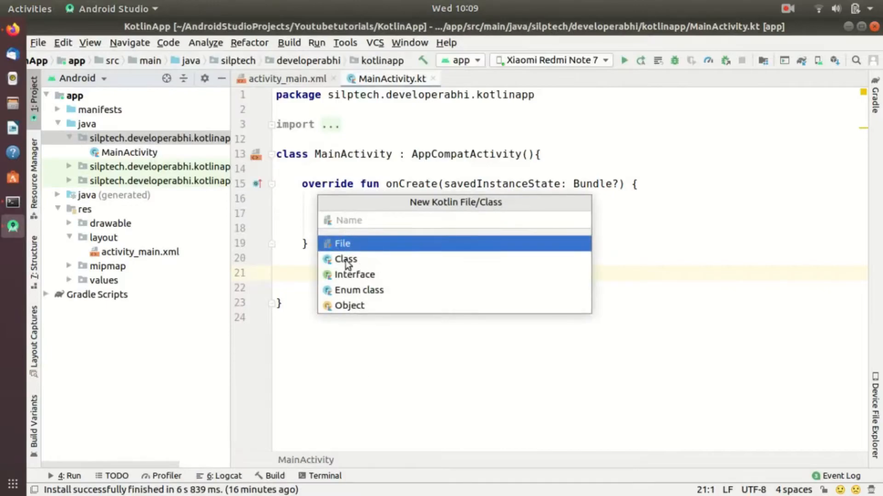
left_click(345, 259)
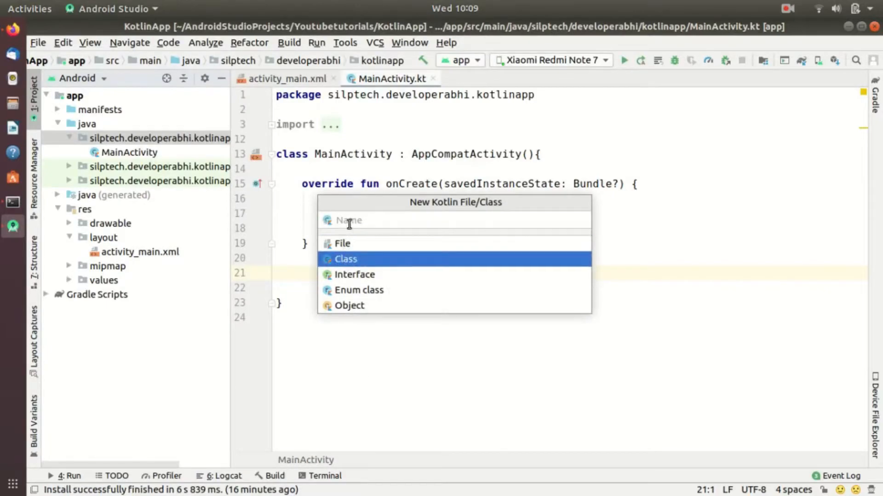
type("Student")
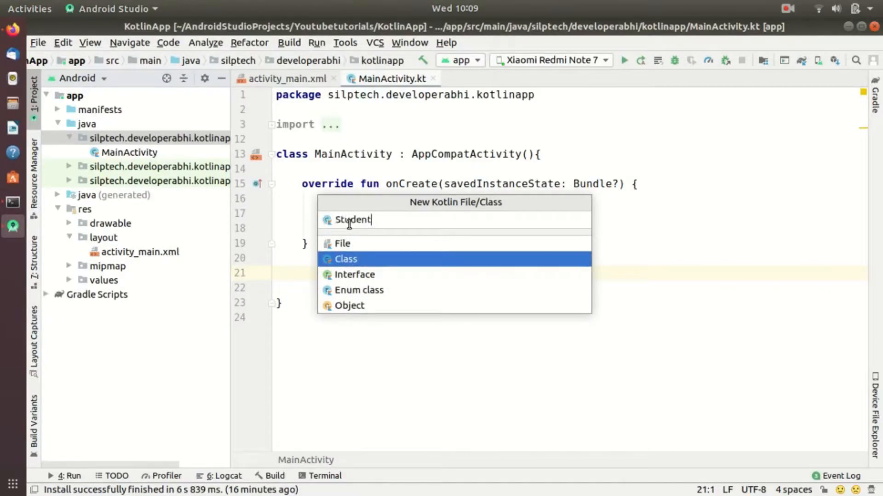
left_click(346, 259)
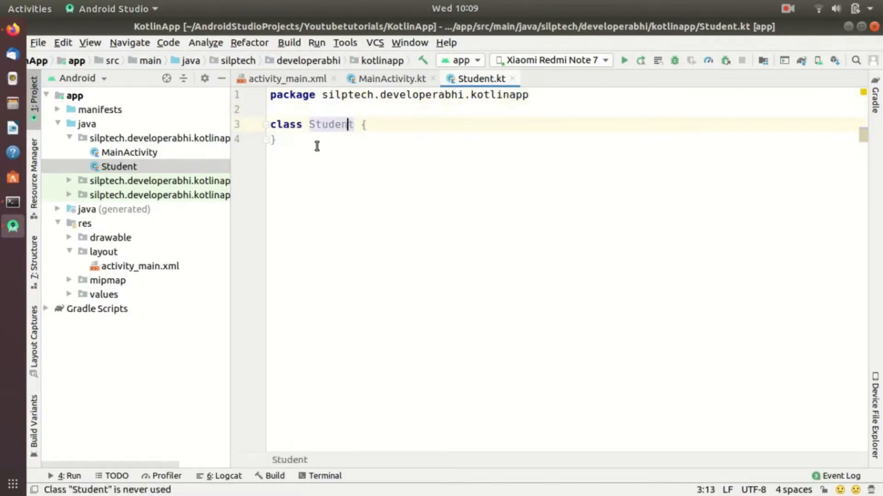
- Declare Student as a data class with var rollNo: String and var Name: String
type("data")
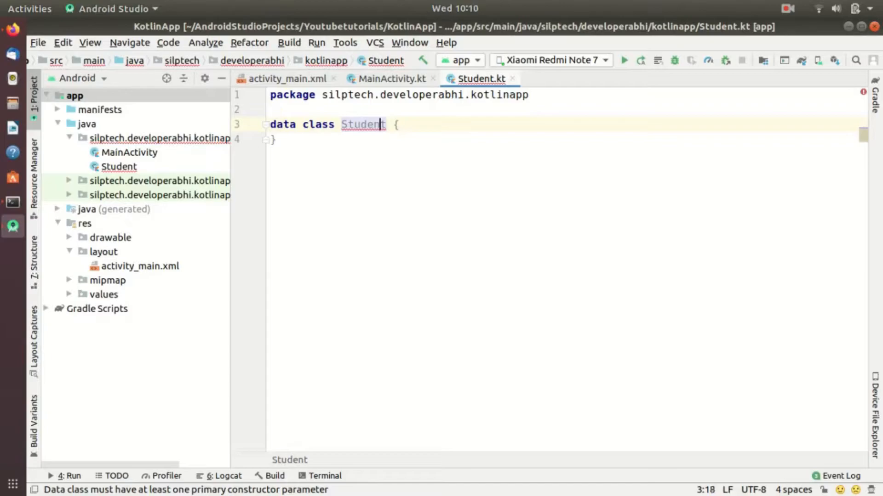
type("()")
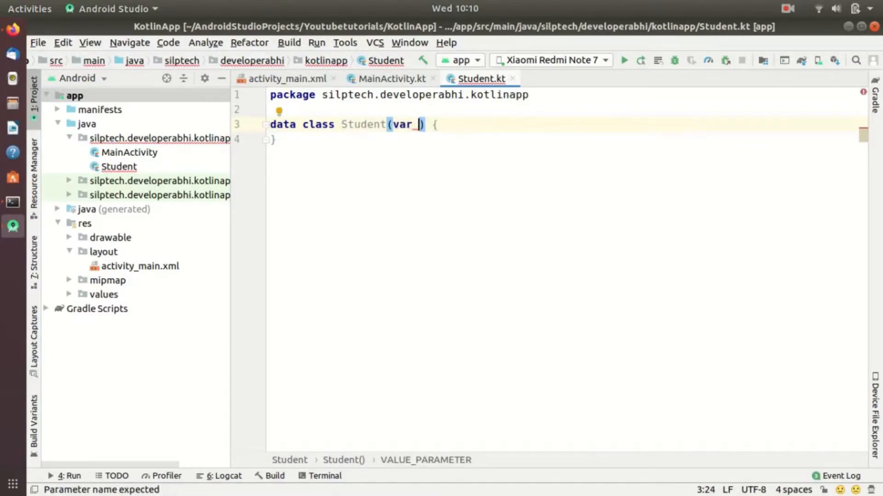
type("roll")
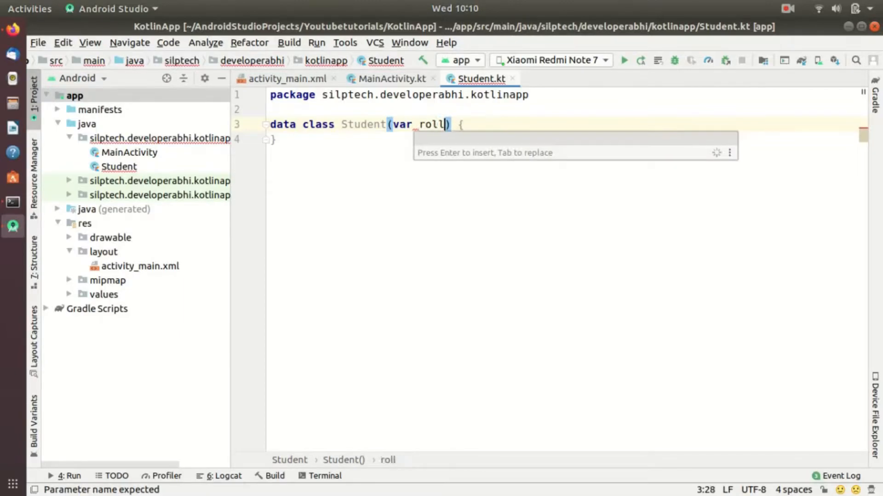
type("No:")
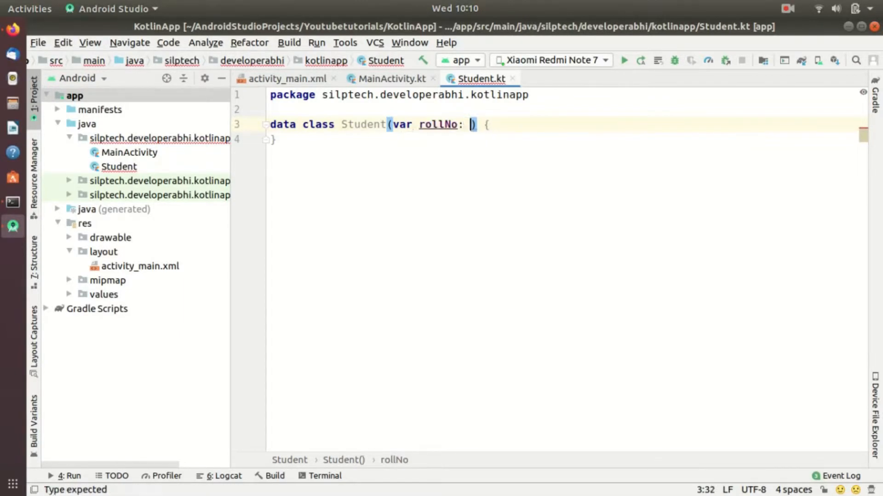
type("String,")
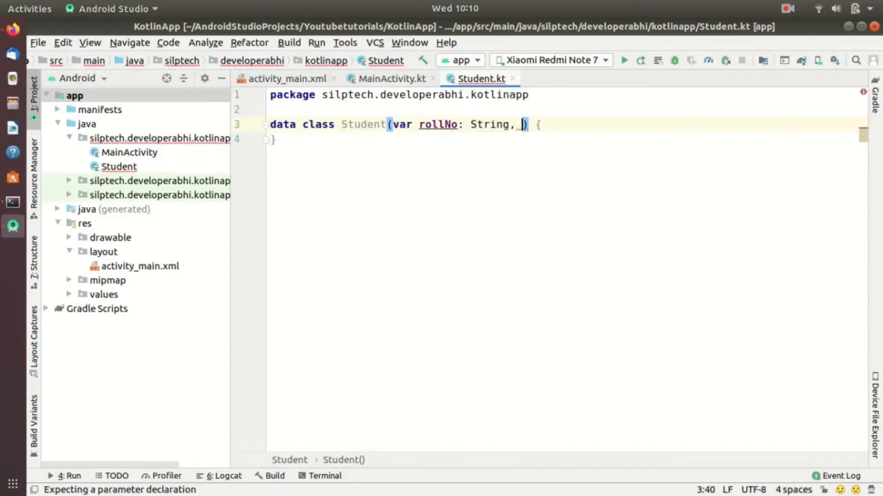
type("var")
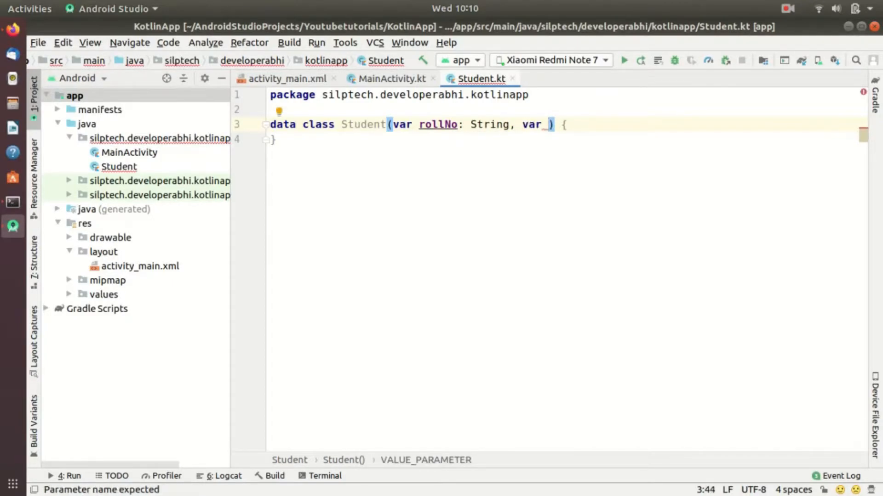
type("Name:")
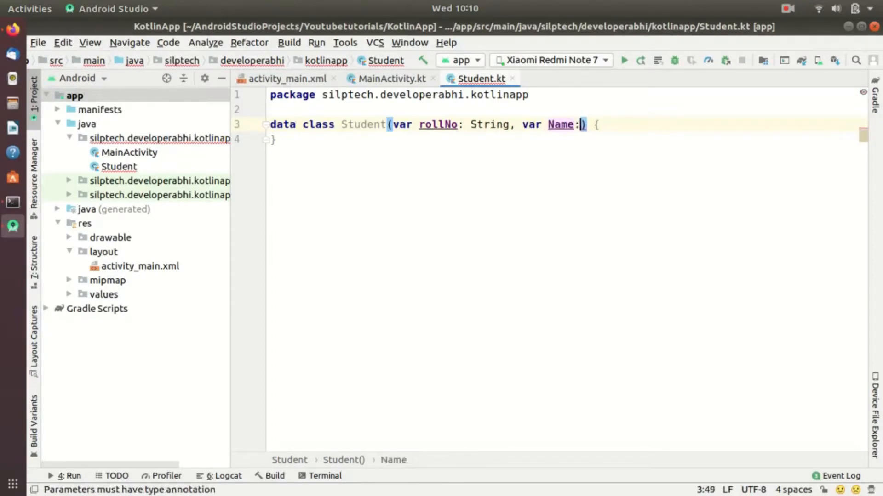
type("String")
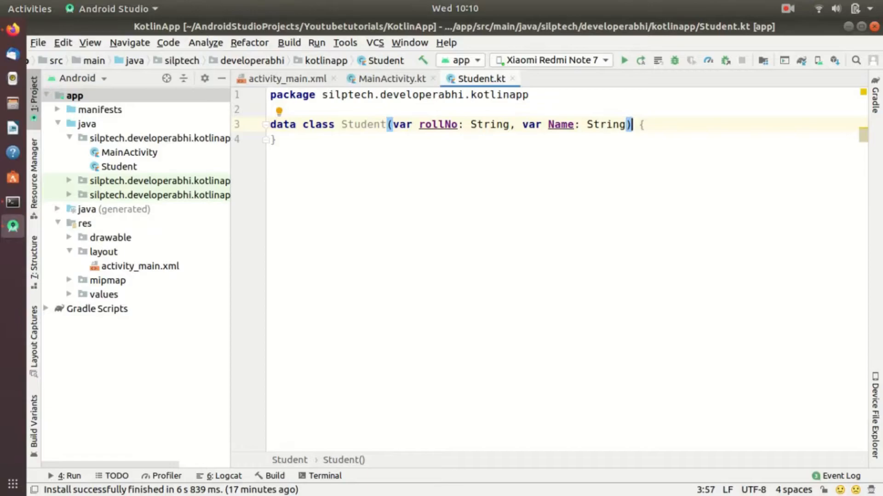
mouse_move(286, 130)
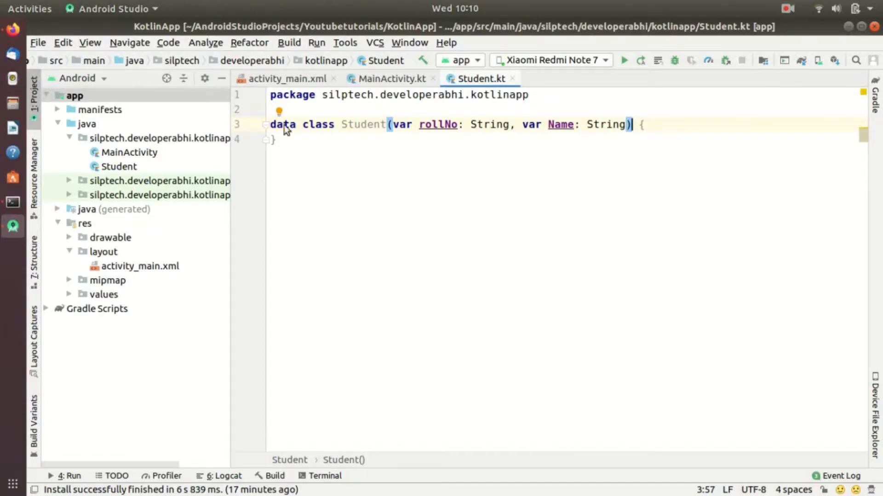
- Select the var keyword before rollNo in the Student constructor
double_click(402, 125)
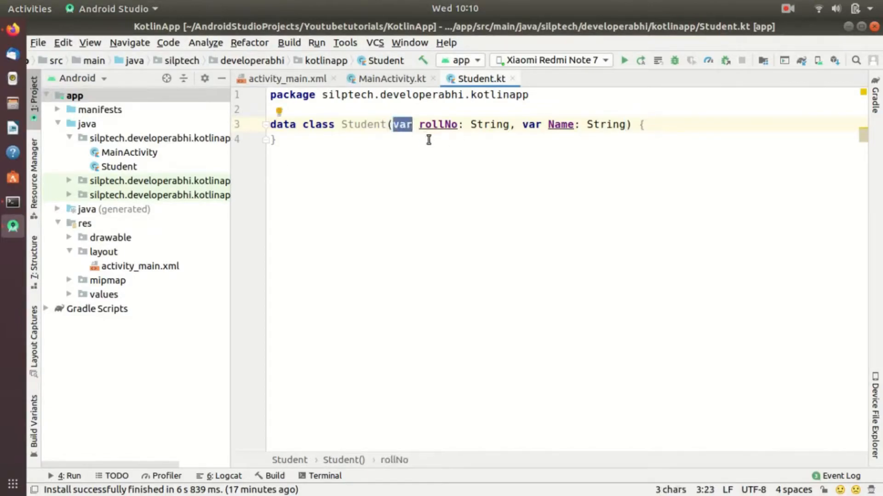
mouse_move(430, 152)
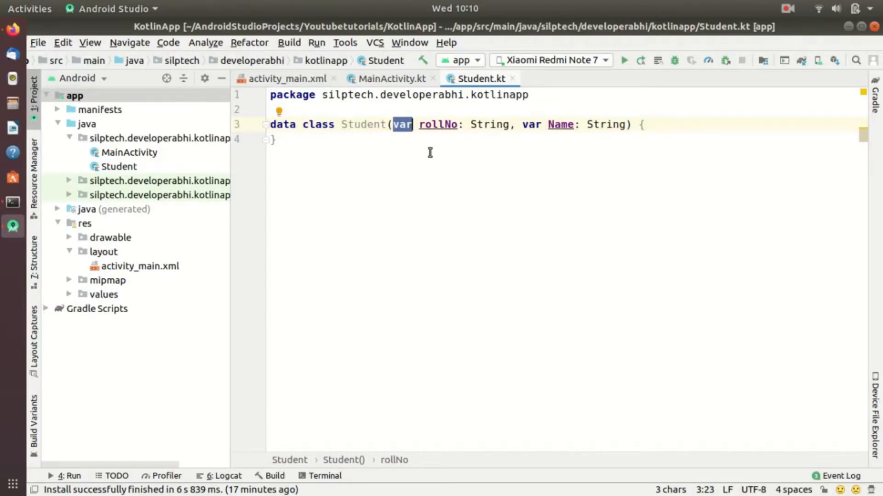
mouse_move(429, 128)
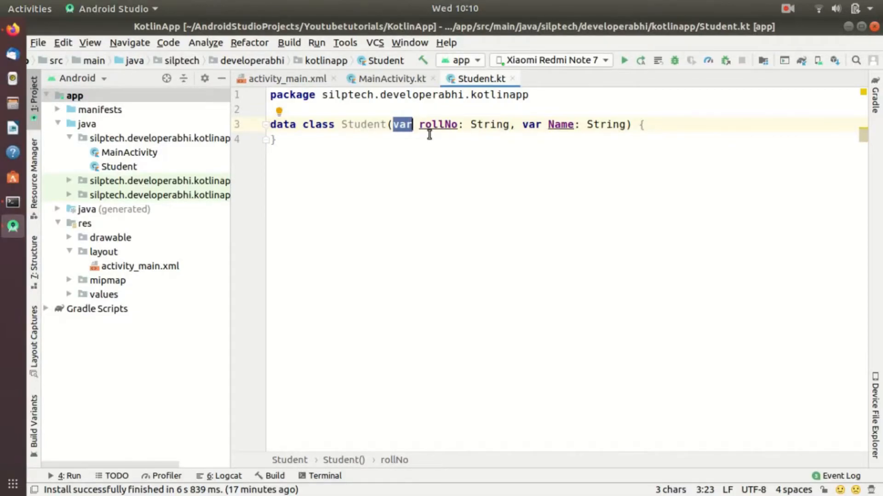
mouse_move(413, 139)
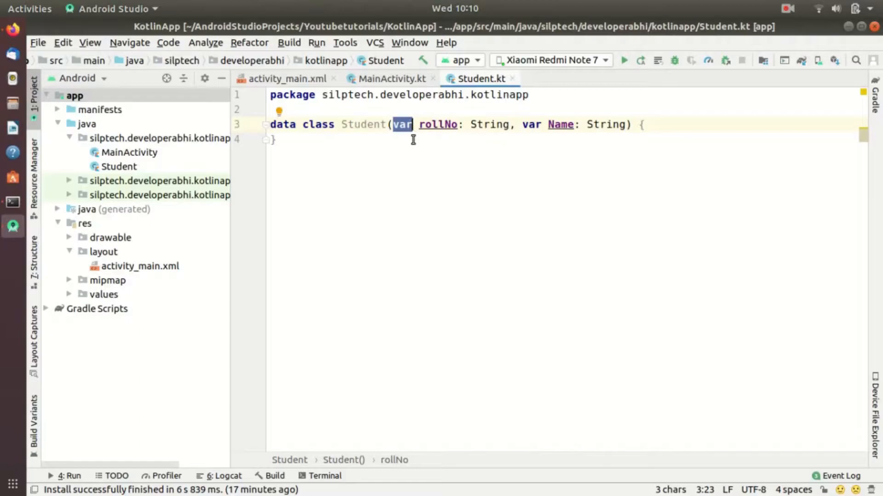
mouse_move(104, 146)
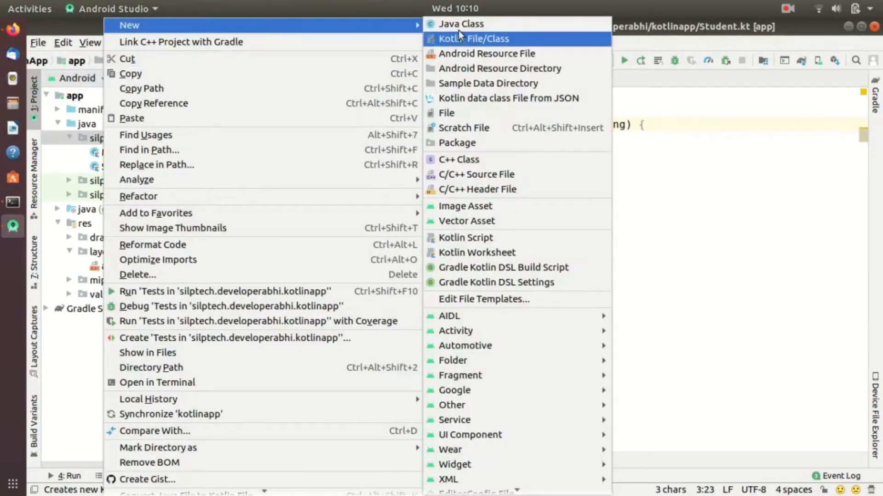
- Create a Kotlin class named StudentController in the kotlinapp package
left_click(473, 38)
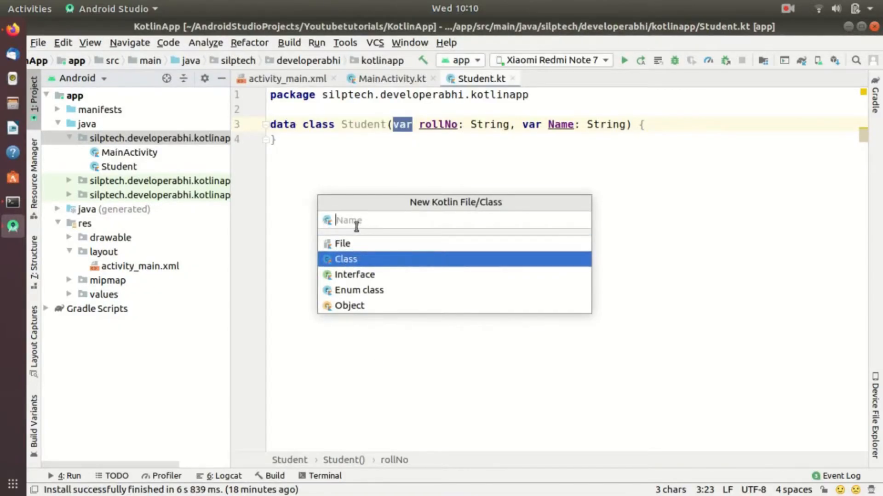
type("StudentController")
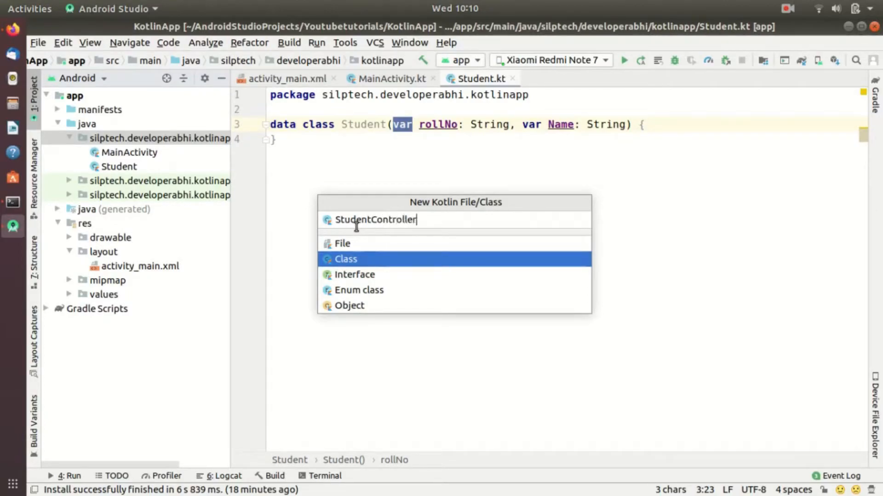
key("Return")
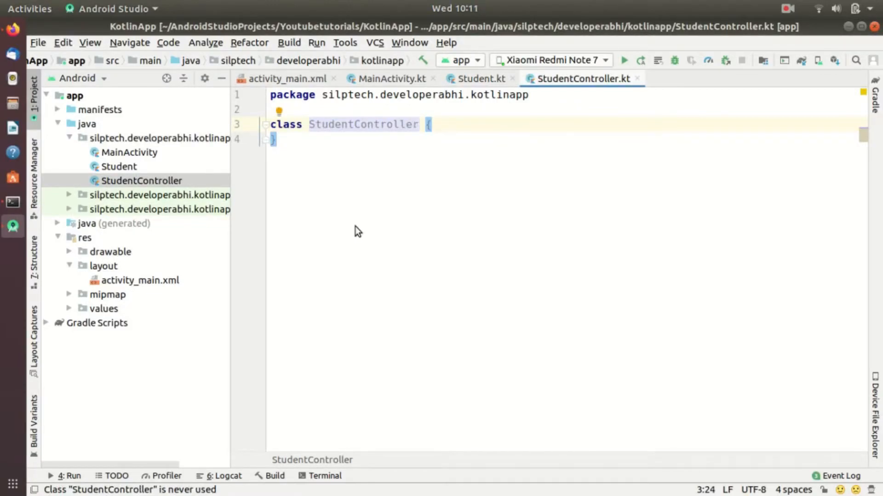
- Declare StudentController constructor properties var model: Student and var view: MainActivity
type("(v")
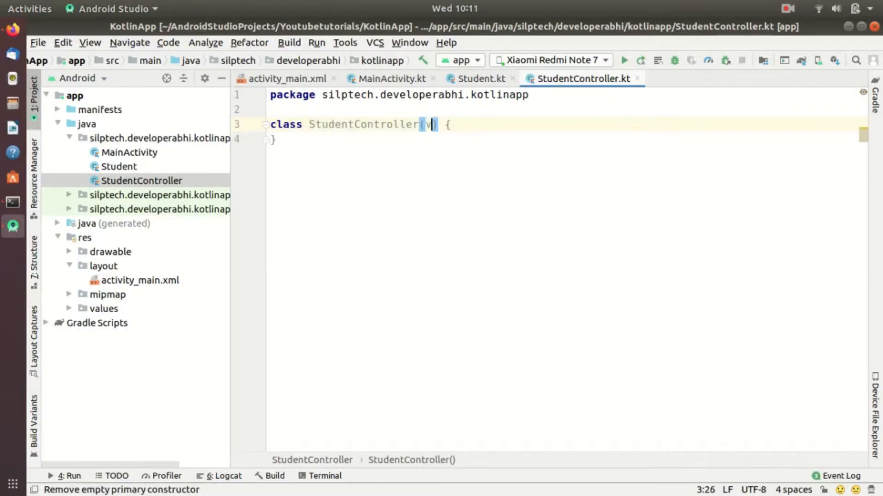
type("ar m")
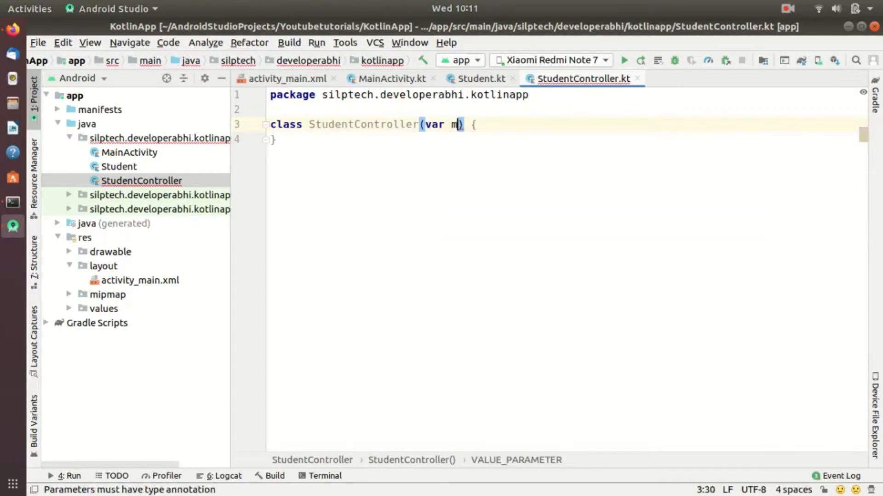
type("odel:")
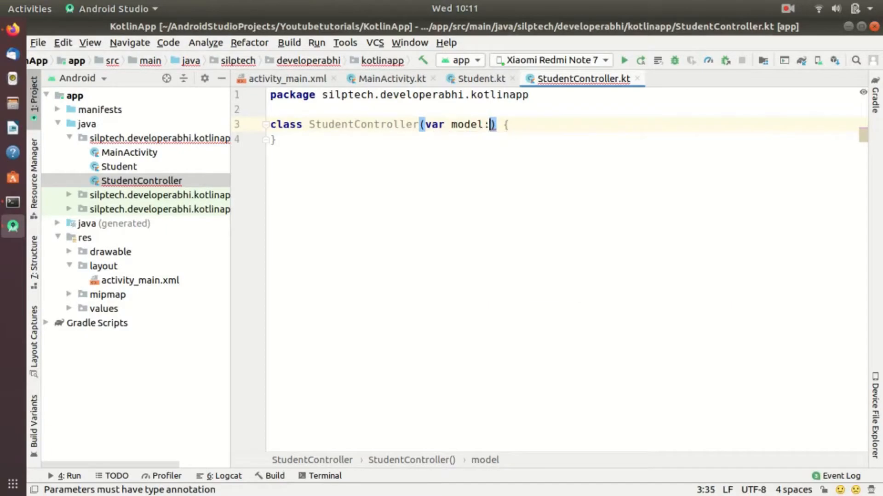
type("Student")
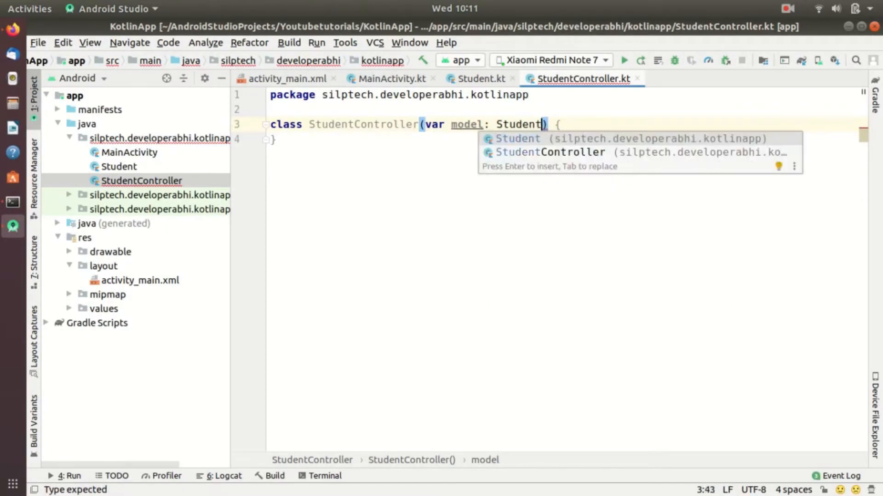
type(". var v")
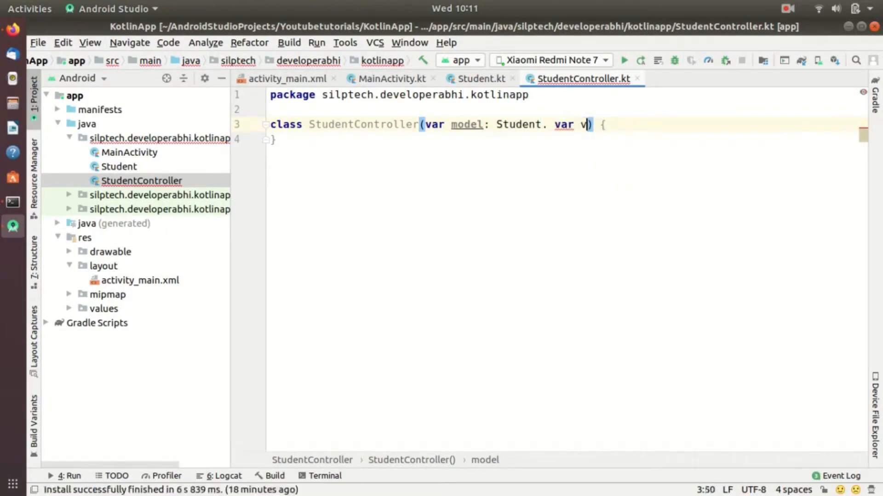
type("iew: Mail")
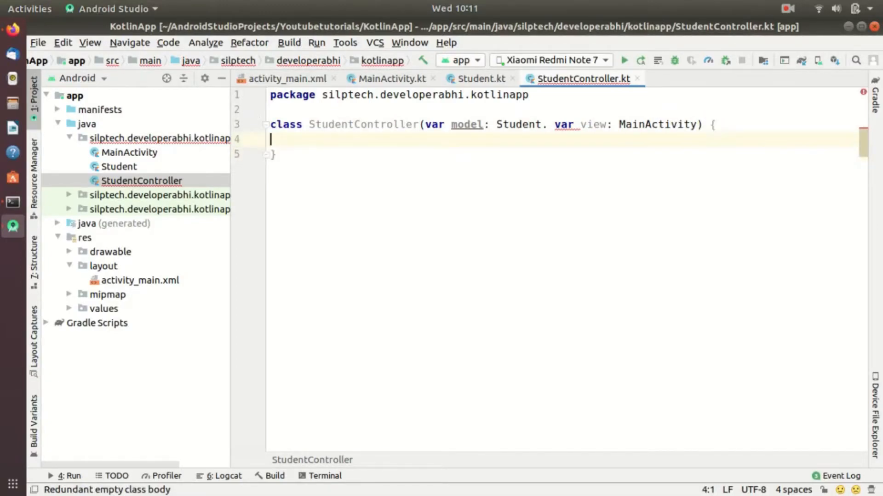
- Write fun getStudentName(): String returning model.name in StudentController
type("get")
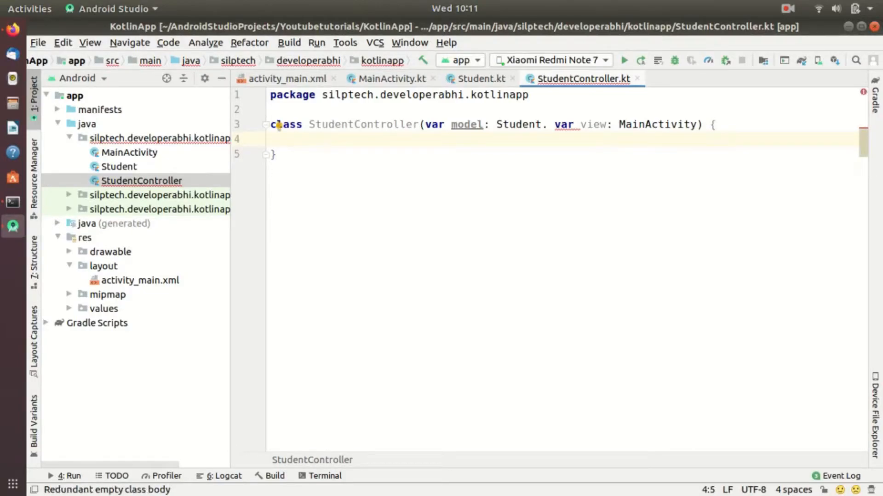
type("fun")
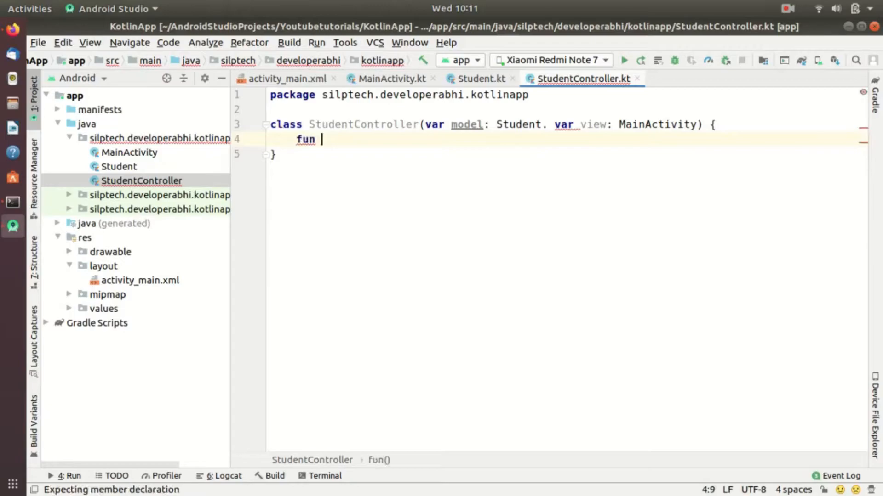
type("getStudent")
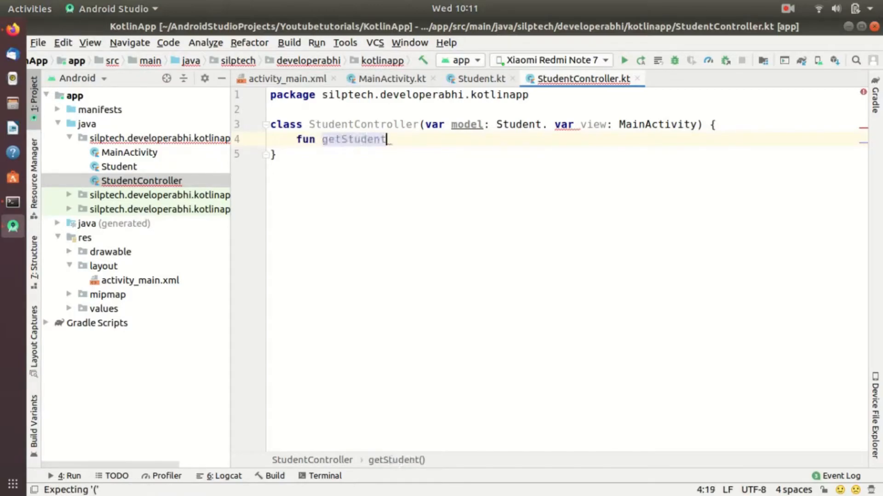
type("Name")
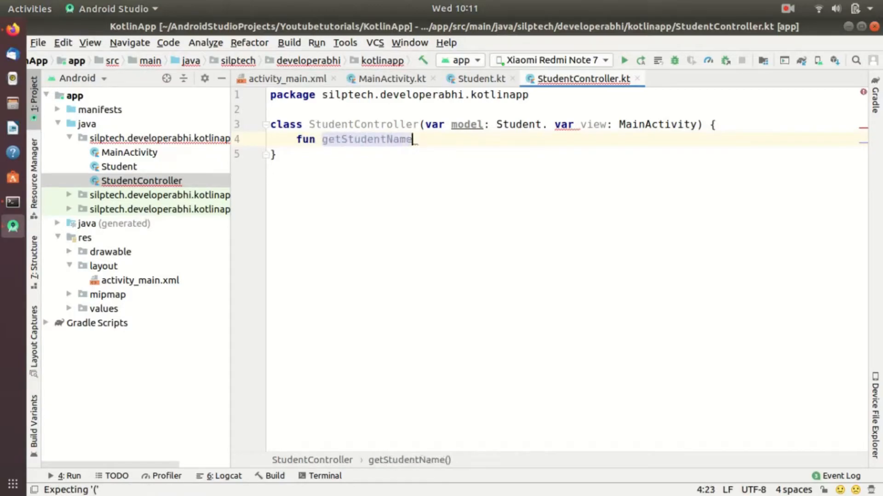
type("()")
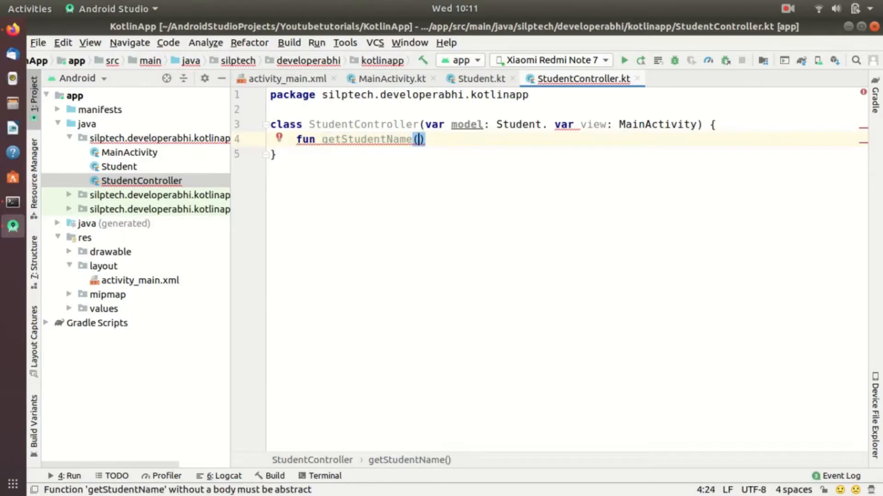
type(":String")
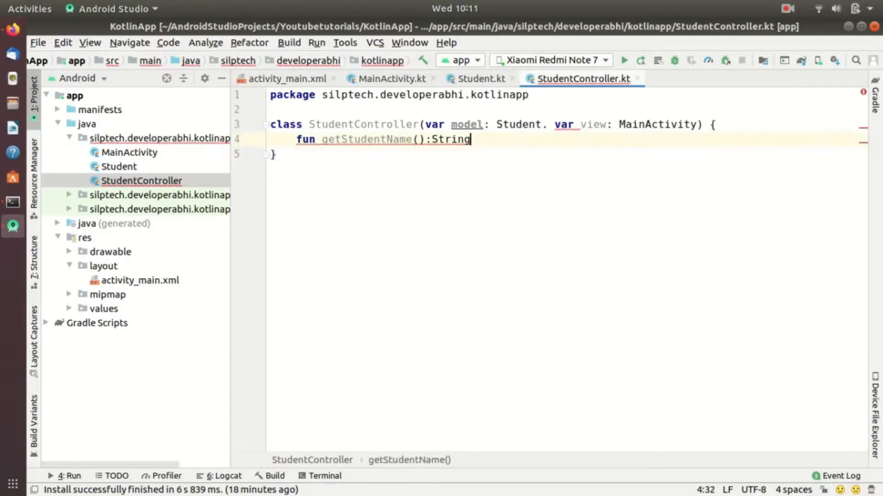
type("{")
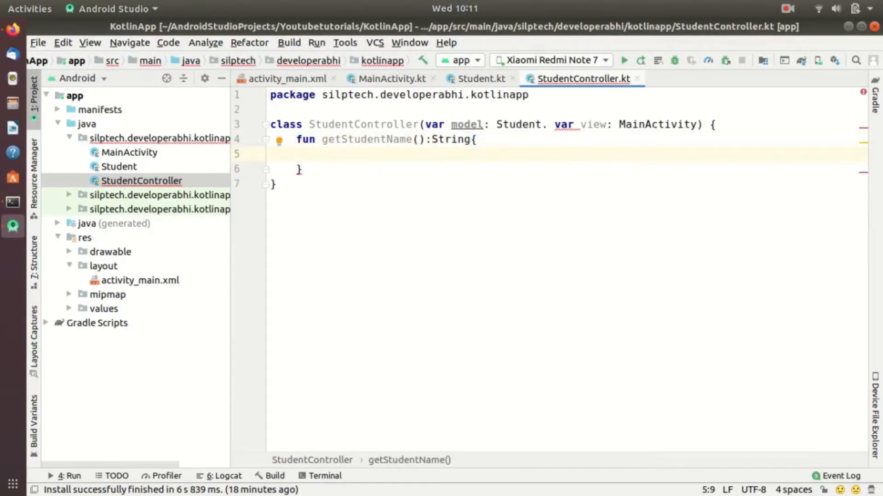
type("return mod")
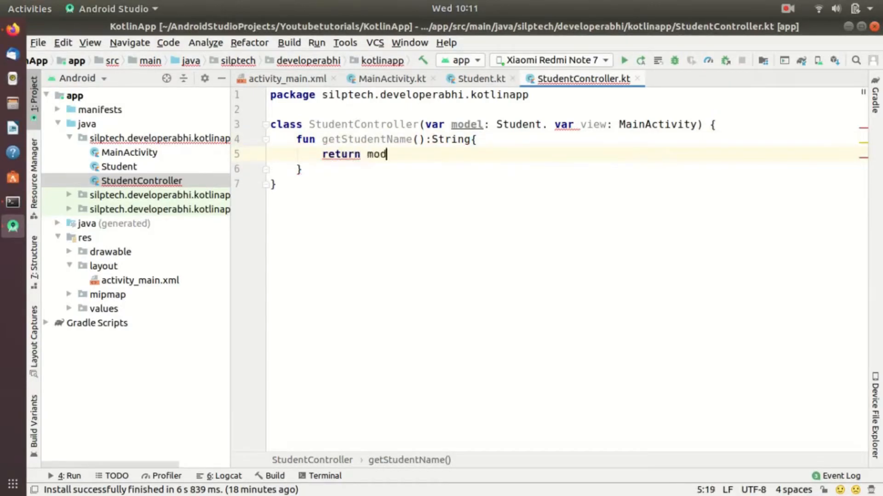
type("el.name")
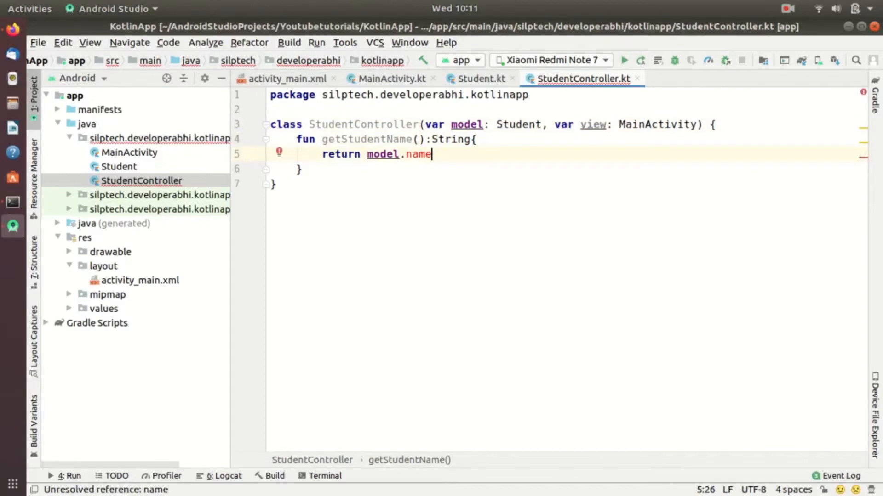
key("BackSpace")
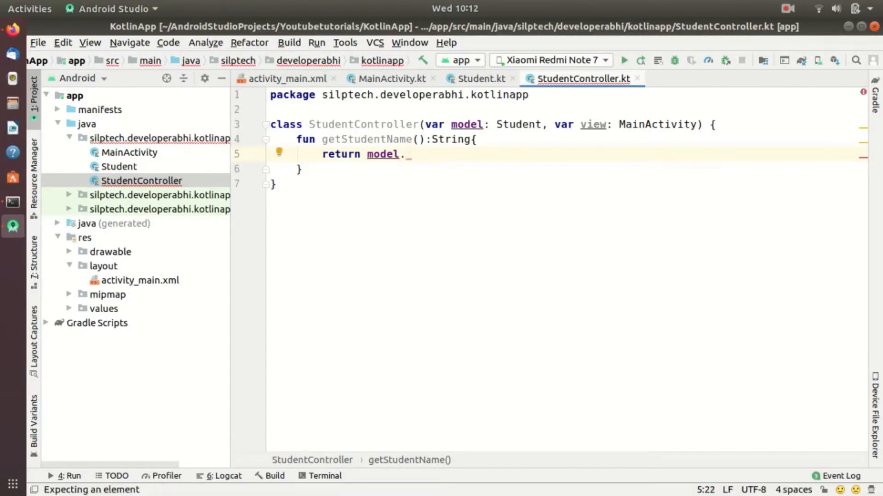
type("name")
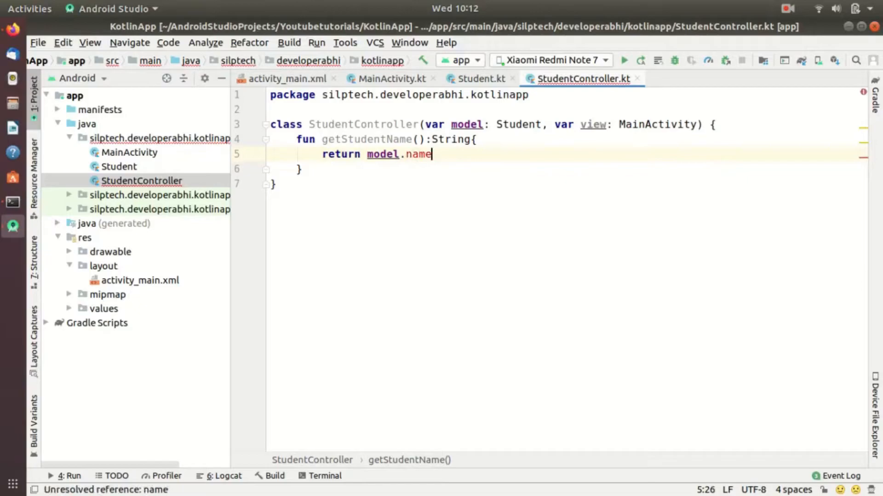
- Rename Student's Name property to lowercase name, then return to StudentController
left_click(481, 79)
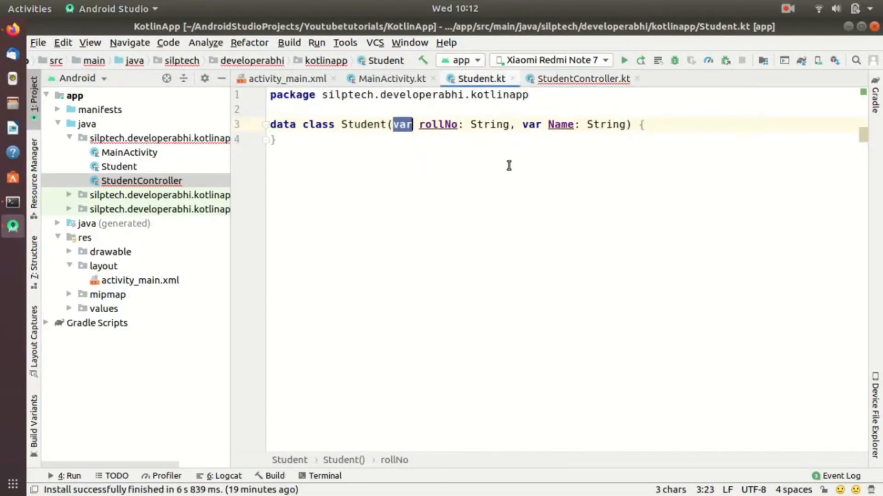
key("BackSpace")
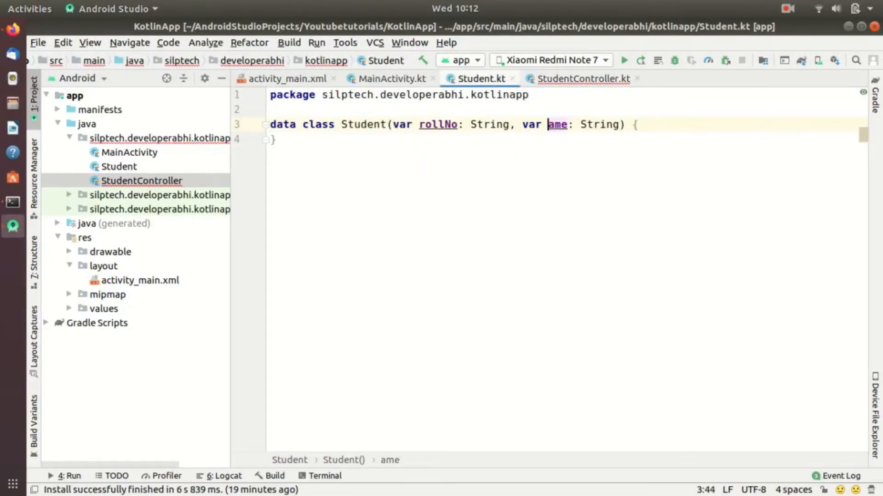
type("n")
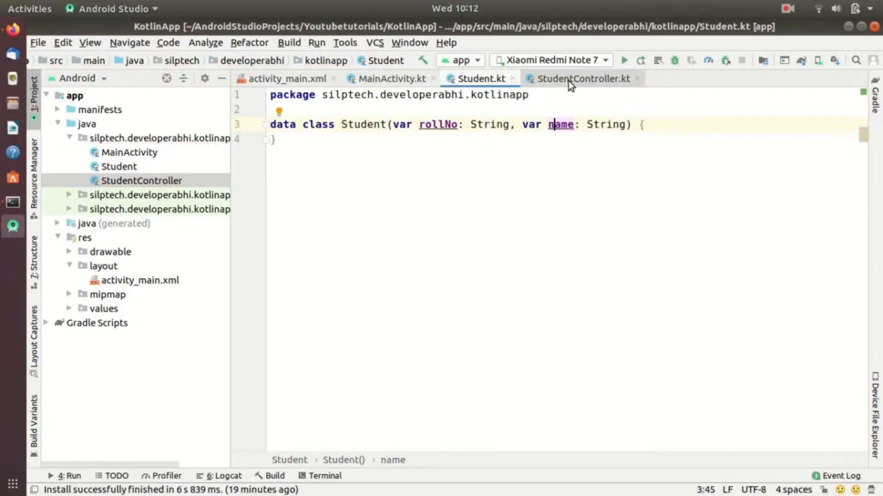
left_click(582, 78)
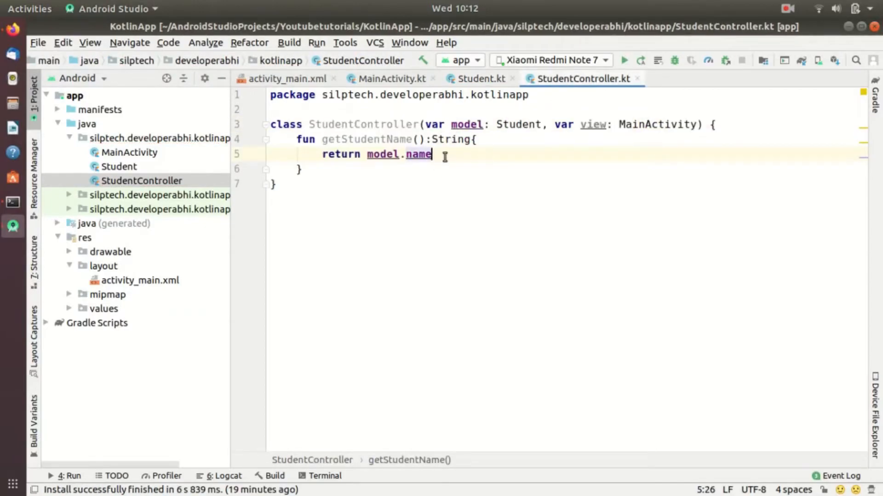
key("Return")
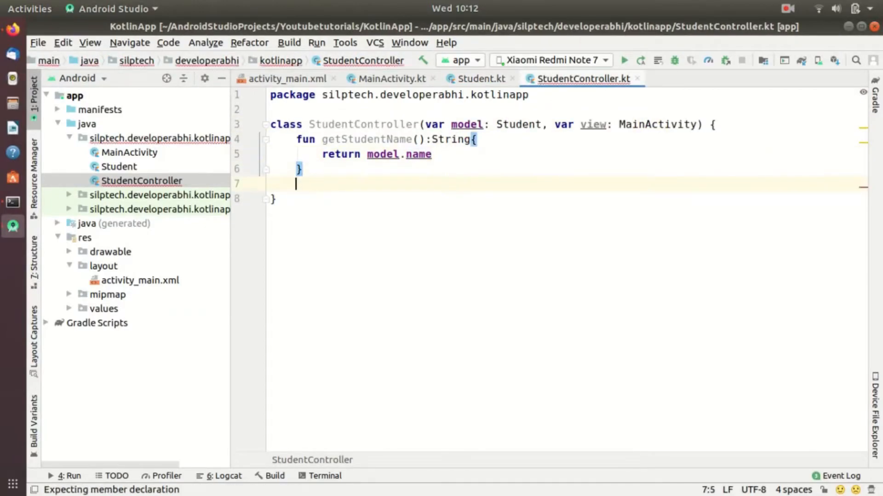
- Add fun getStudentRollNo(): String returning model.rollNo, undoing a stray g
type("f")
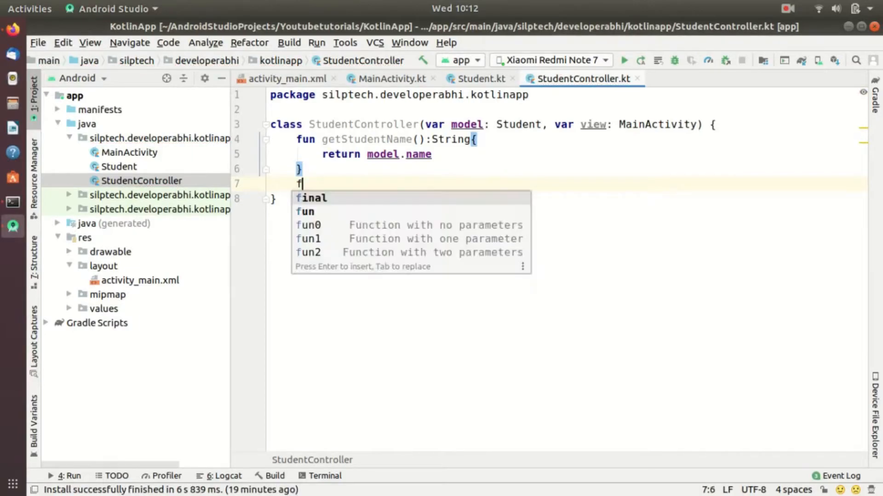
type("un getStu")
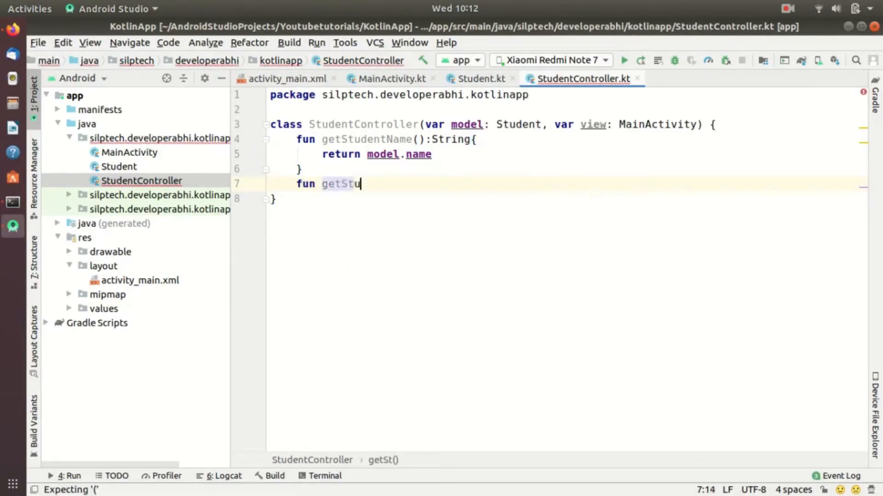
type("dent")
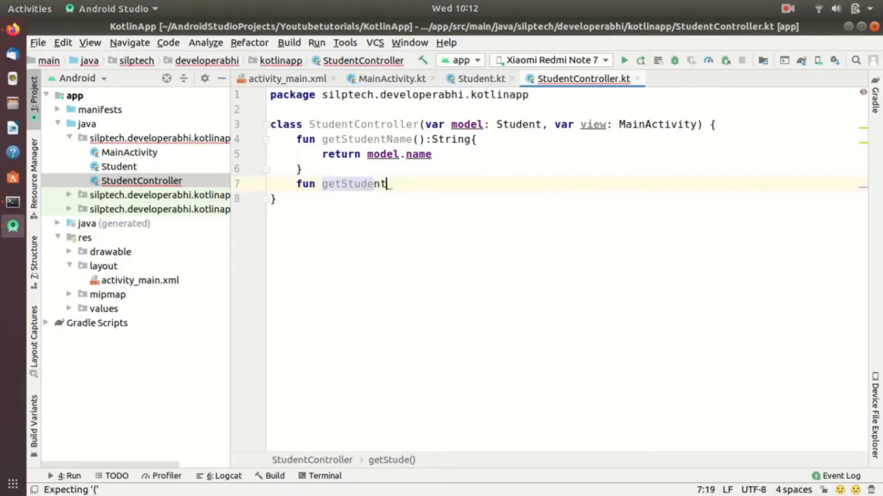
type("RollN")
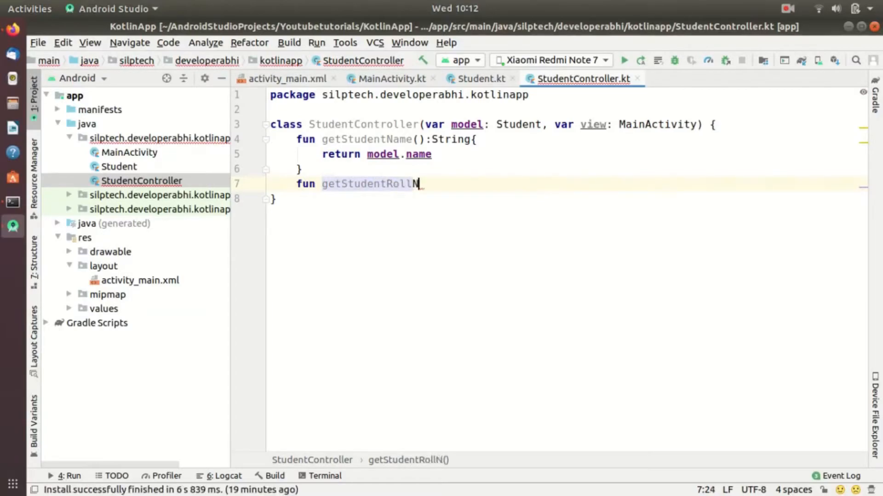
type("o()")
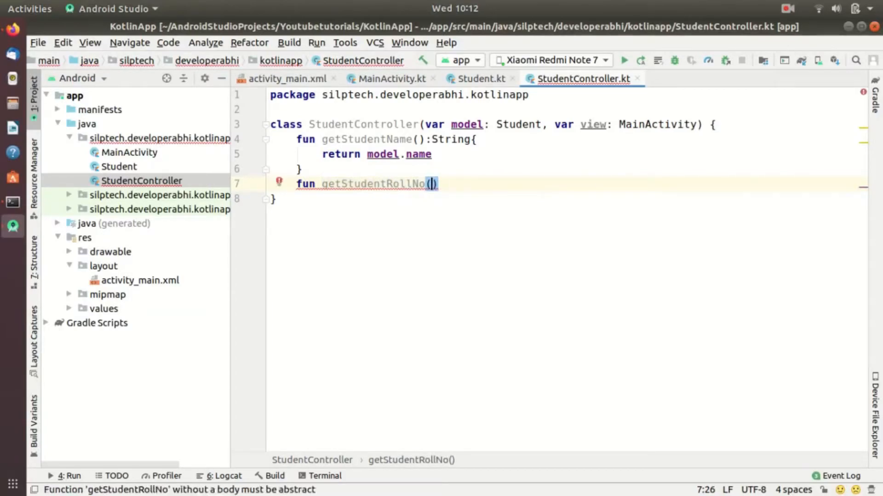
type(":String{")
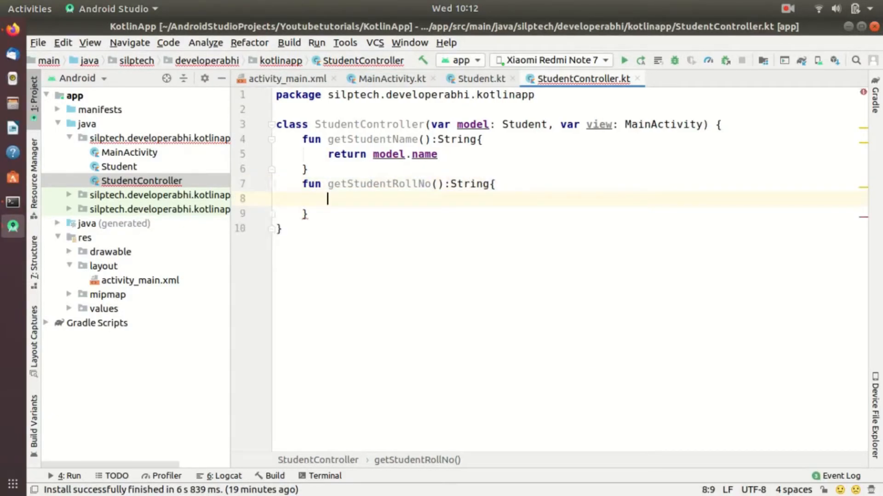
type("return model")
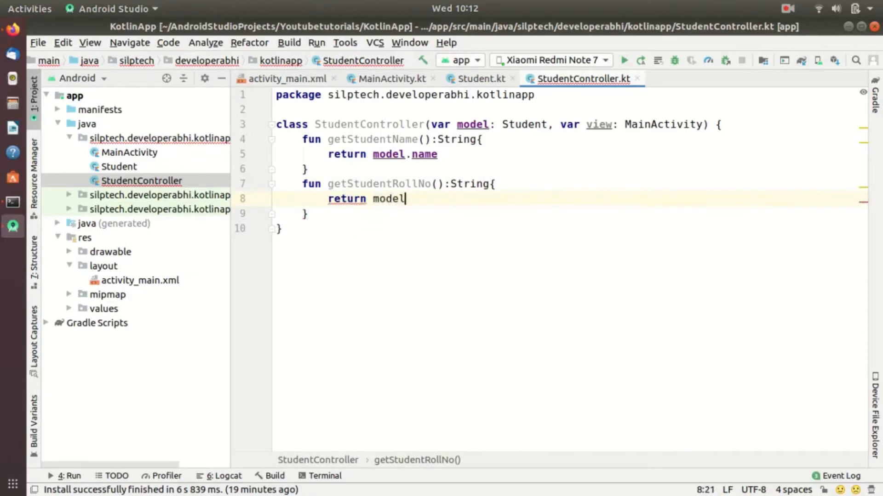
type(".rollNo")
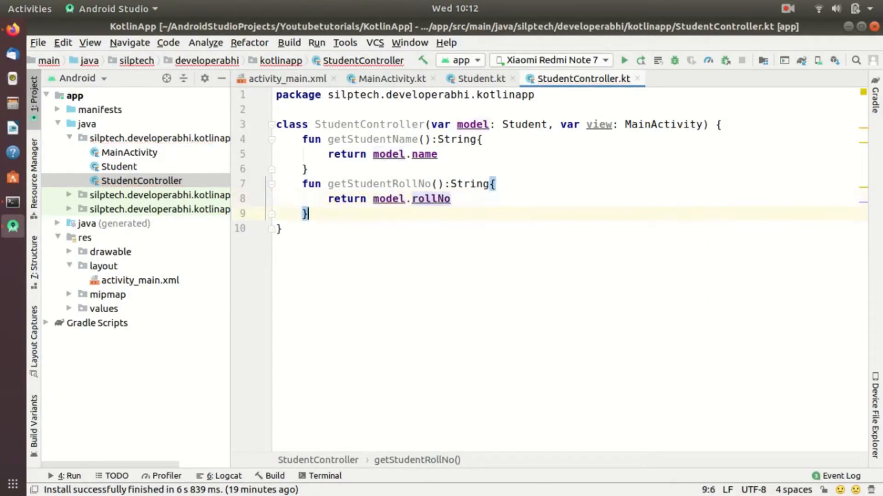
type("g")
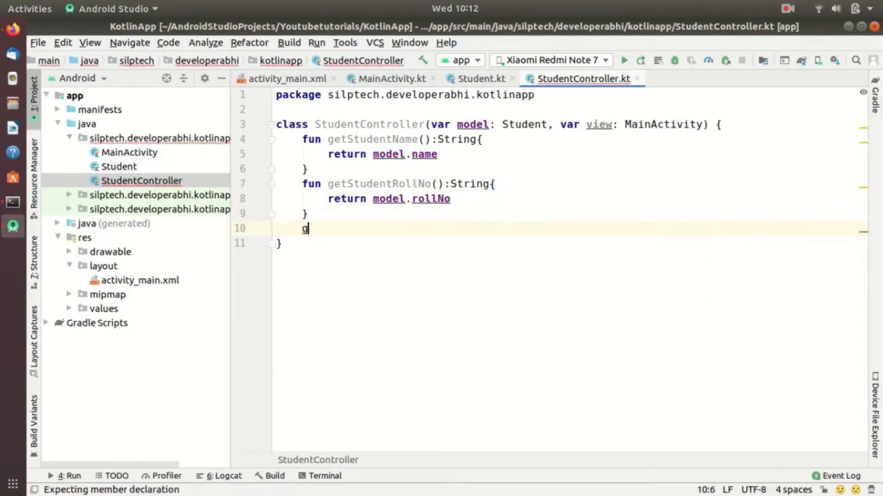
key("ctrl+z")
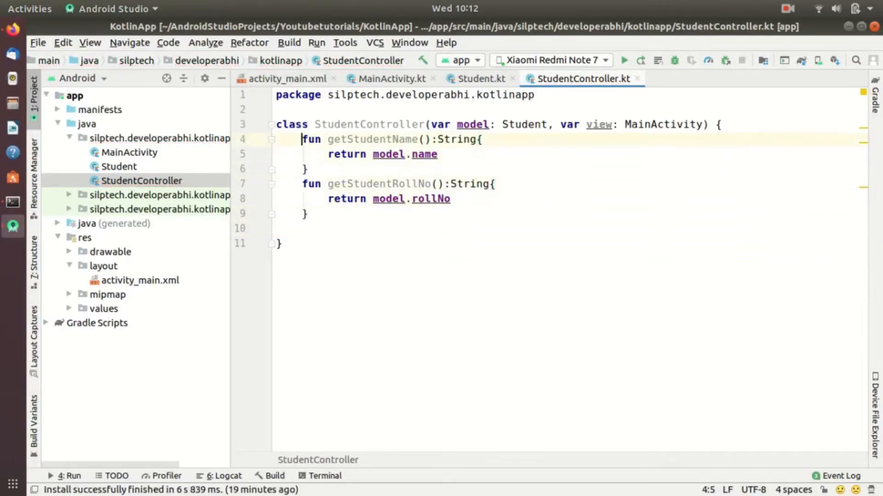
type("fun setS")
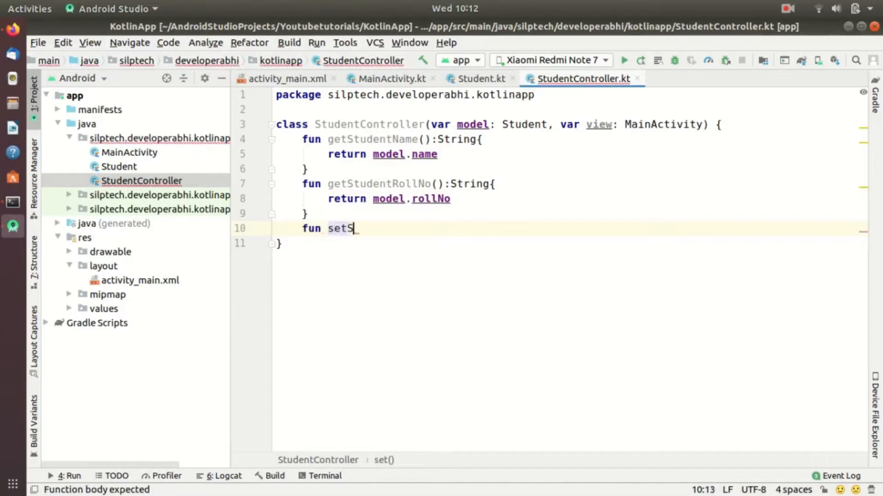
- Type fun setStudentName(name: String) assigning name to model.name
type("tudentName")
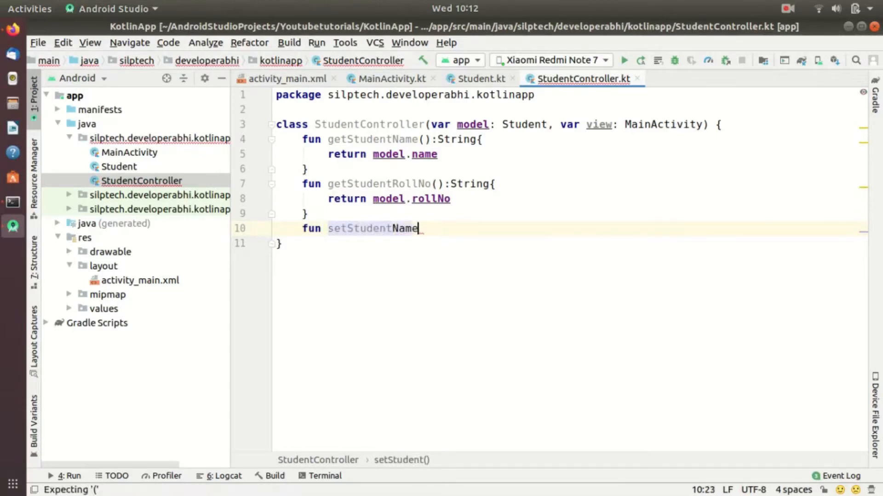
type("()")
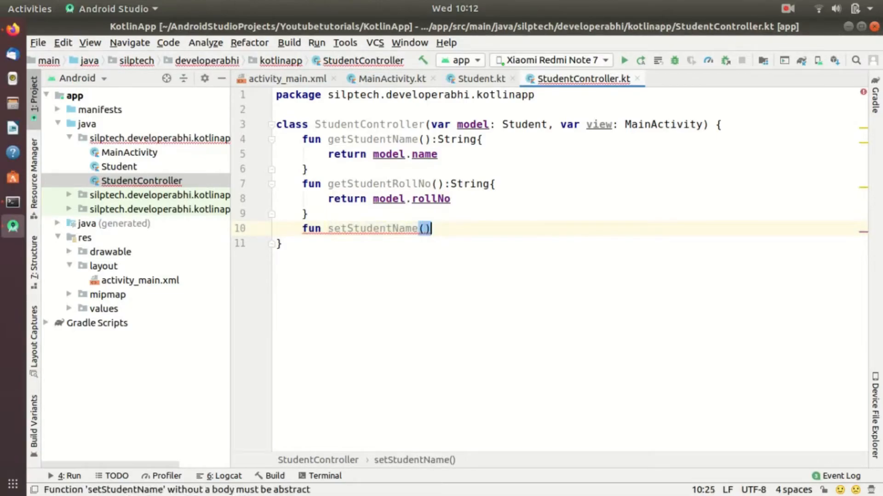
type(":")
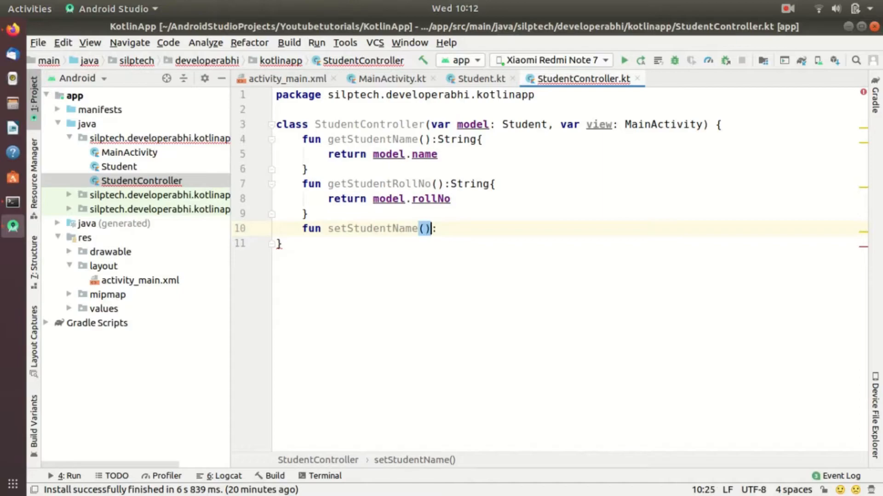
type("nam")
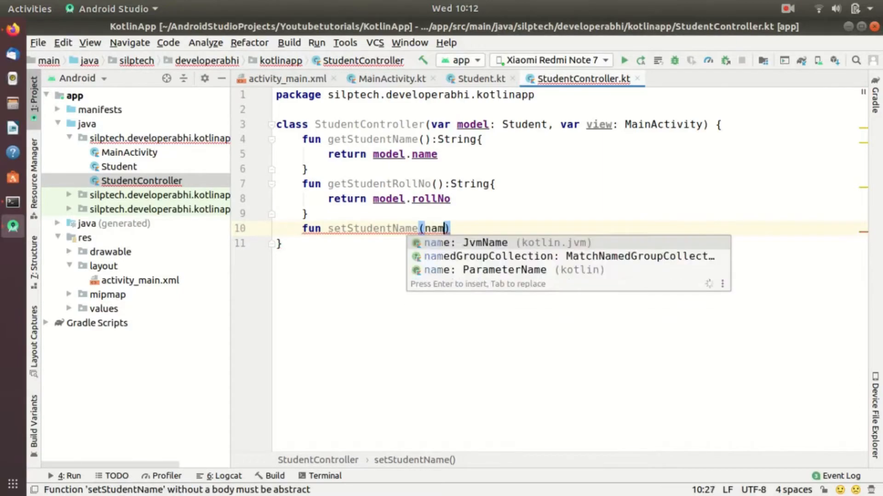
type("e:String")
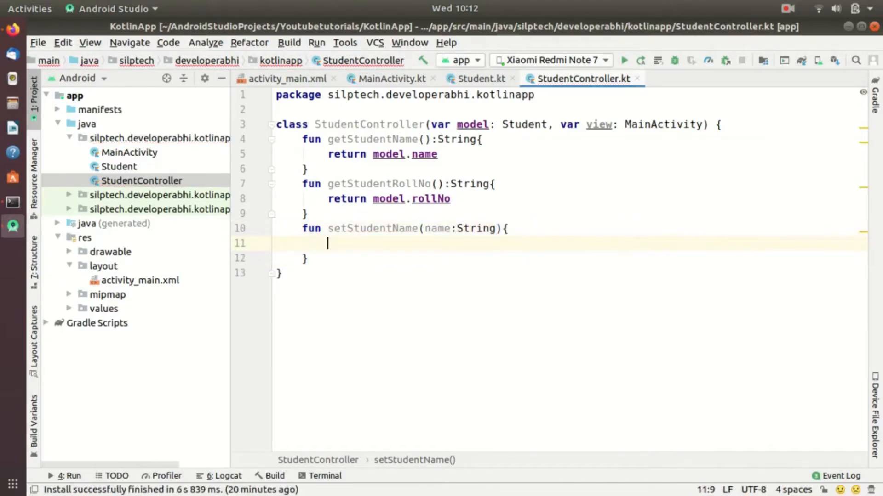
type("model")
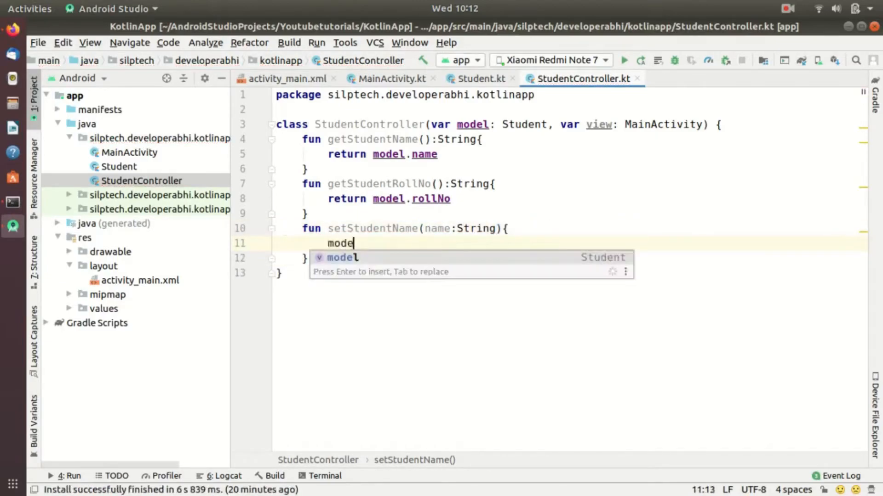
type(".name")
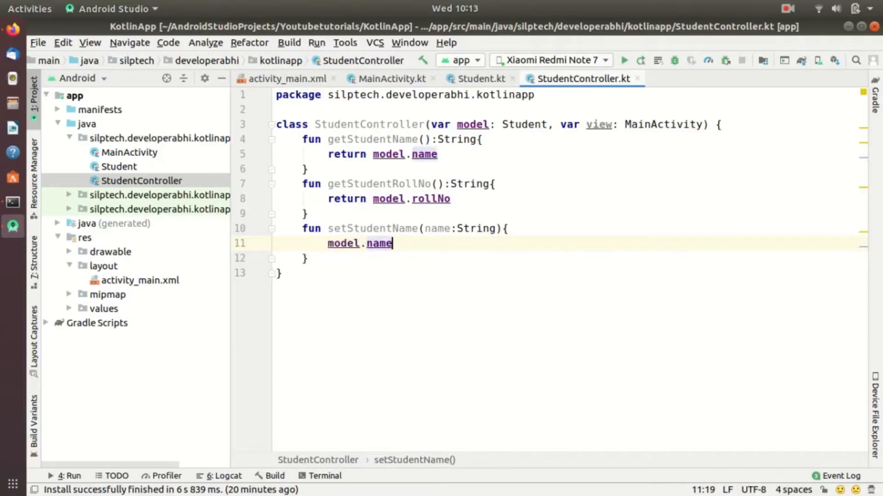
type("=name")
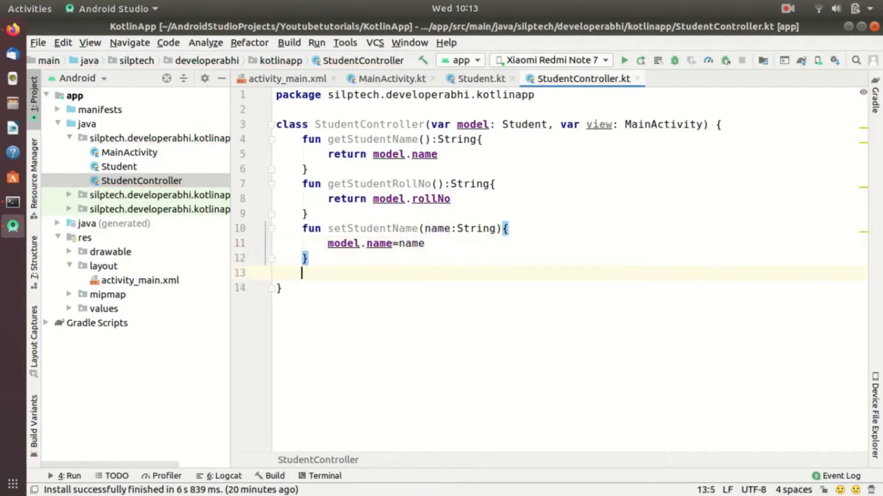
- Add fun setStudentRollNo(roll: String) that sets model.rollNo to roll
type("fun")
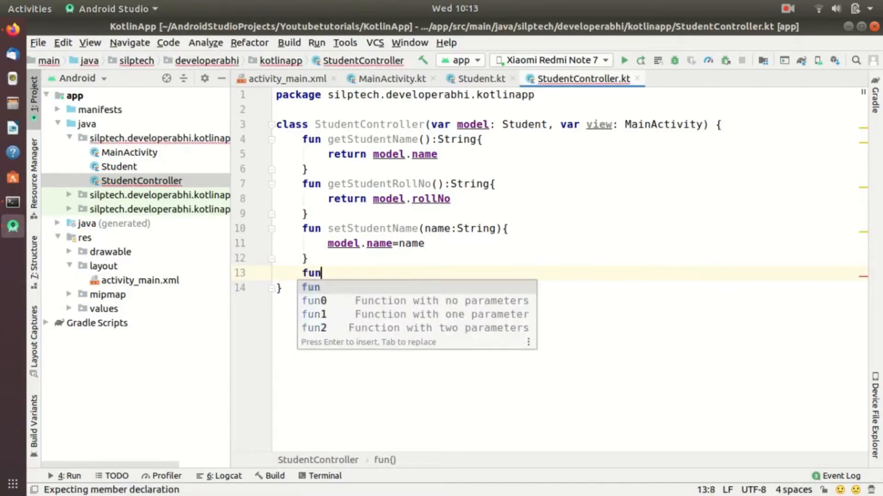
type("setStudentRoll")
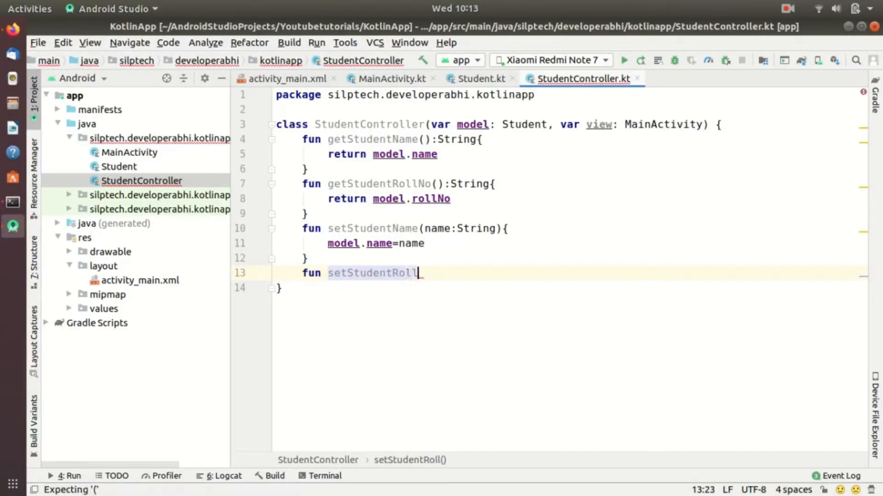
type("No(roll:")
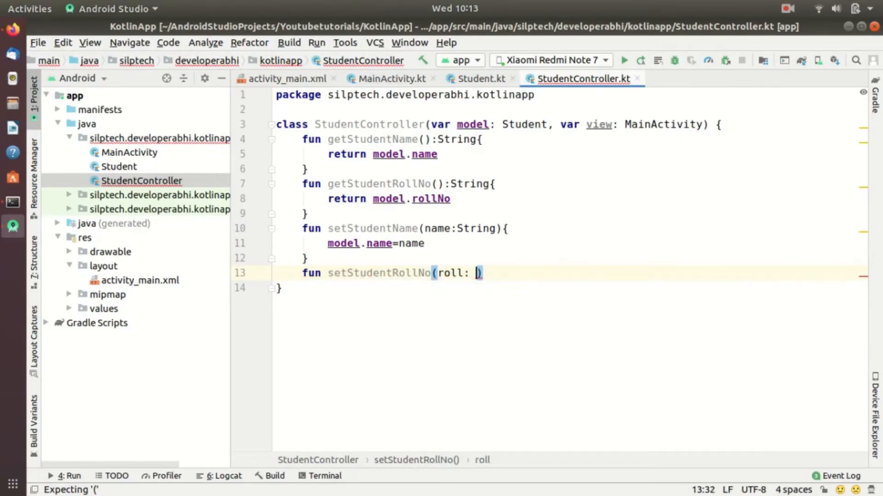
type("String){}")
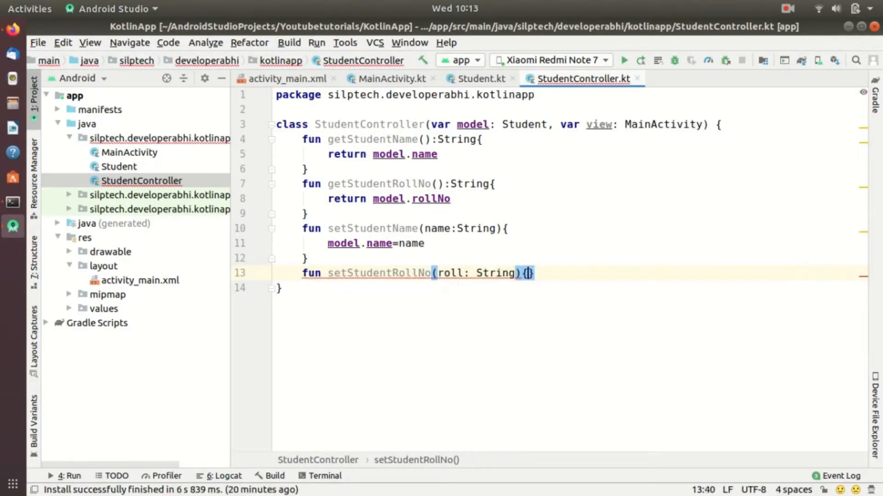
type("mo")
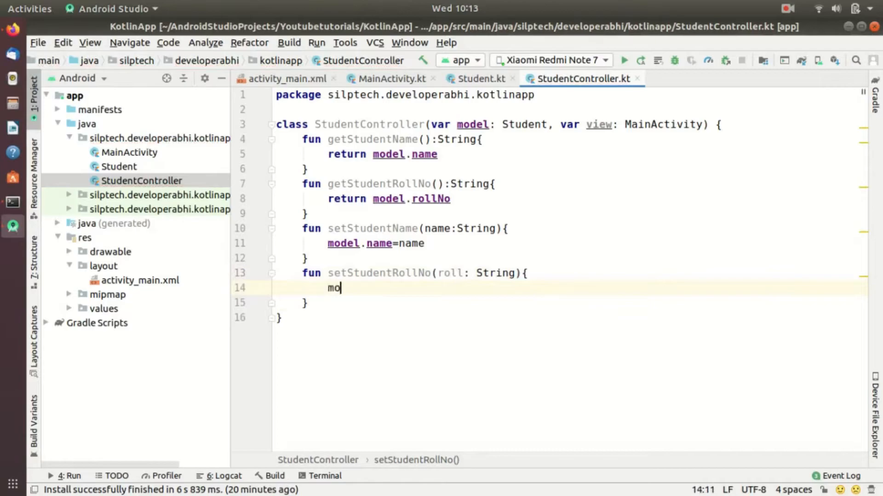
type("del.rollNo=roll")
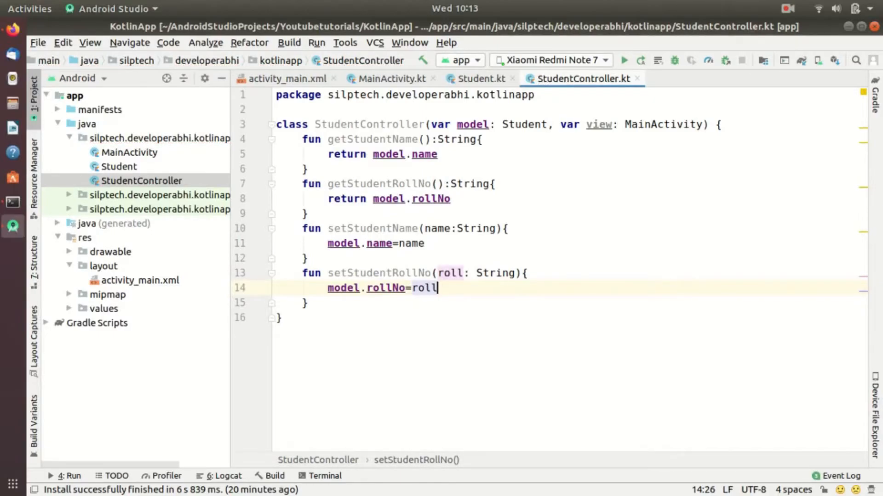
left_click(304, 302)
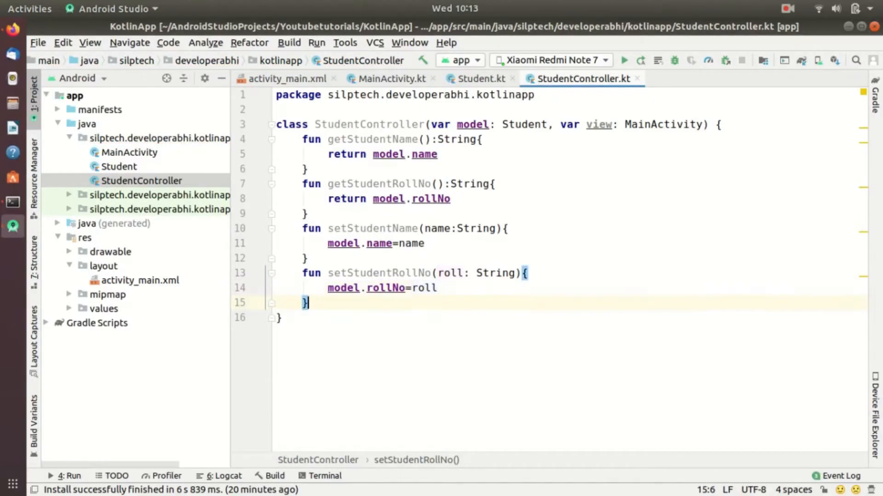
key("Return")
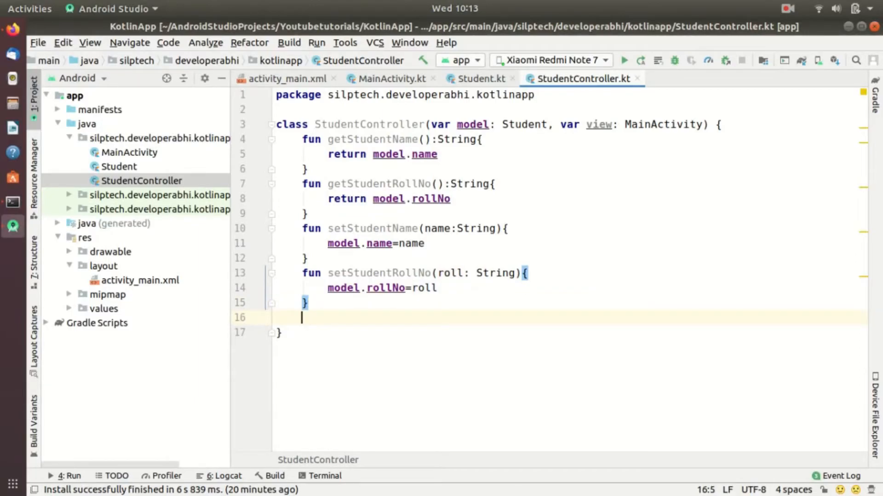
- Add fun updateView() calling view.printDetails(model.name, model.rollNo), then check the unresolved printDetails
type("fun_updateView(")
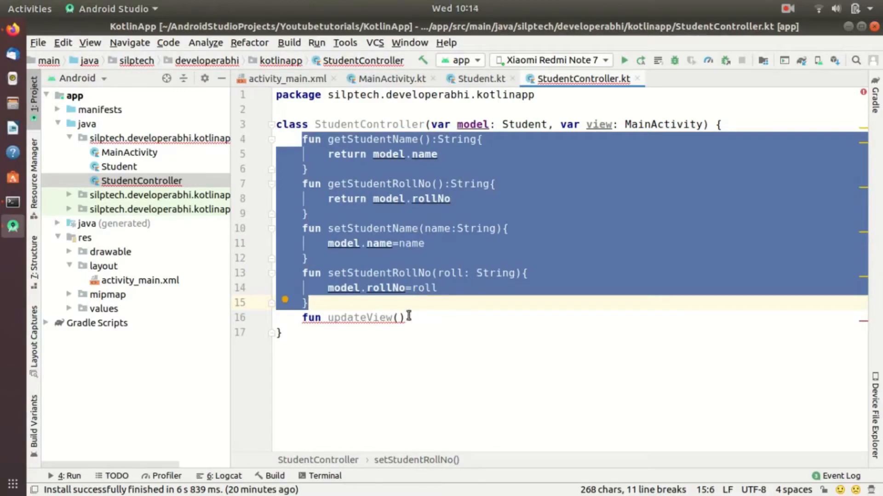
left_click(399, 316)
type("{")
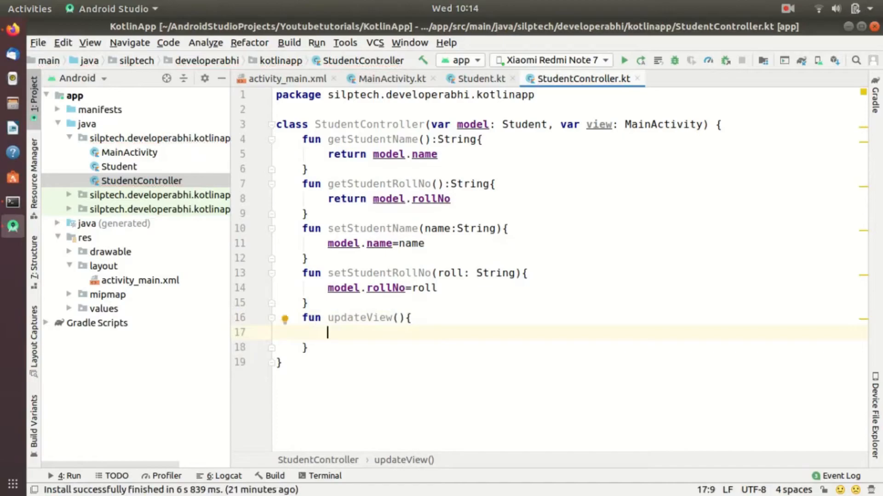
type("view.print")
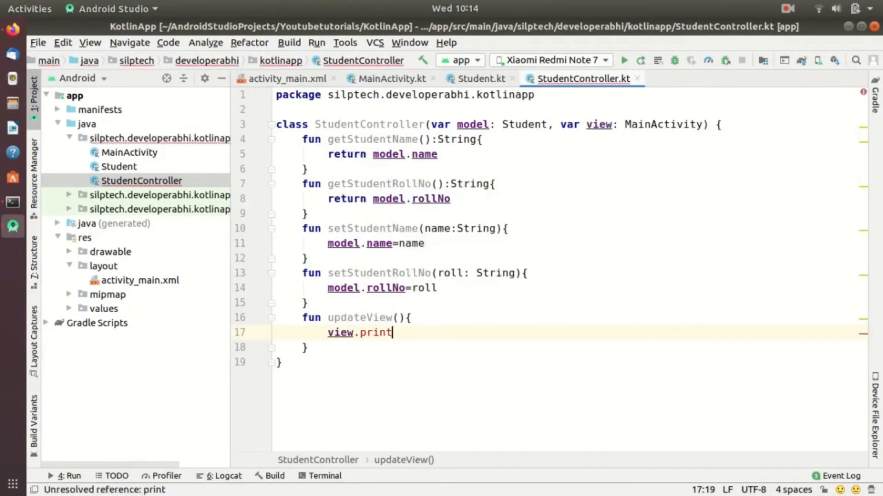
type("Details(")
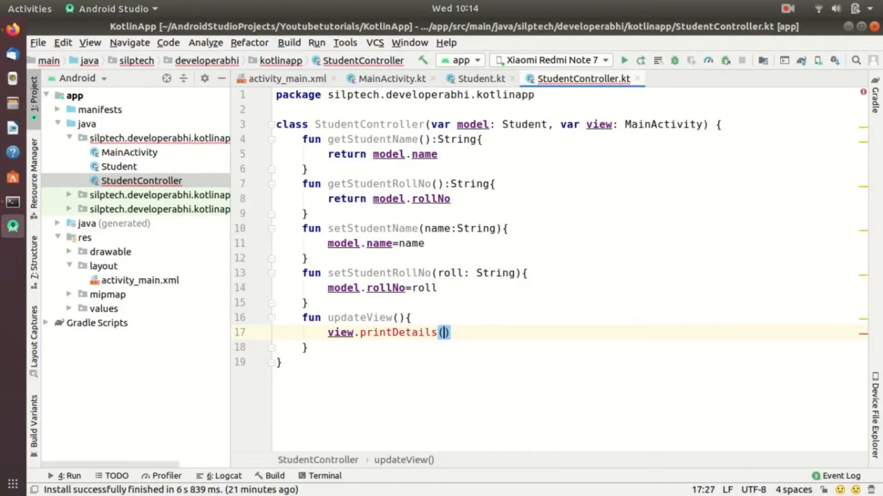
type("model.name, m")
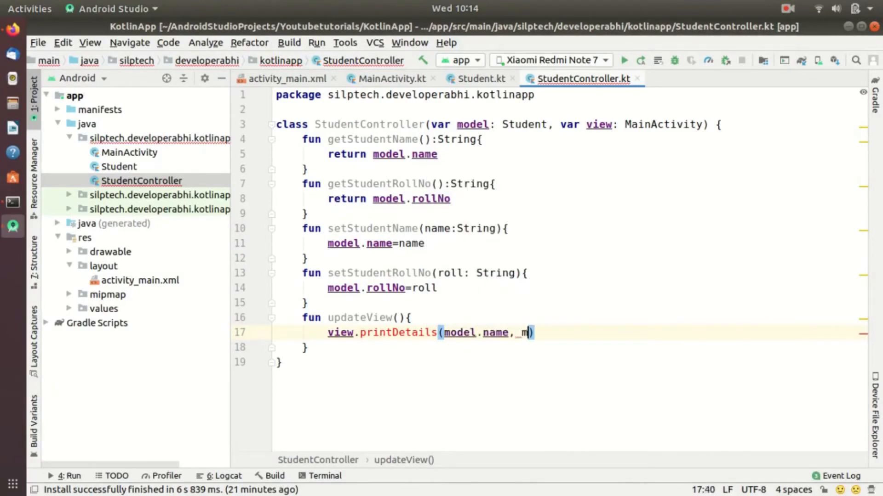
type("odel.rollNo")
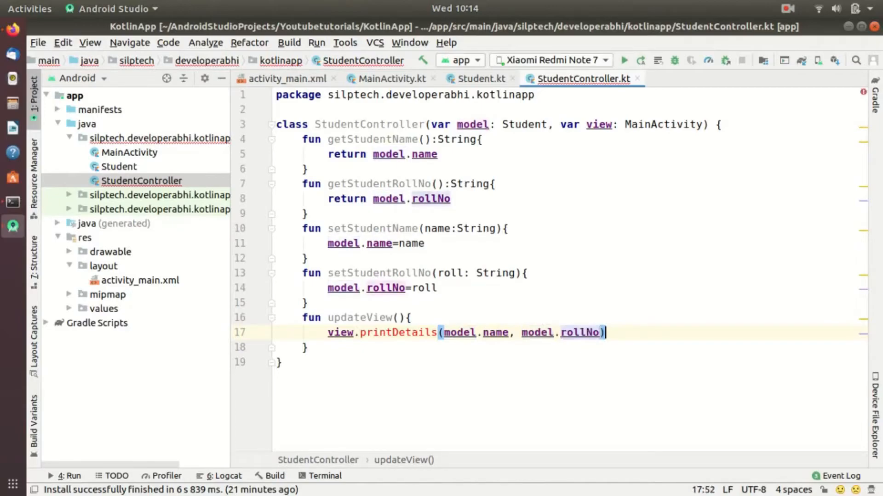
left_click(388, 332)
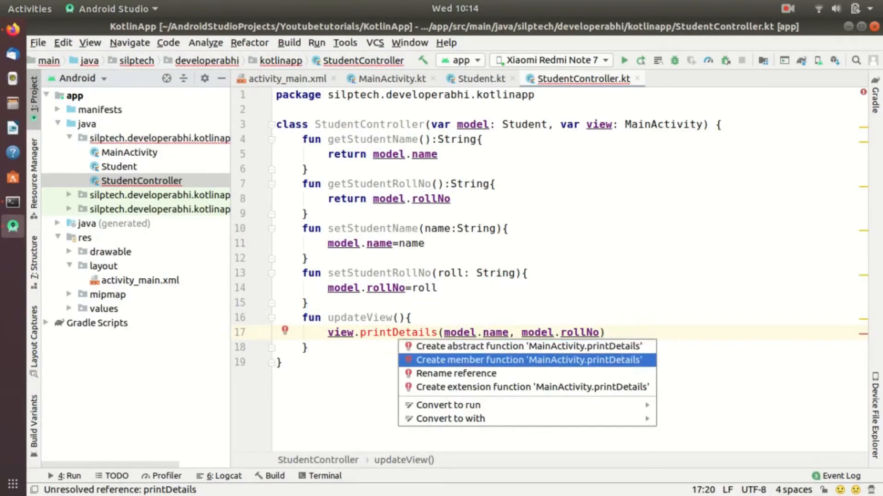
- Add an empty printDetails(name: String, rollNo: String) member function to MainActivity via quick fix
left_click(528, 359)
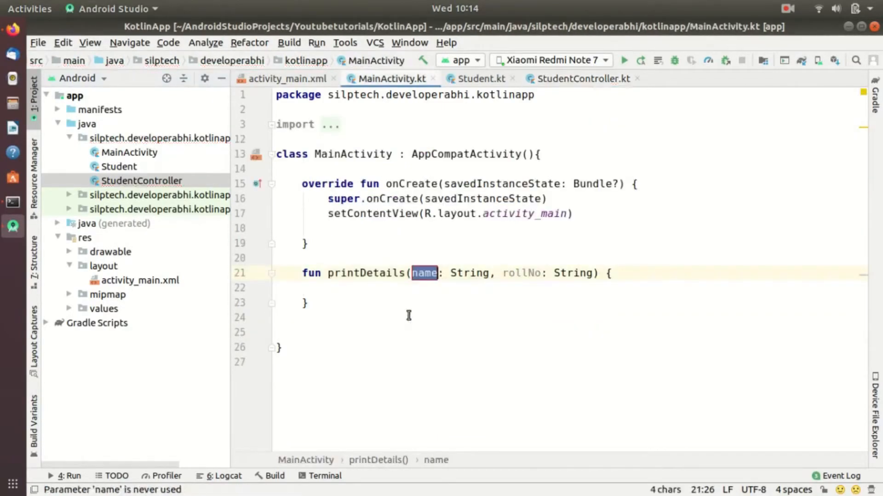
double_click(573, 273)
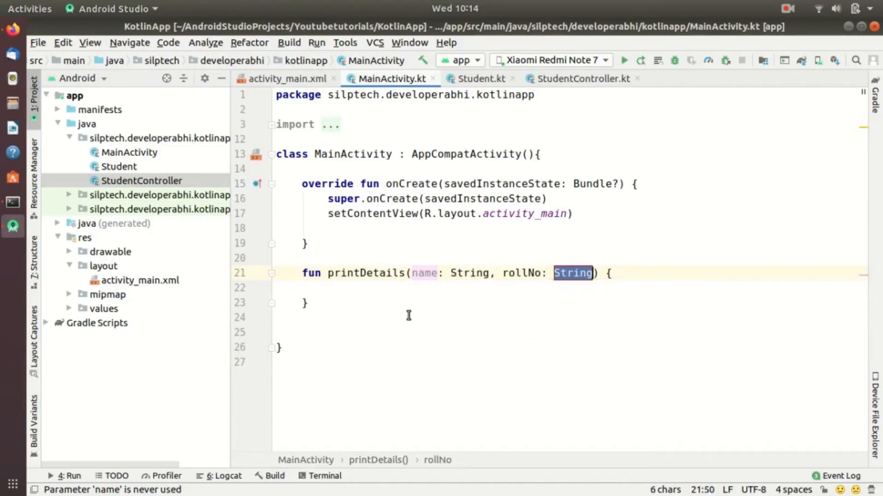
left_click(329, 287)
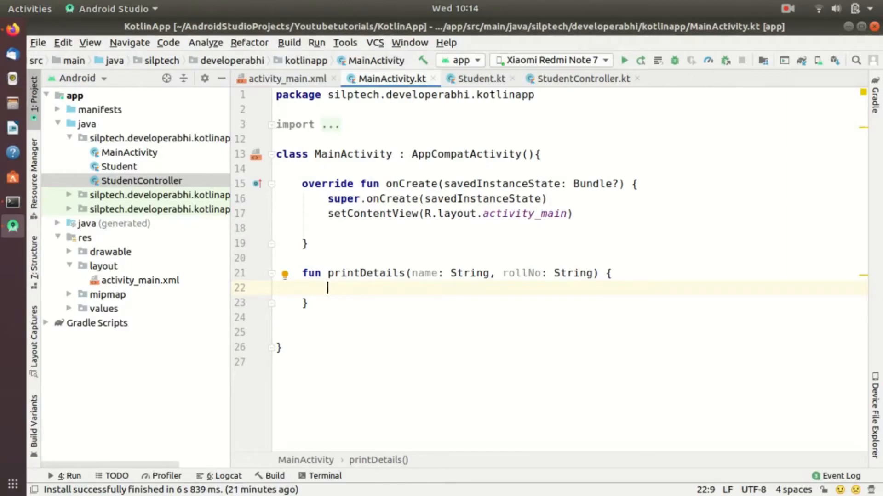
left_click(328, 228)
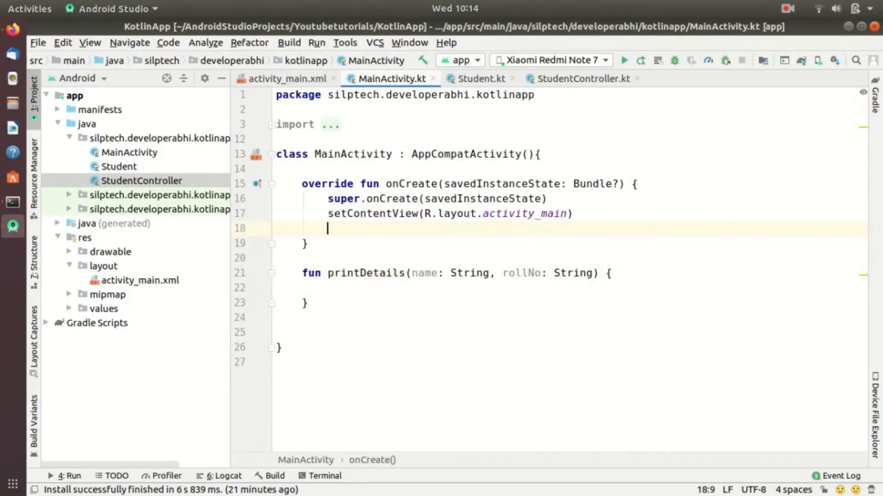
- Declare var model: Student = getDataFromDb() inside onCreate
key("Return")
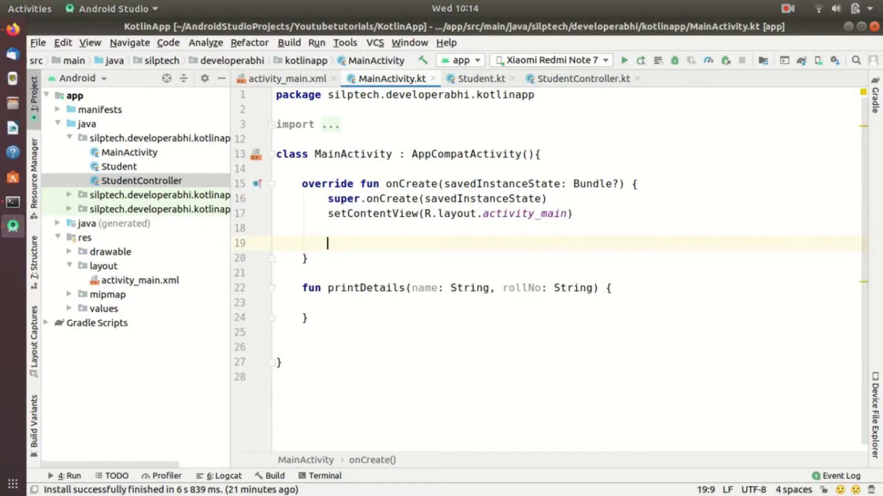
type("var")
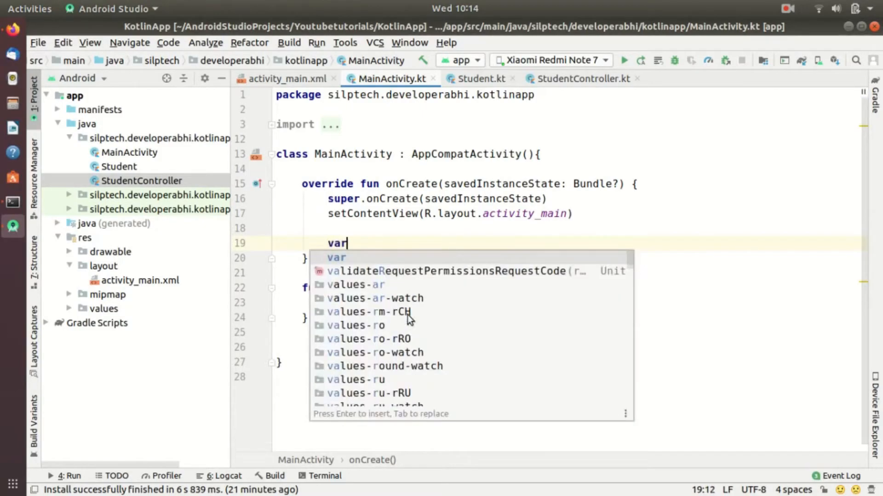
type("_mod")
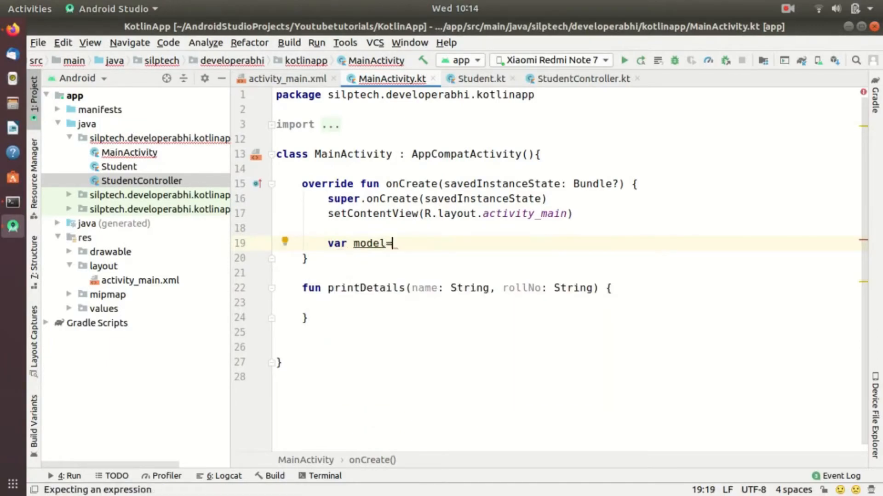
type(": Student")
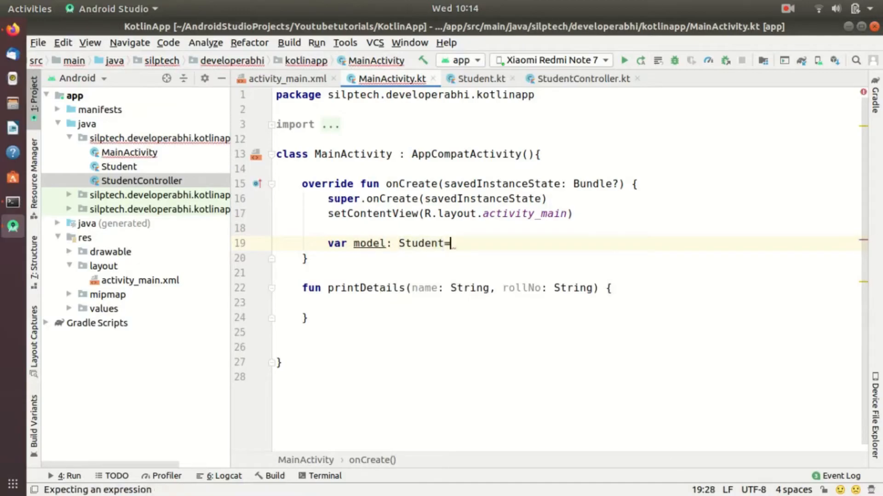
type("get")
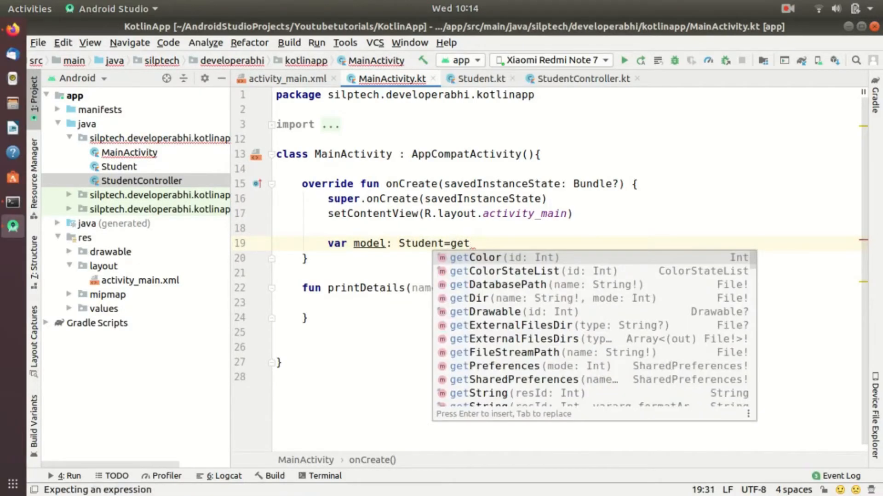
type("d")
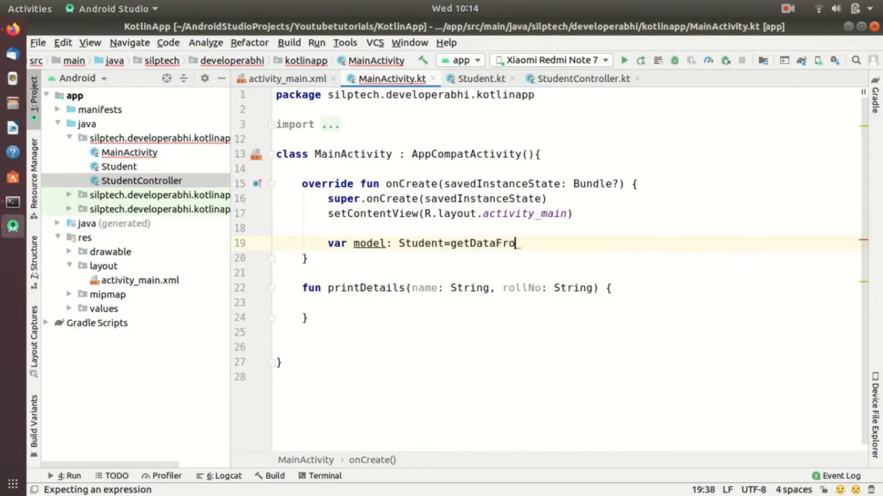
type("mDb")
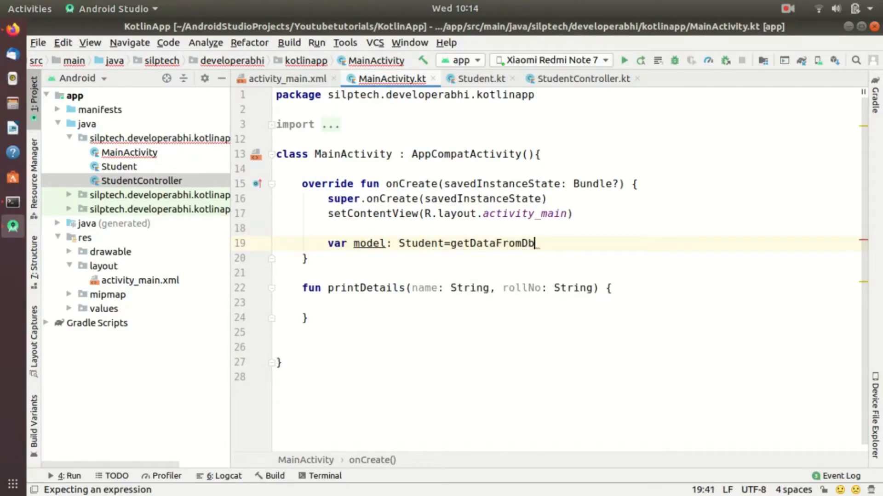
type("()")
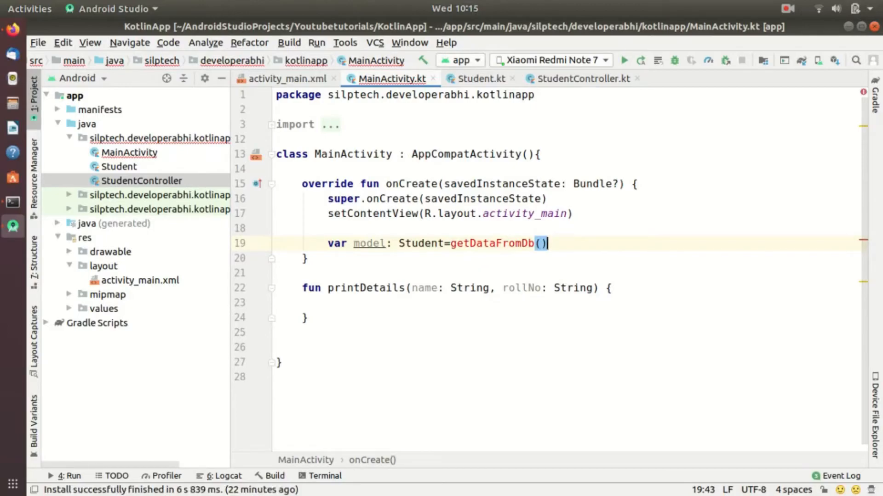
- Declare var view = MainActivity() on the next line
key("Return")
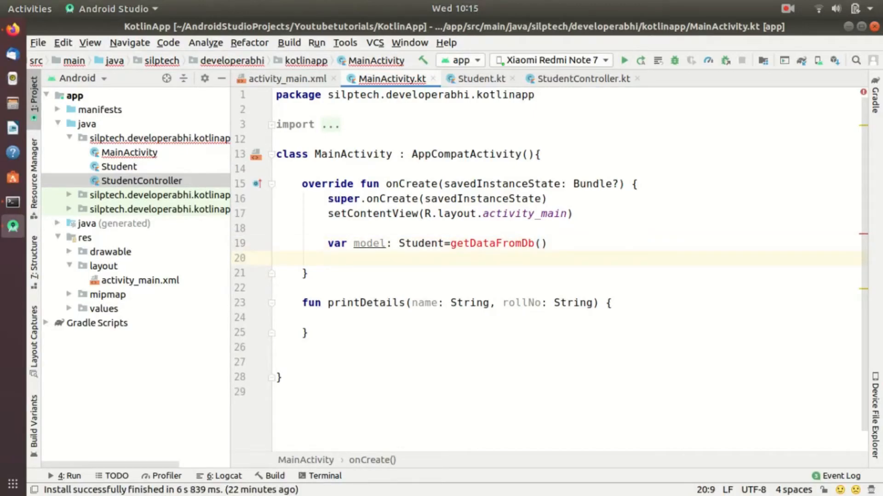
type("var v")
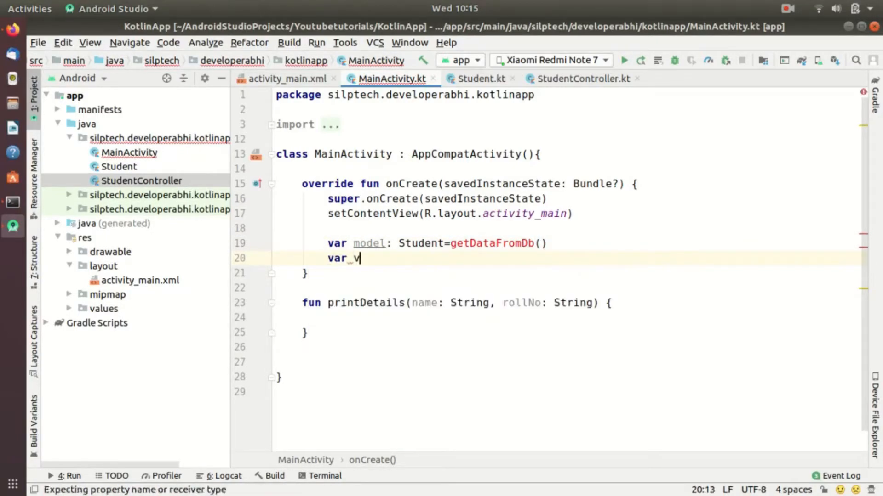
type("iew=MainActivity(")
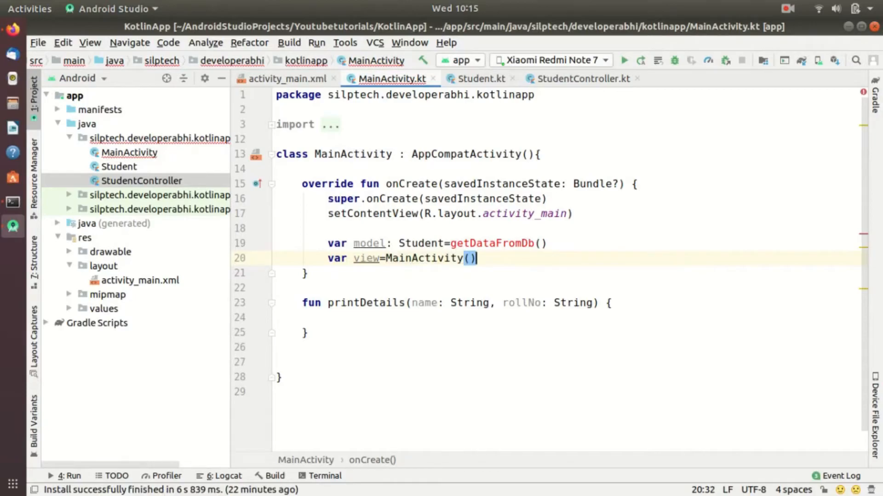
type("var")
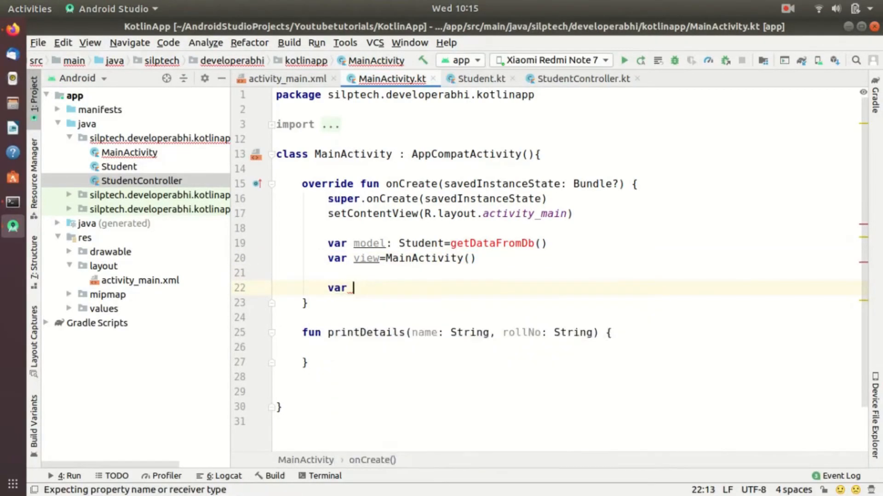
- Create controller = StudentController(model, view) and generate an empty getDataFromDb(): Student function
type("controller")
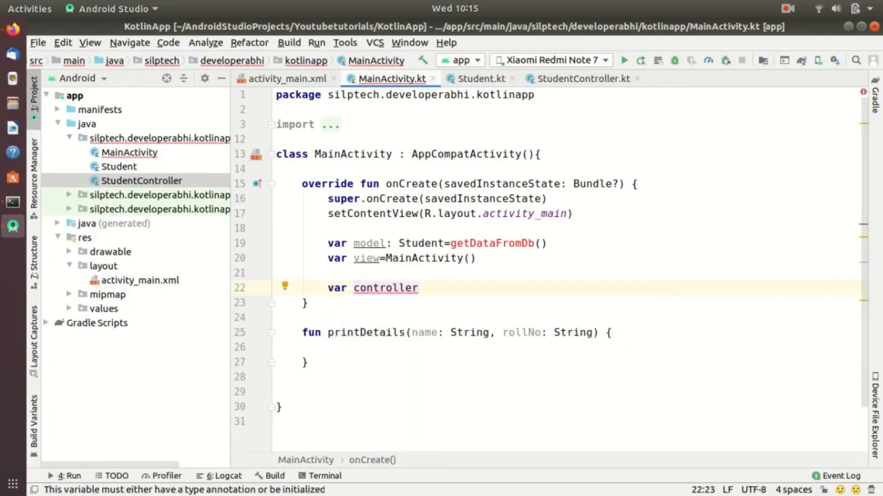
type("=Studen")
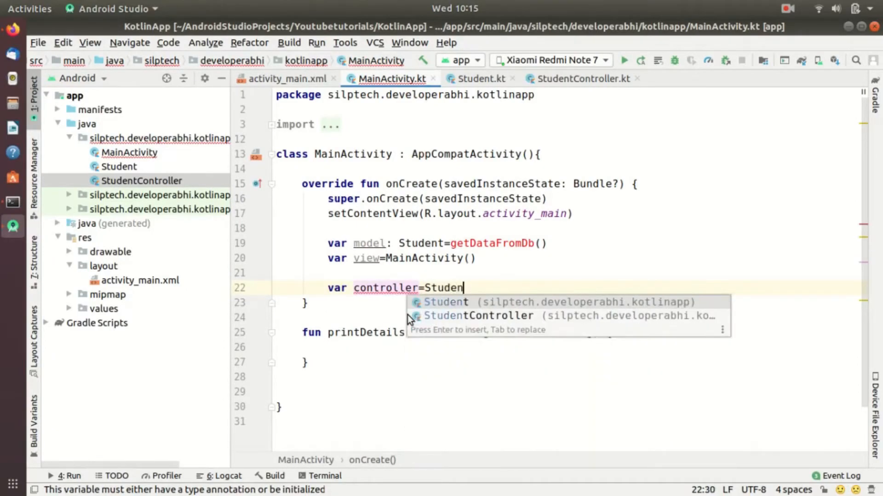
left_click(479, 315)
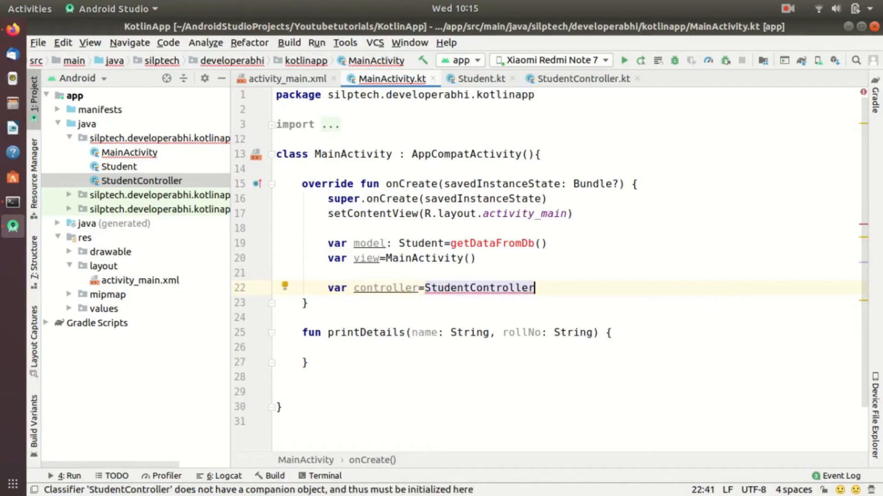
type("()")
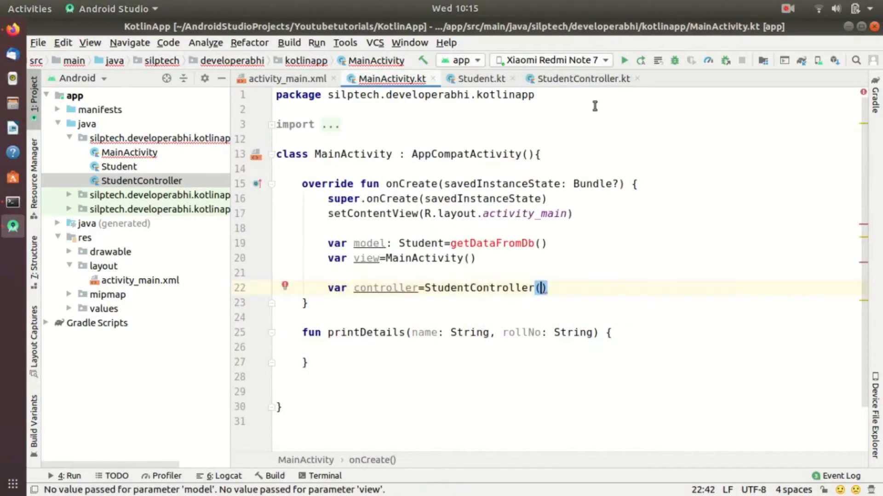
left_click(580, 78)
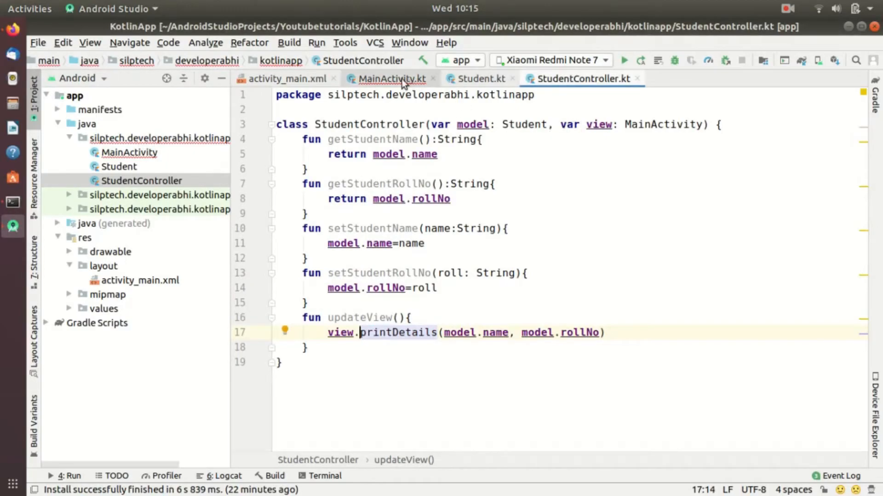
left_click(393, 79)
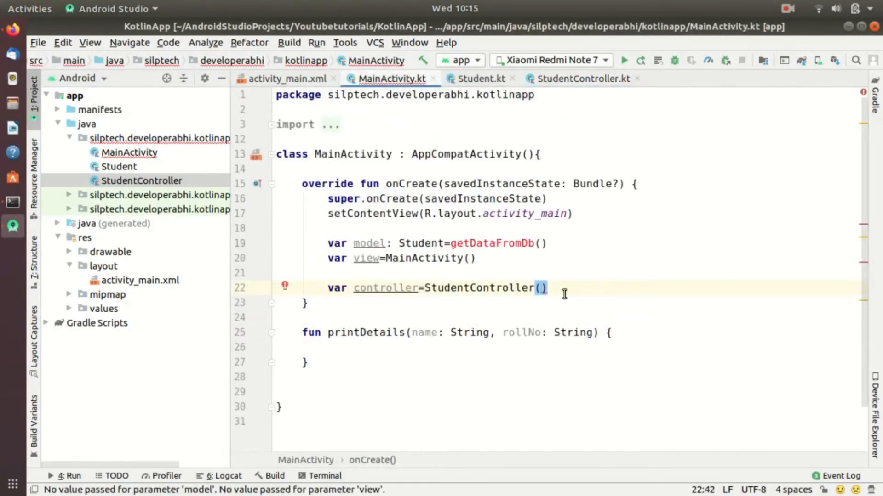
type("model,")
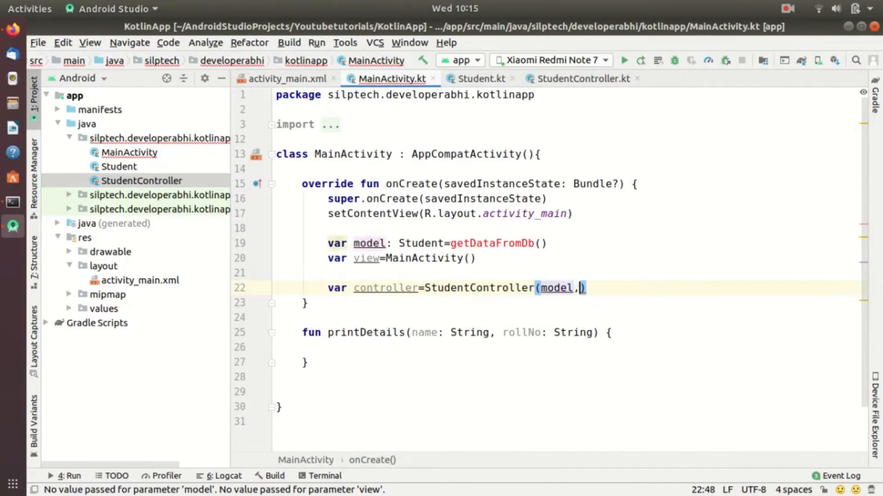
type("view")
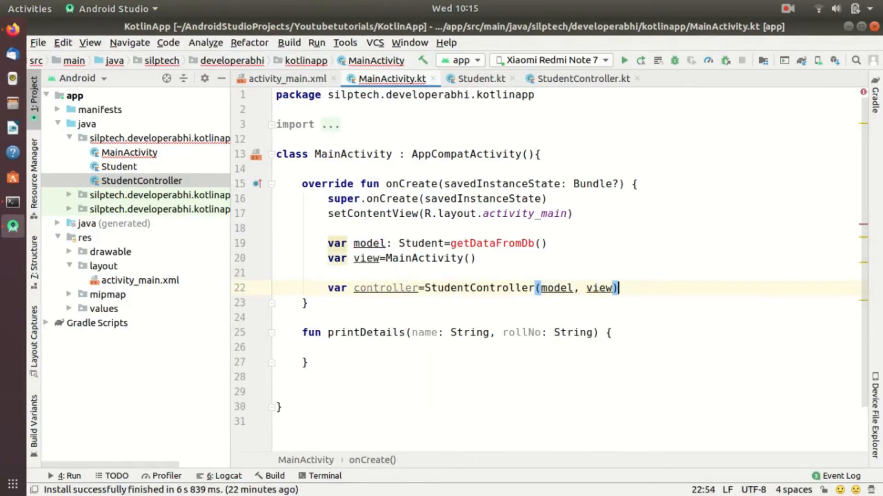
left_click(513, 243)
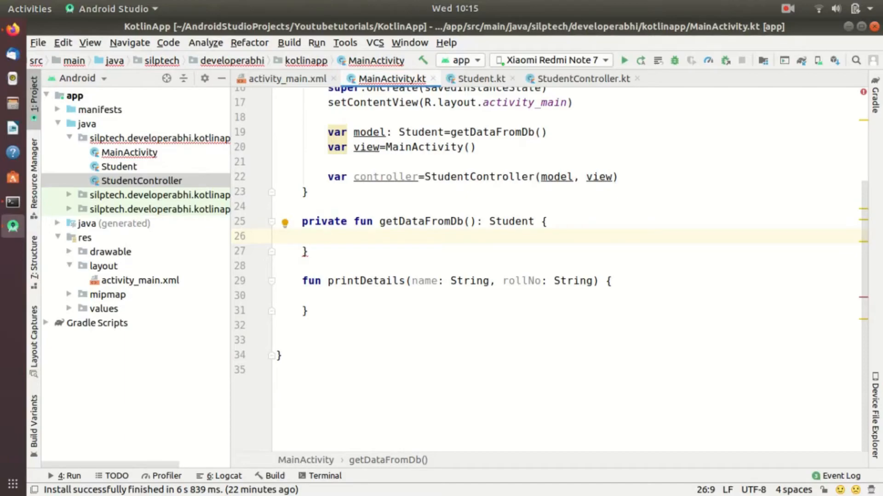
- Make getDataFromDb return Student(rollNo: "10", name: "John")
type("return")
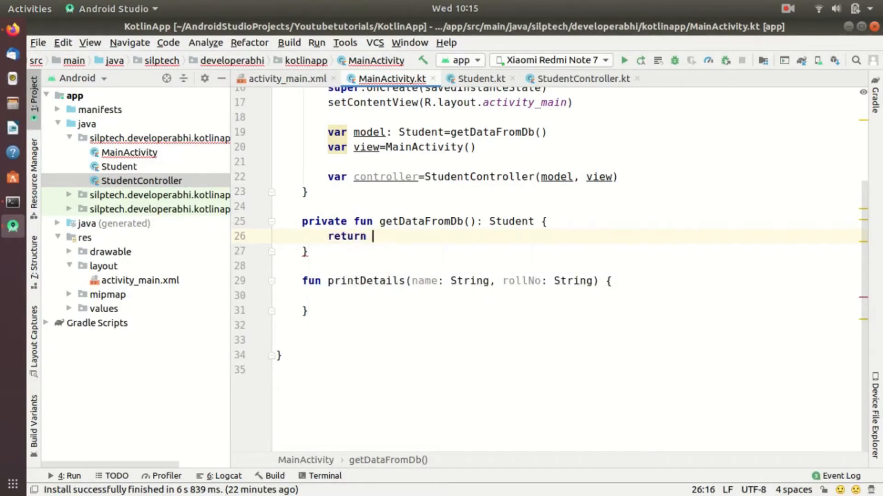
type("Student(")
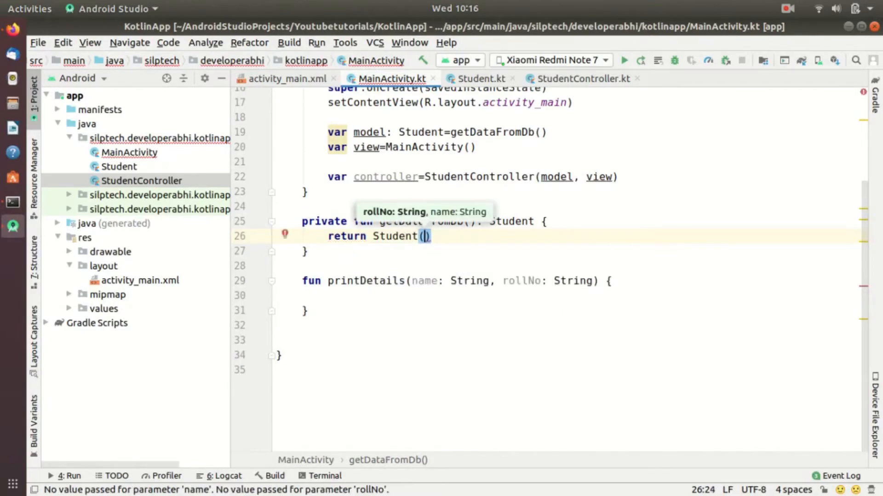
type("rollNo: \"J\"")
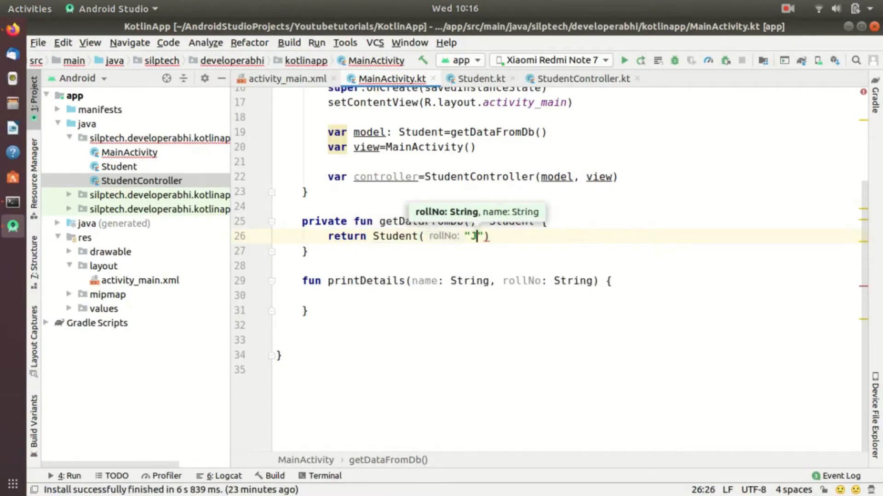
key("Backspace")
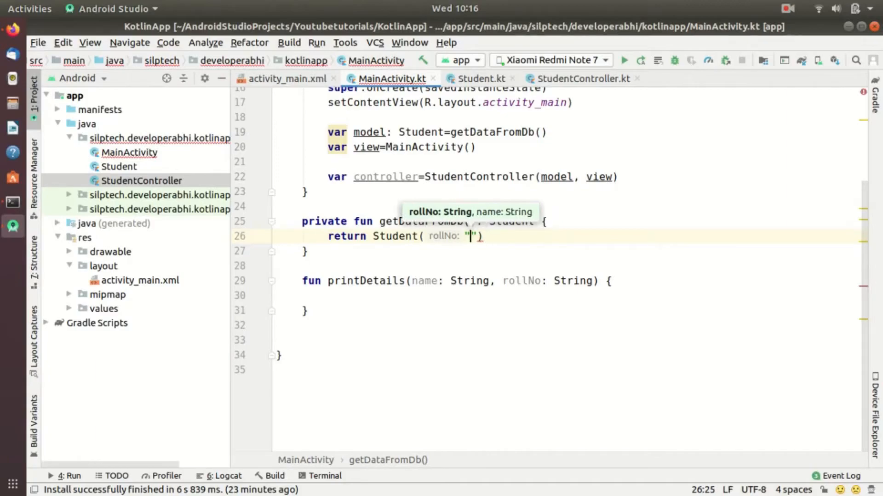
type("10\",")
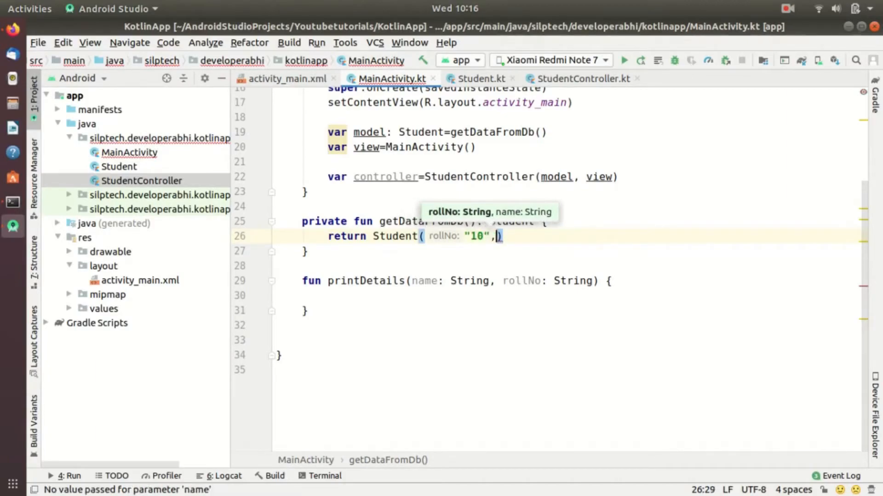
type("name: \"J")
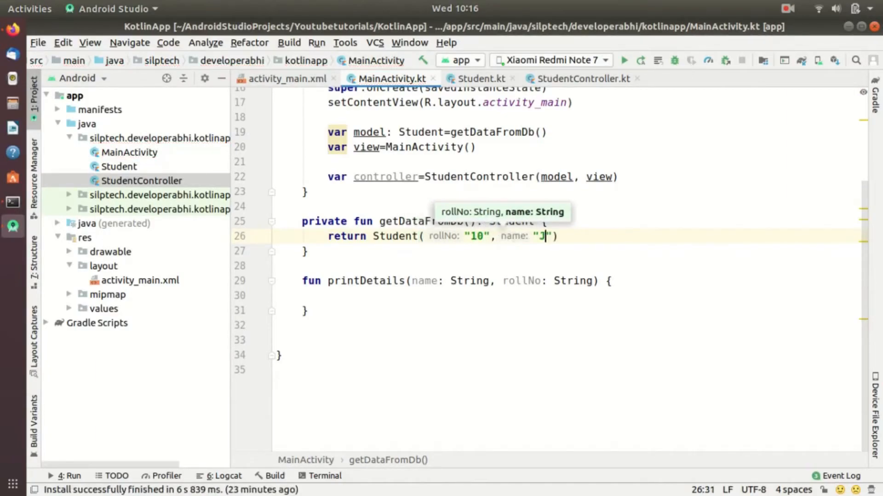
type("ohn")
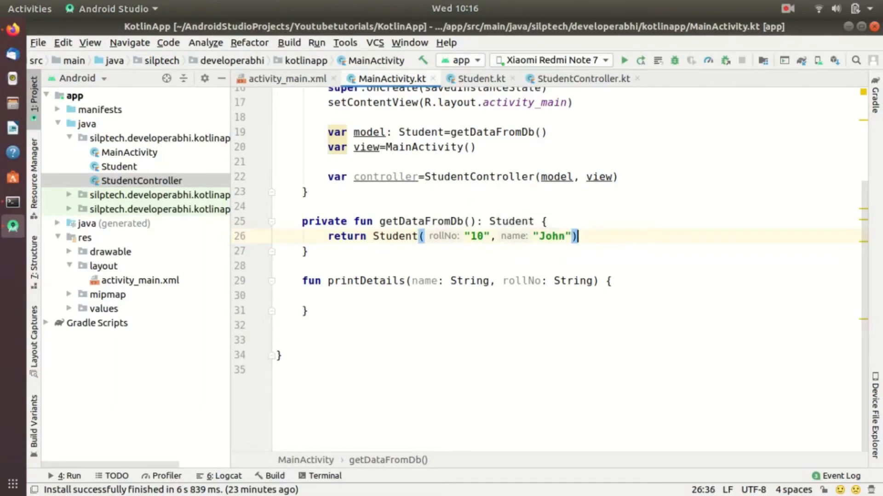
left_click(328, 296)
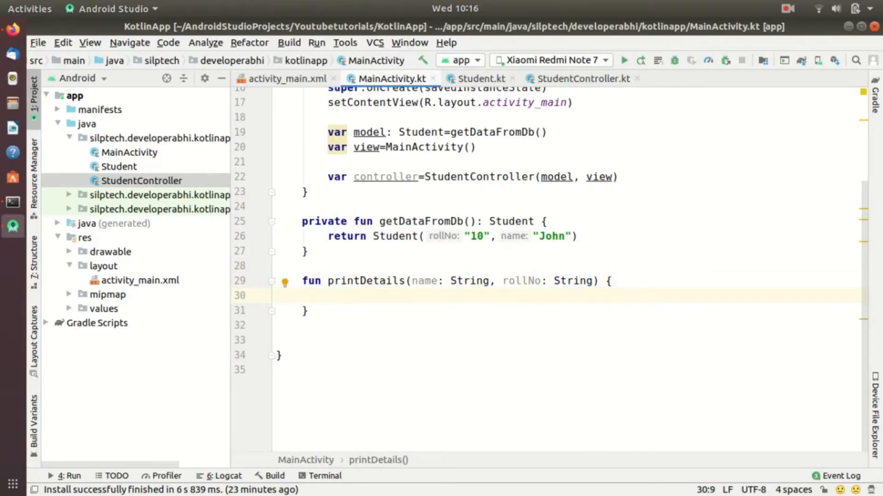
- Add two Log.d calls tagged "Student" logging "name ="+name and "rollNo ="+rollNo
type("Log.d(\"Student\",")
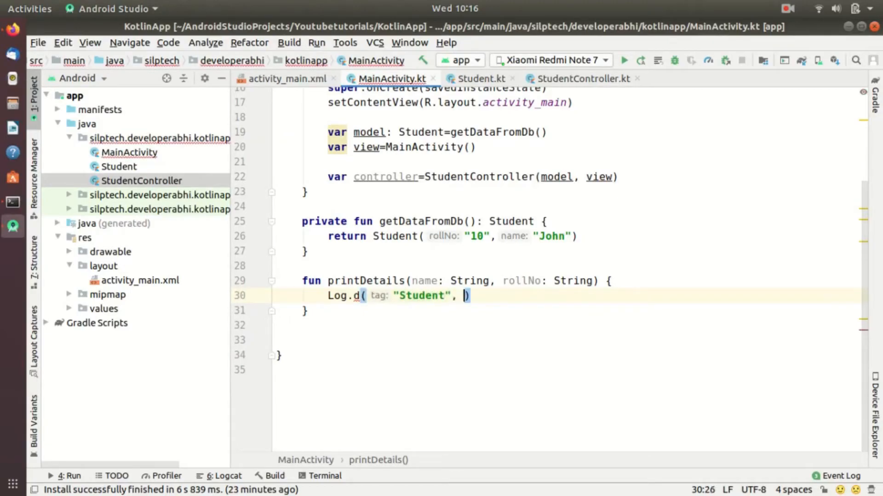
type("\"name")
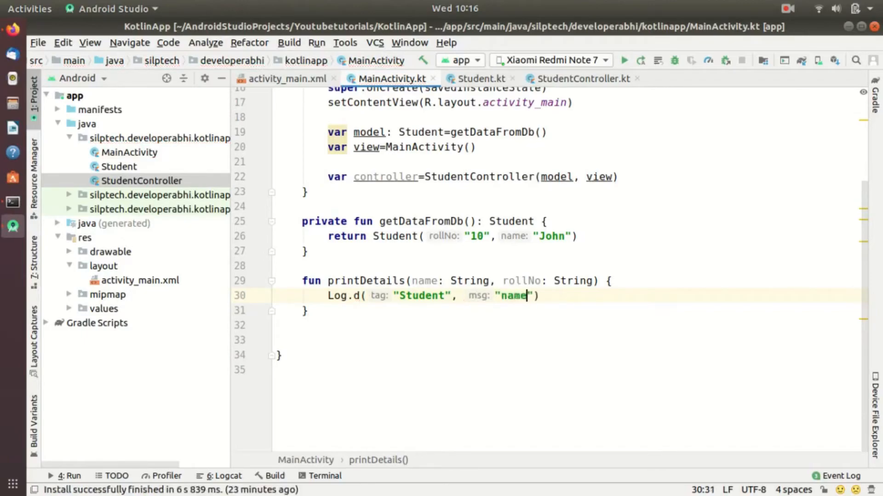
type("=")
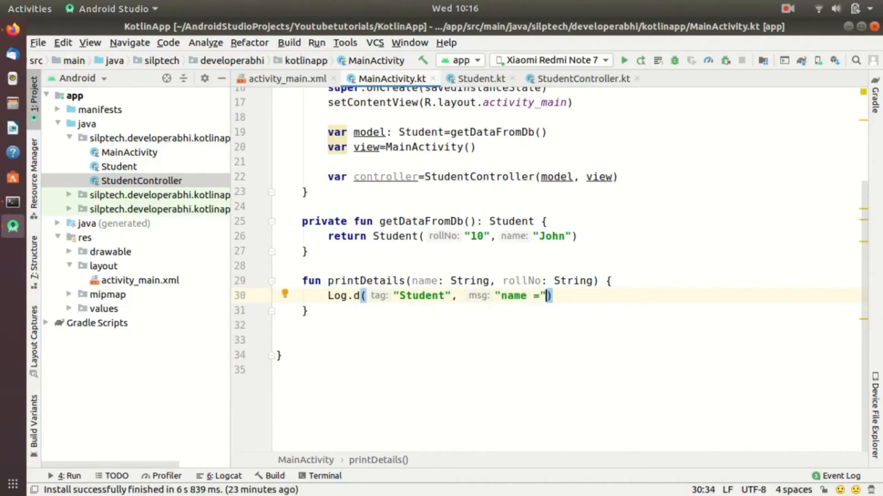
type("+name")
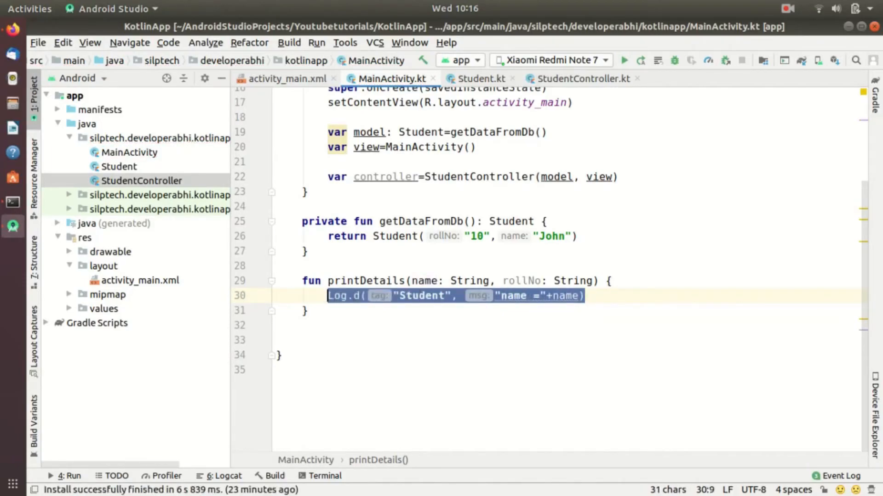
key("Return")
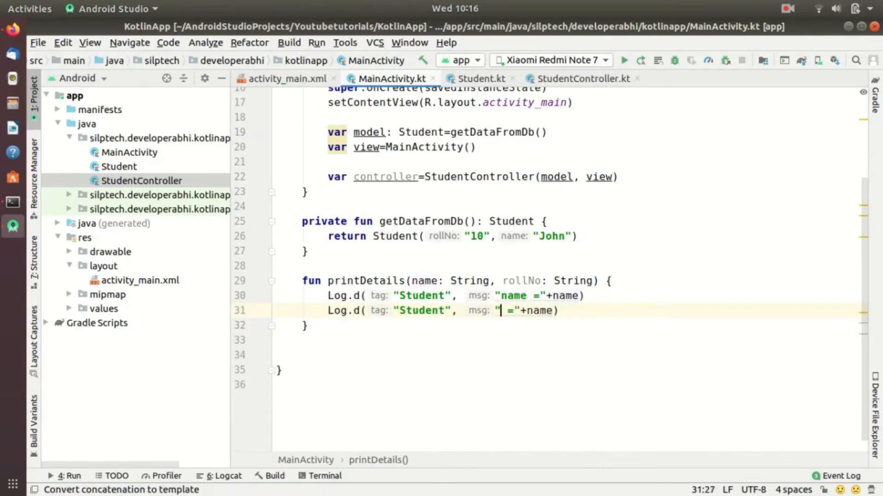
type("rollNo")
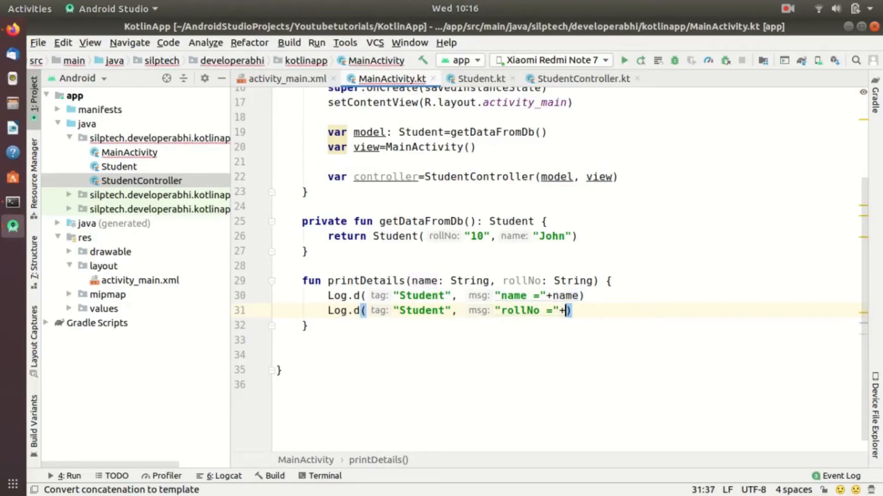
type("roll")
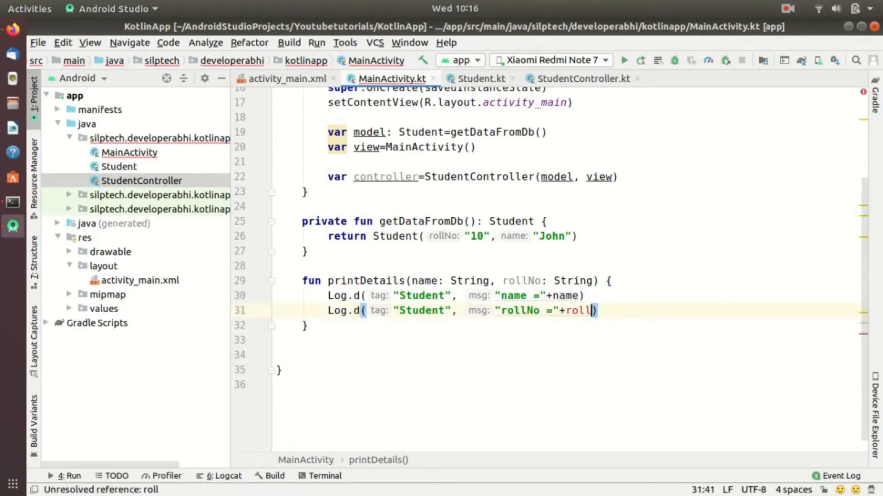
type("No")
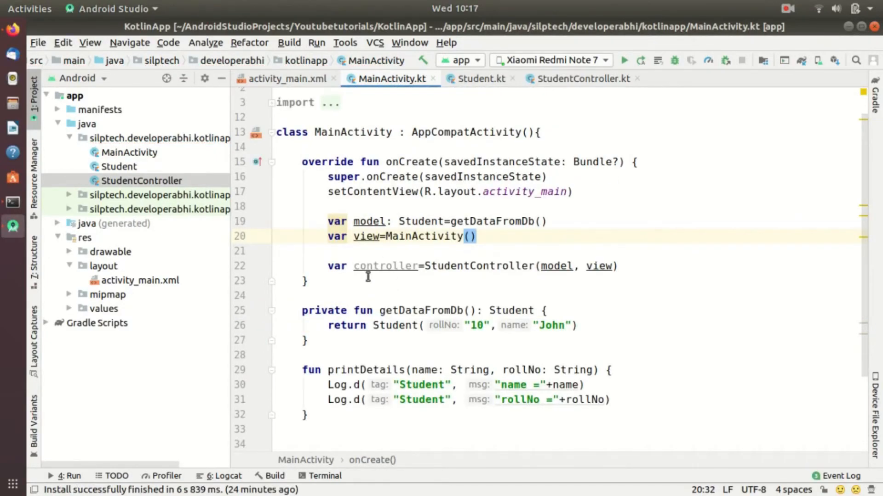
mouse_move(432, 370)
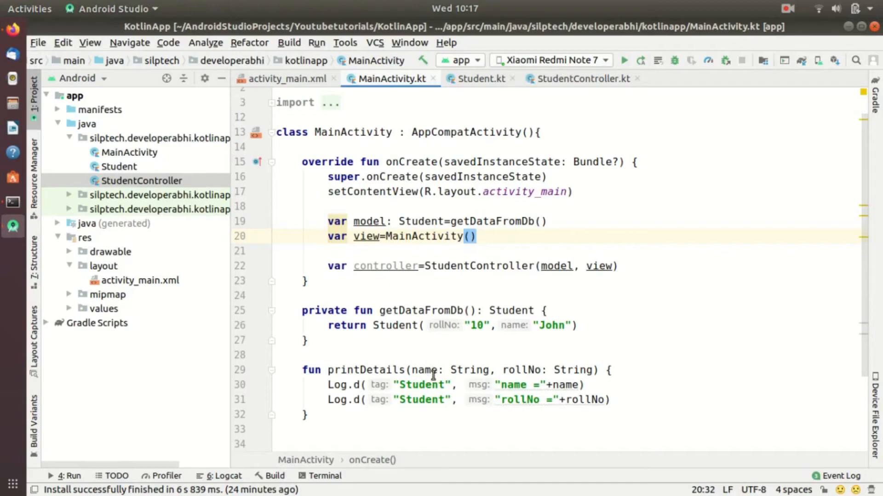
mouse_move(382, 386)
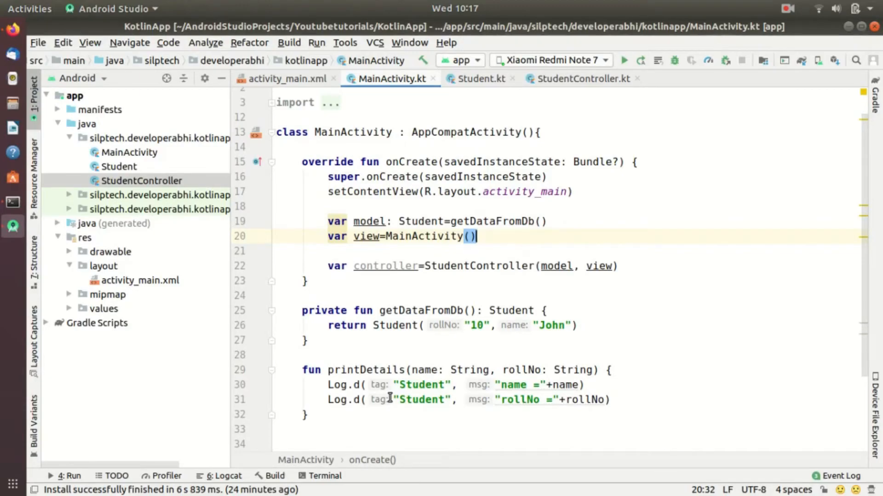
mouse_move(155, 228)
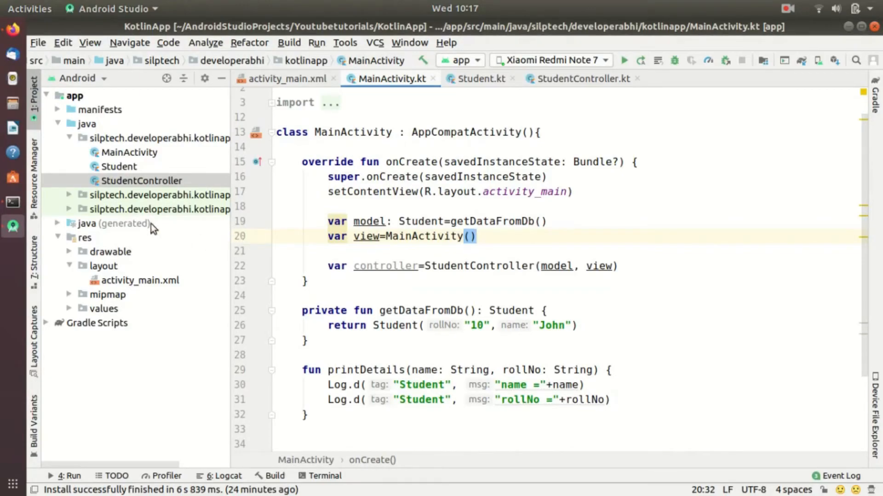
- In activity_main.xml, add a self-closing Button with id btn and text "Update"
left_click(140, 281)
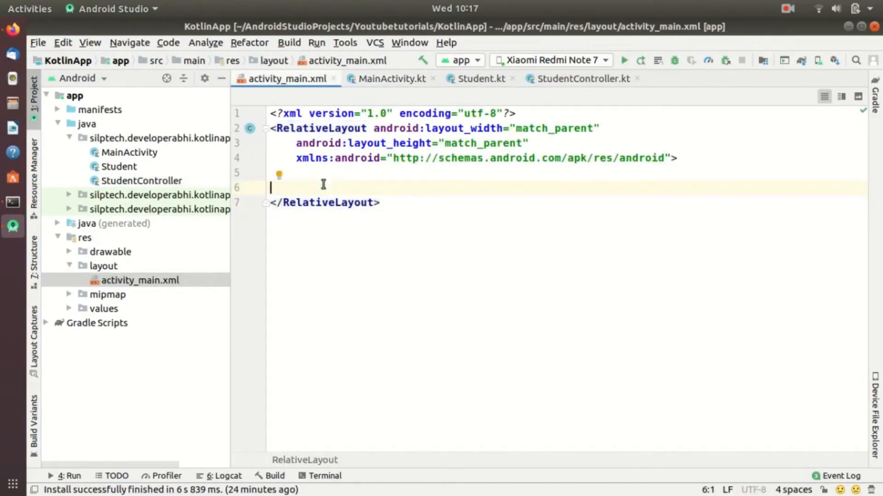
type("<Button")
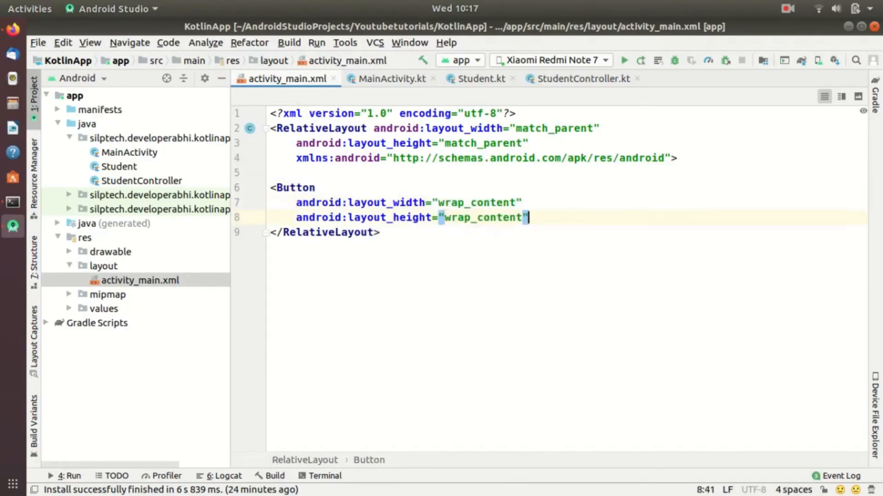
key("Return")
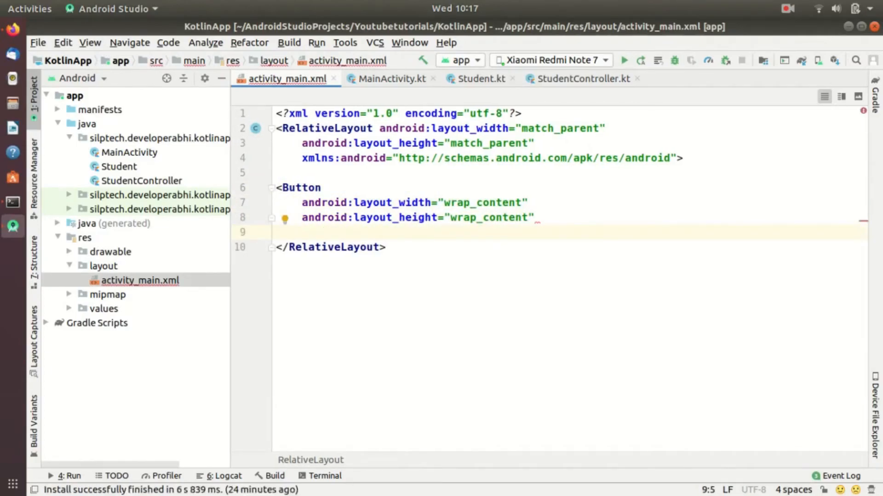
type("android:id=\"btn\"")
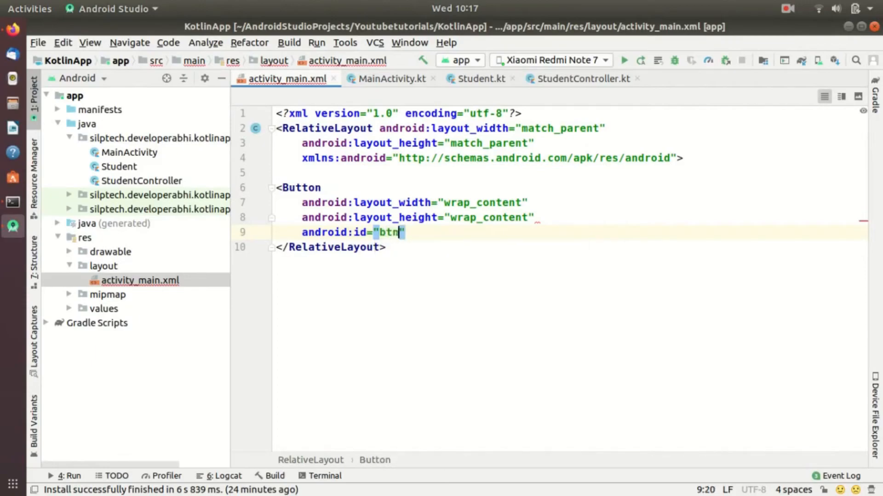
type("@+id/")
key("Return")
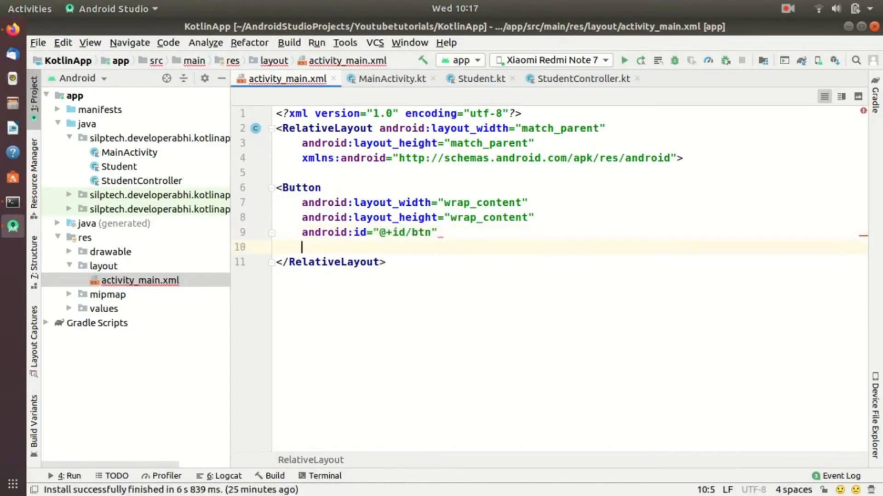
type("android:text=\"U")
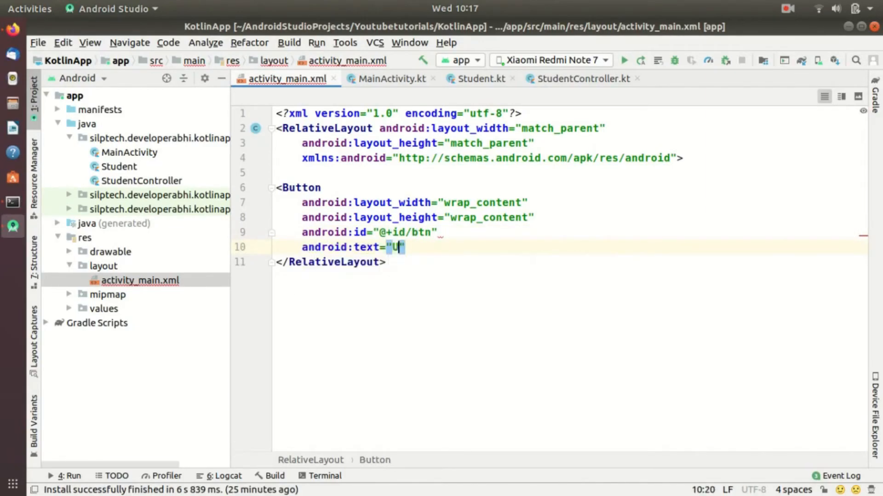
type("pdate\"/>")
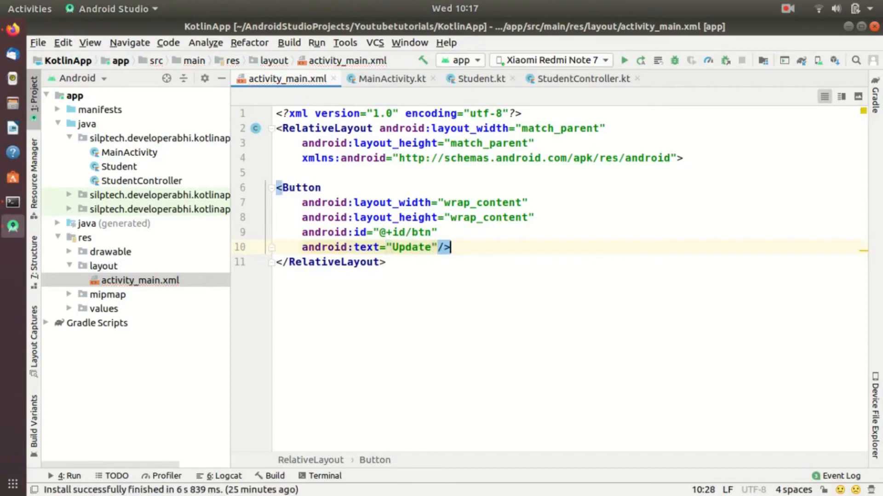
mouse_move(371, 90)
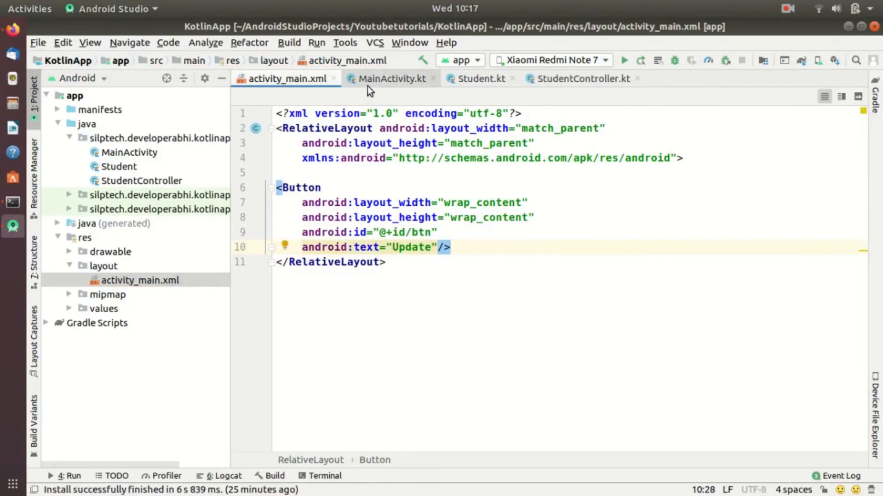
- Add a btn click listener in onCreate that calls controller.setStudentName("Matt")
left_click(391, 78)
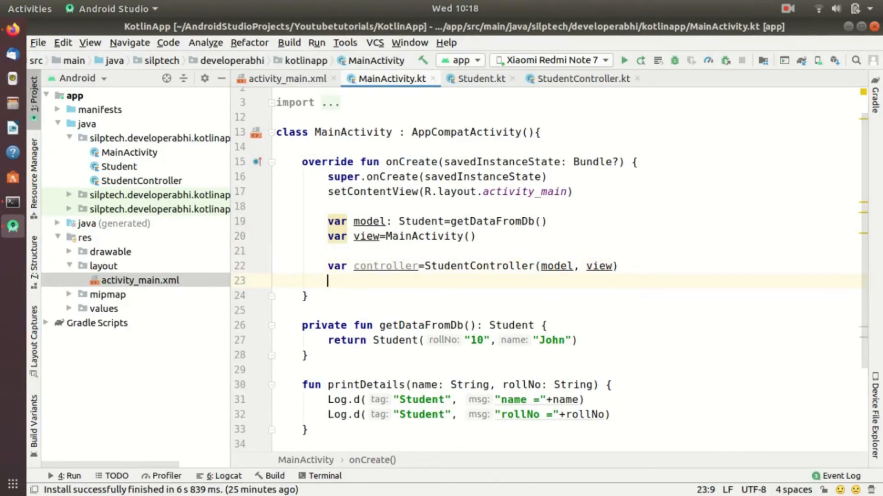
type("btn.setOnClickListener(")
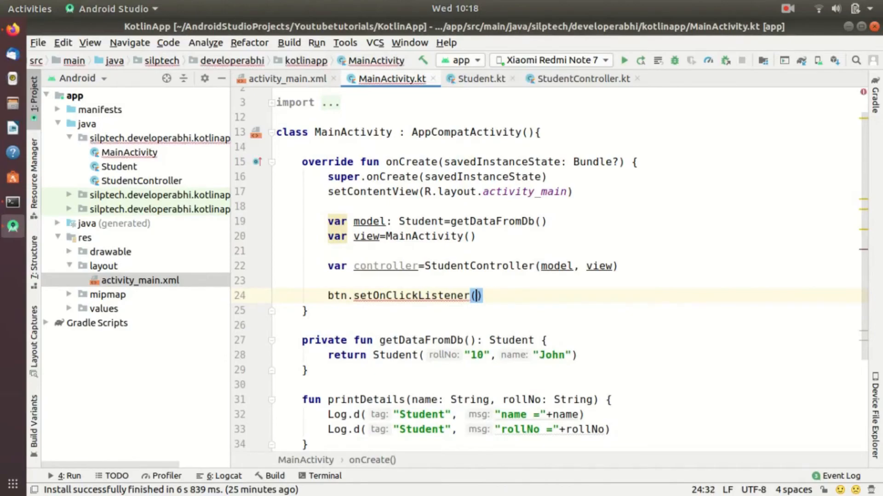
type("View.OnClickListener {")
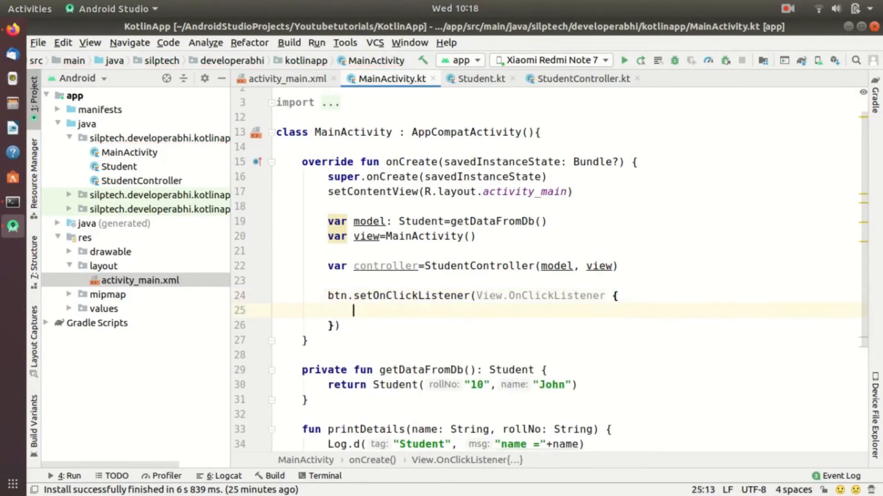
type("controller")
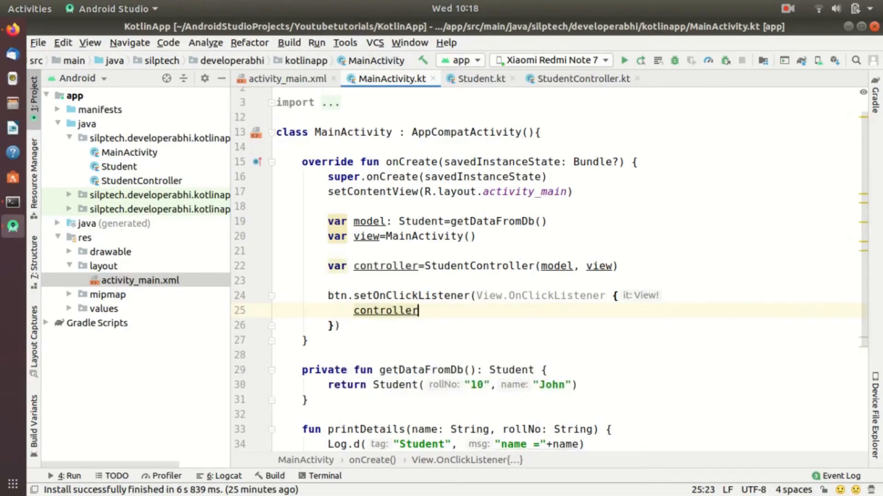
type(".setStudentName(")
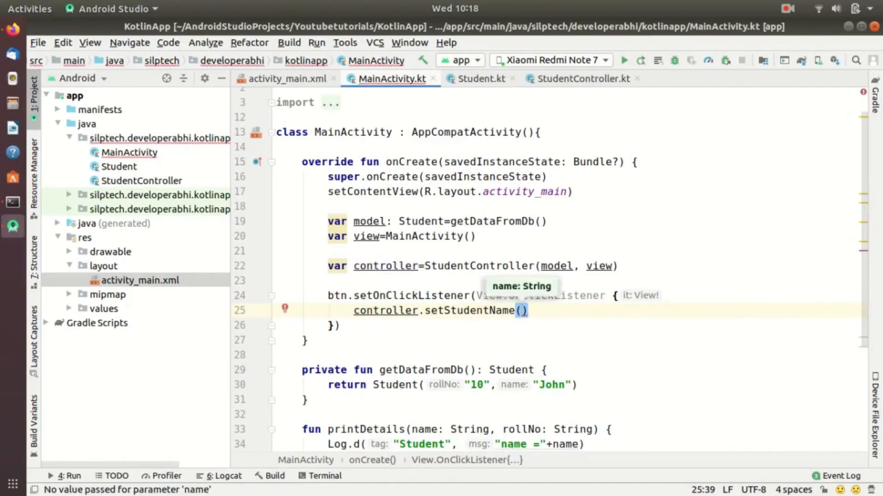
type("\"Matt\"")
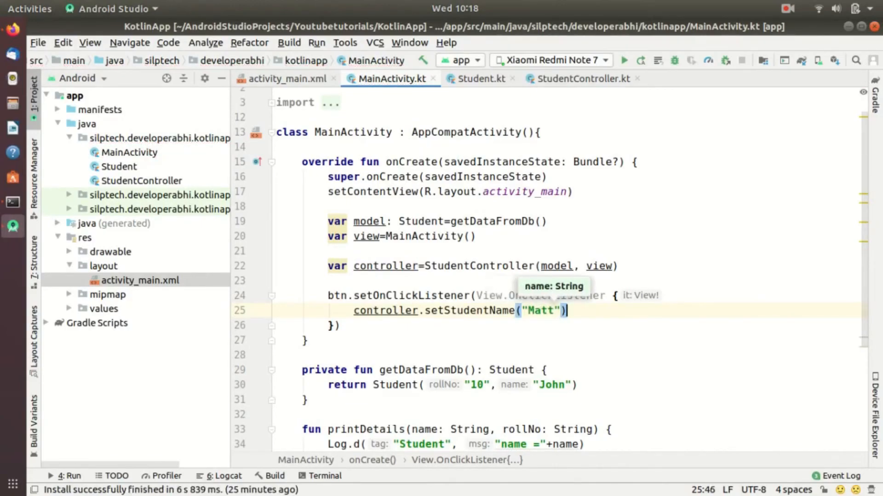
type("controller.setStudentRollNo(\"20")
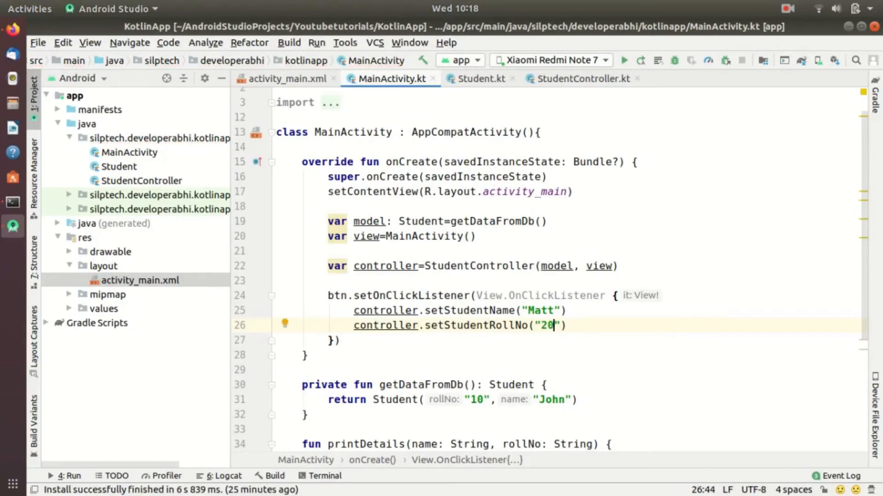
- Scroll through MainActivity.kt to review the click listener's controller calls
scroll("down", 3)
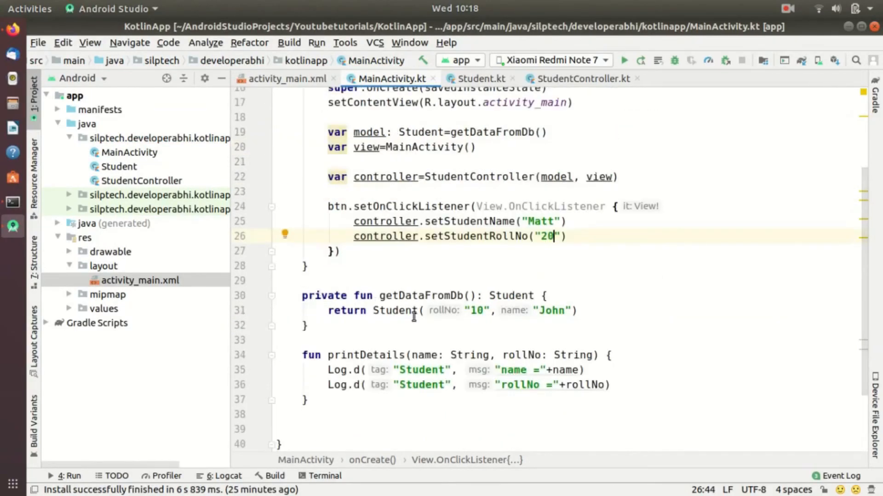
scroll("up", 3)
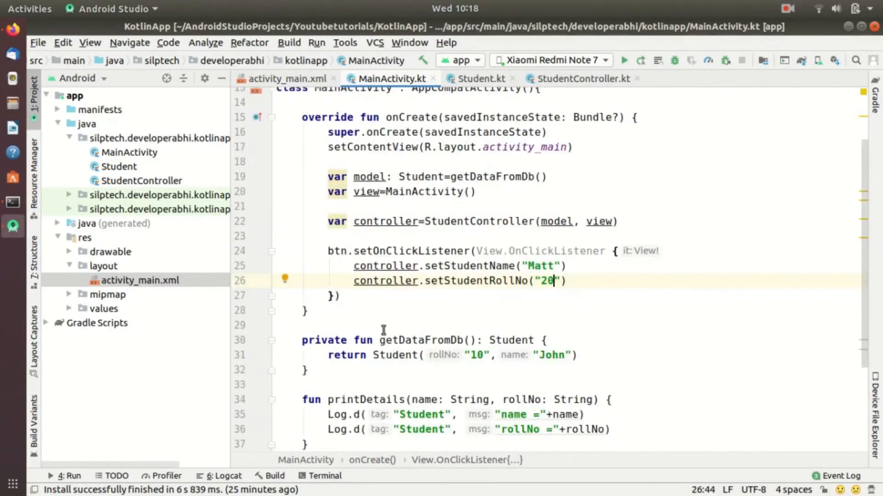
mouse_move(120, 172)
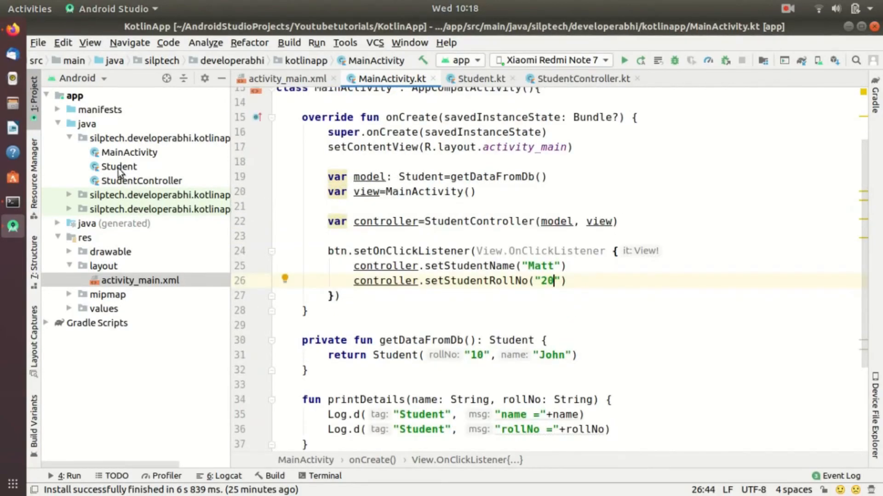
mouse_move(324, 165)
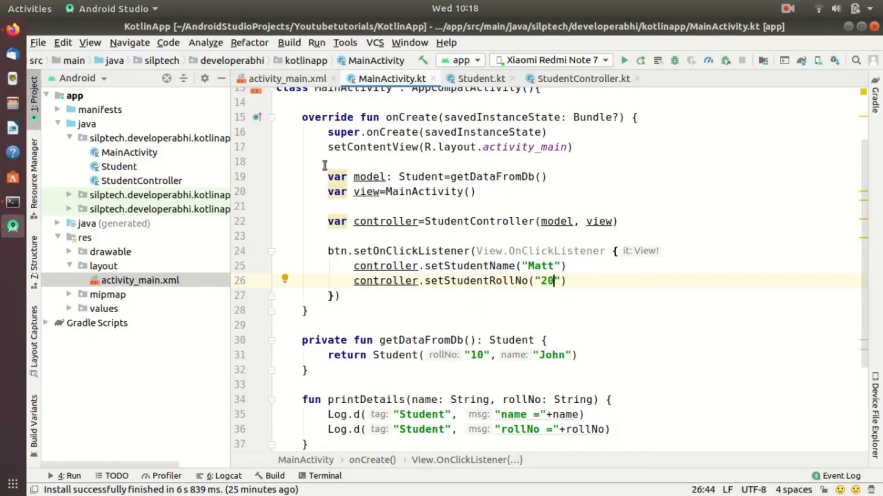
scroll("up", 3)
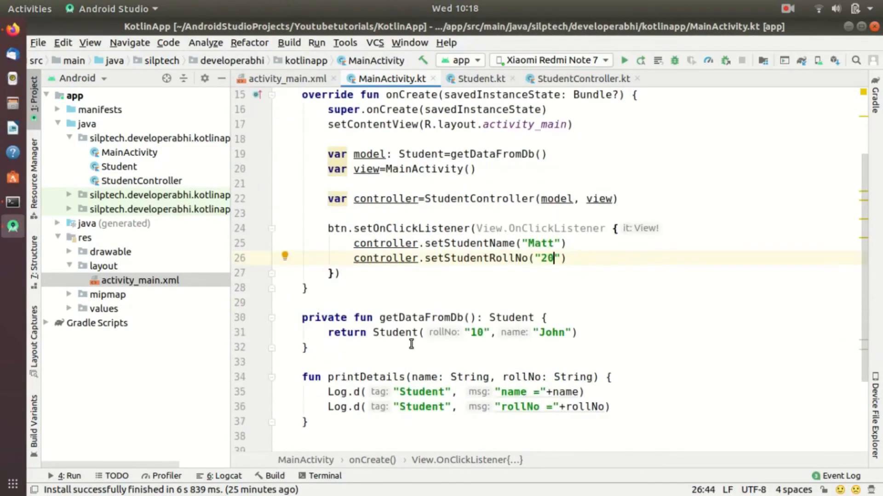
mouse_move(318, 332)
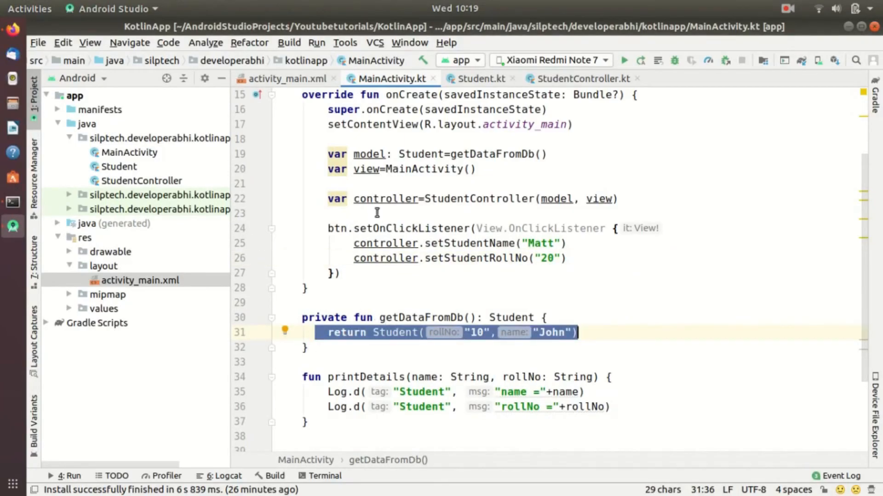
mouse_move(365, 392)
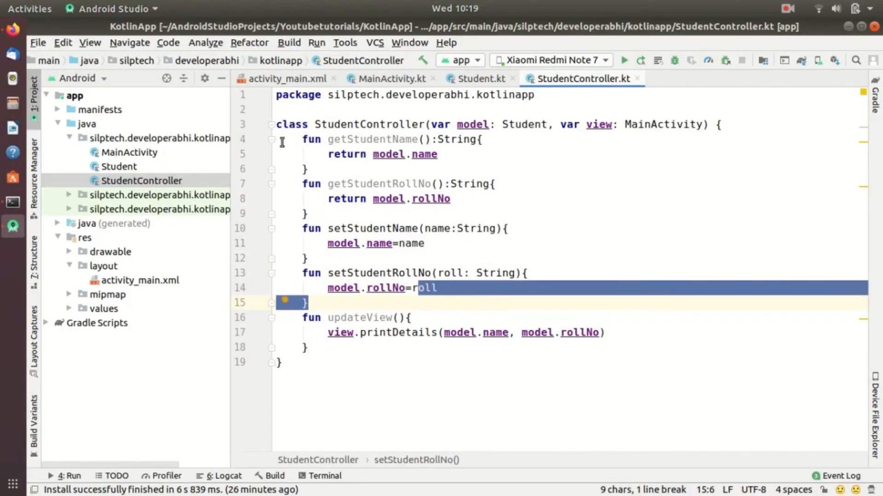
left_click(479, 78)
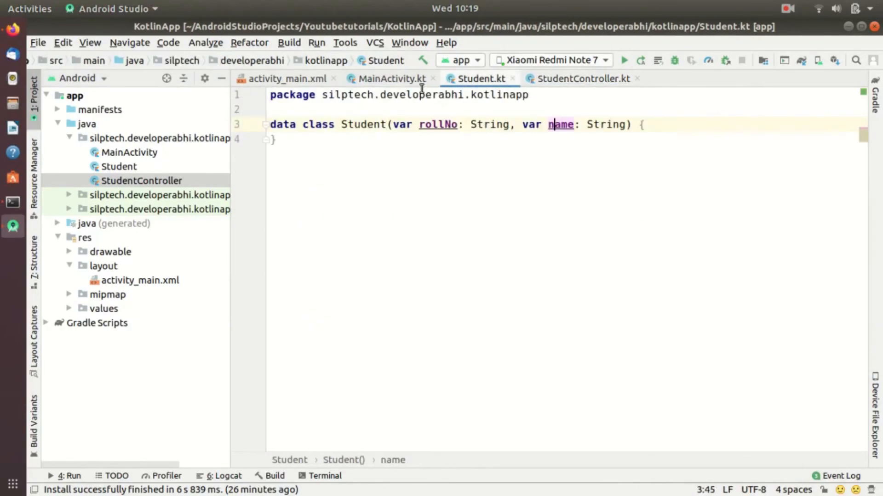
left_click(389, 78)
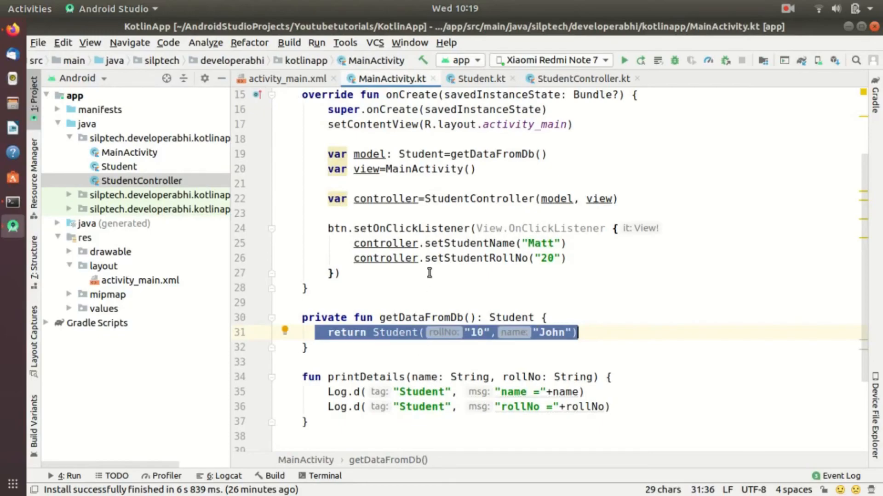
left_click(307, 347)
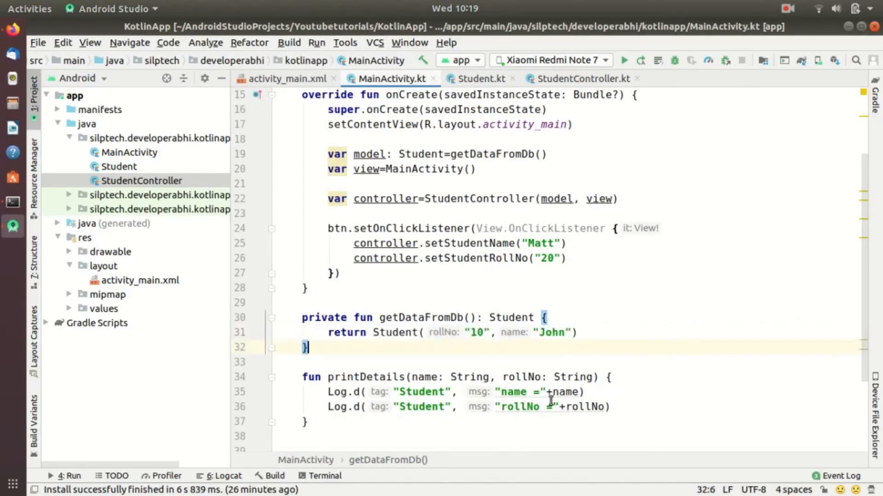
left_click(558, 392)
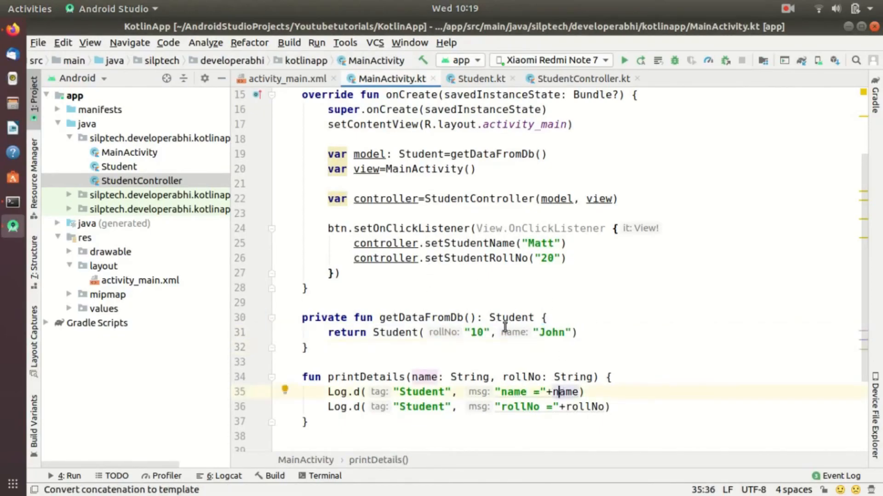
left_click(579, 79)
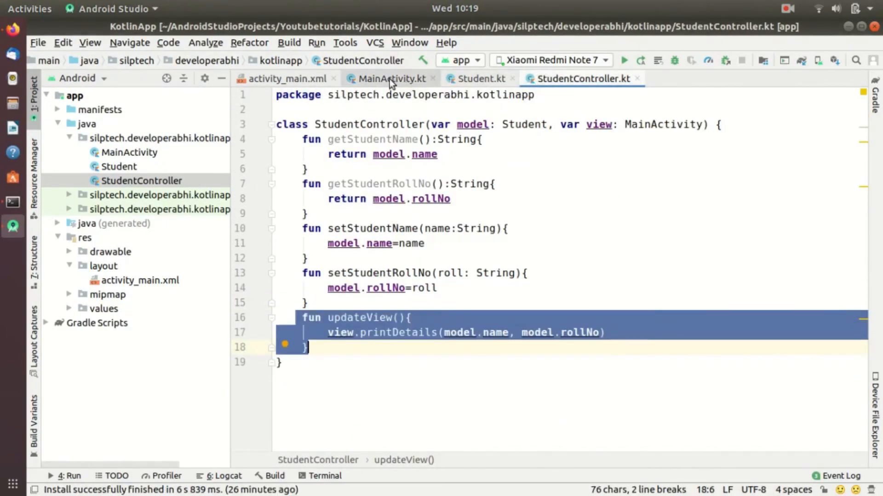
left_click(391, 79)
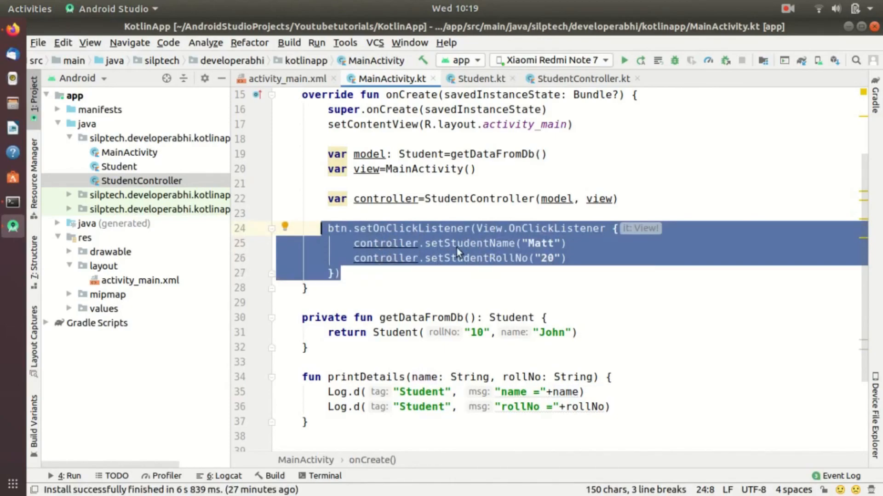
left_click(374, 244)
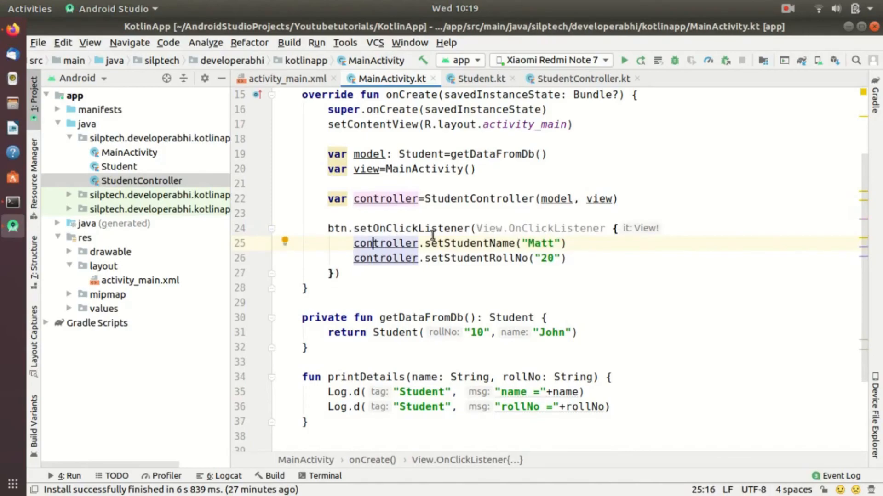
mouse_move(386, 243)
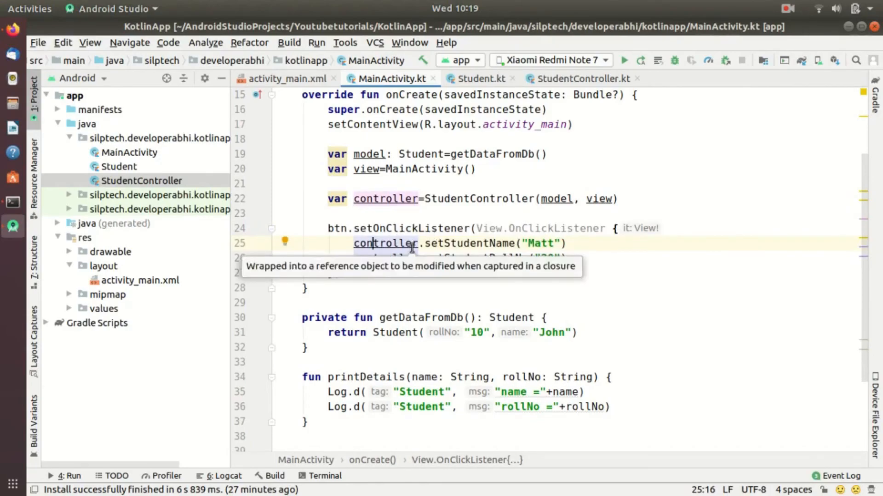
left_click(580, 78)
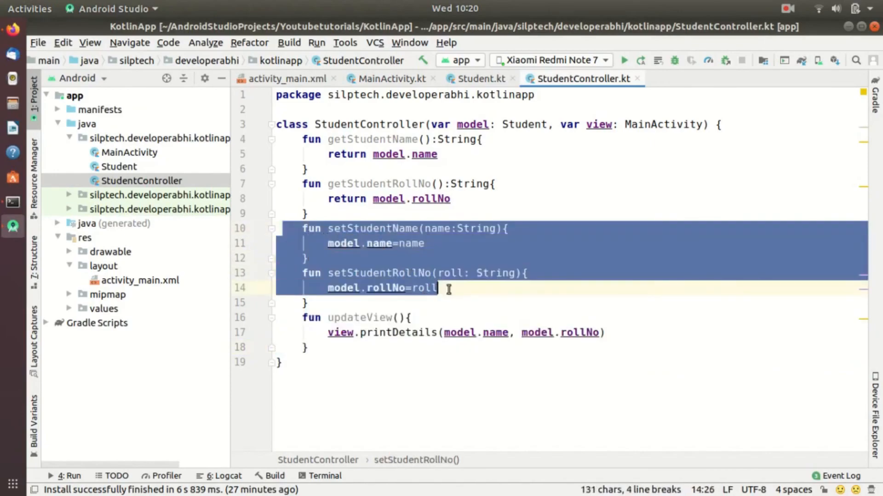
mouse_move(539, 283)
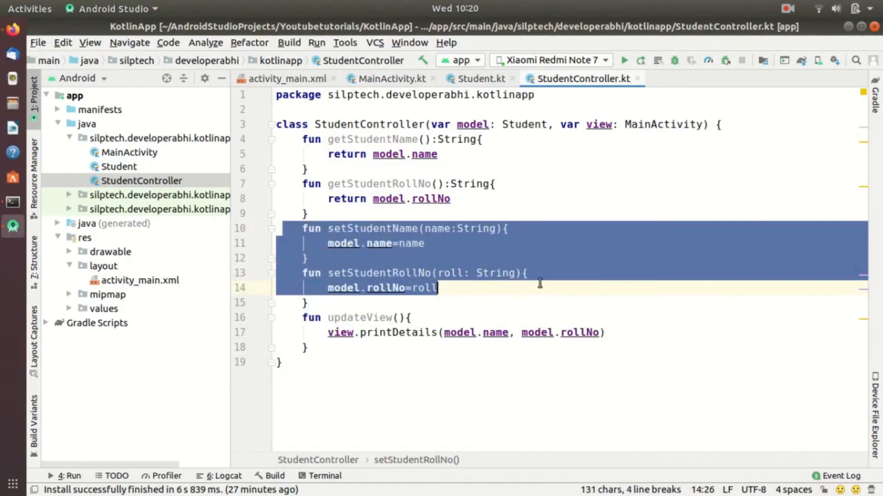
left_click(531, 288)
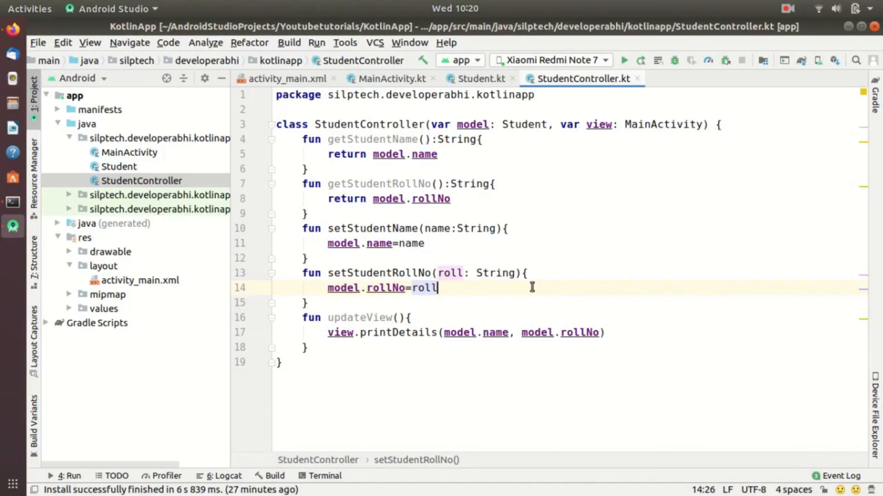
mouse_move(533, 209)
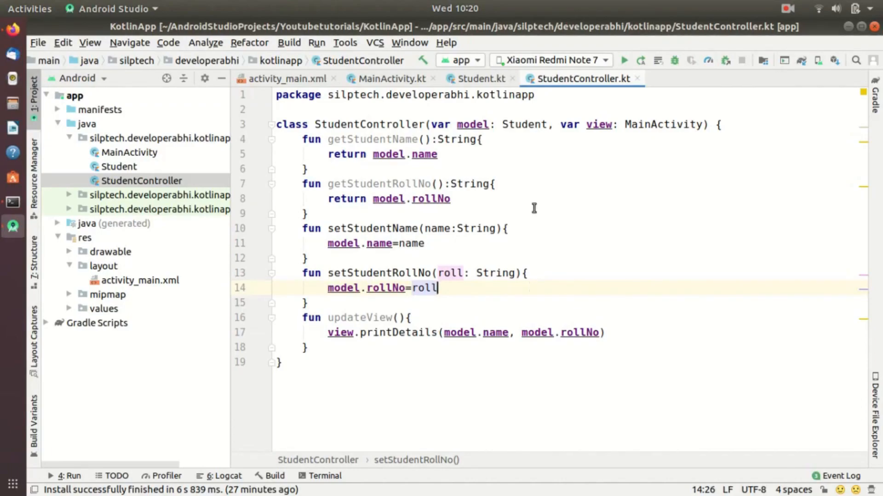